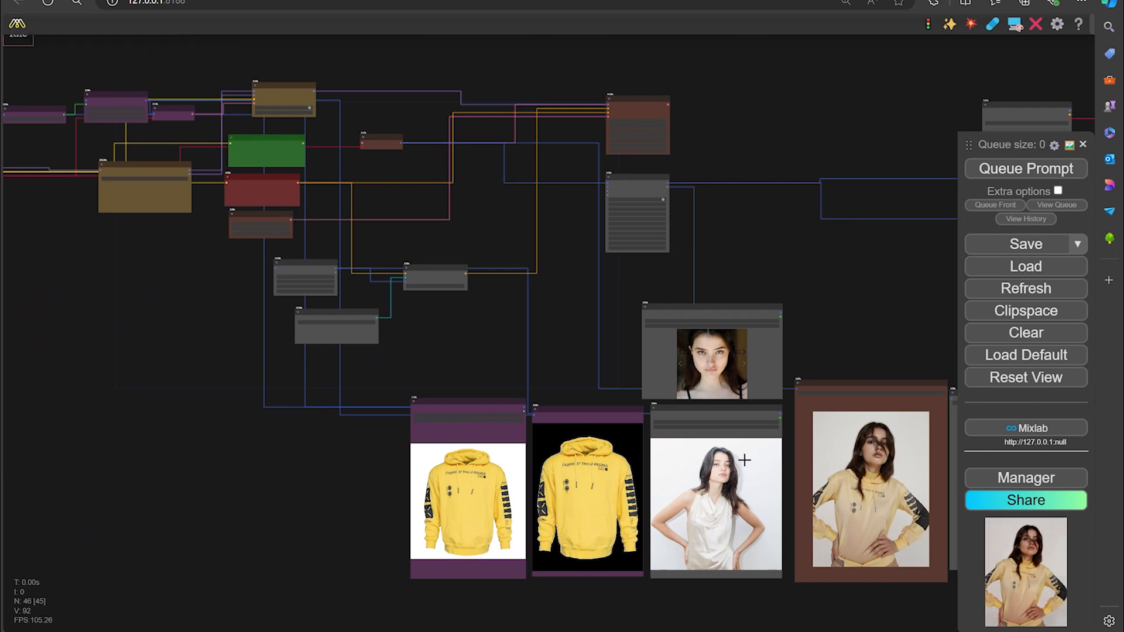
mouse_move(497, 376)
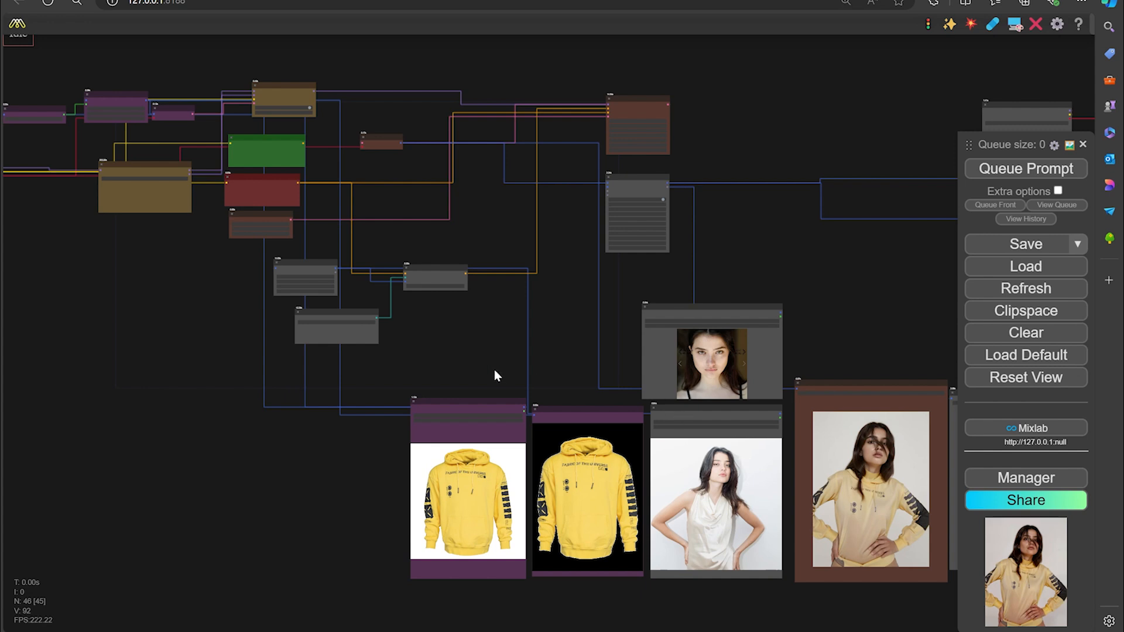
mouse_move(478, 364)
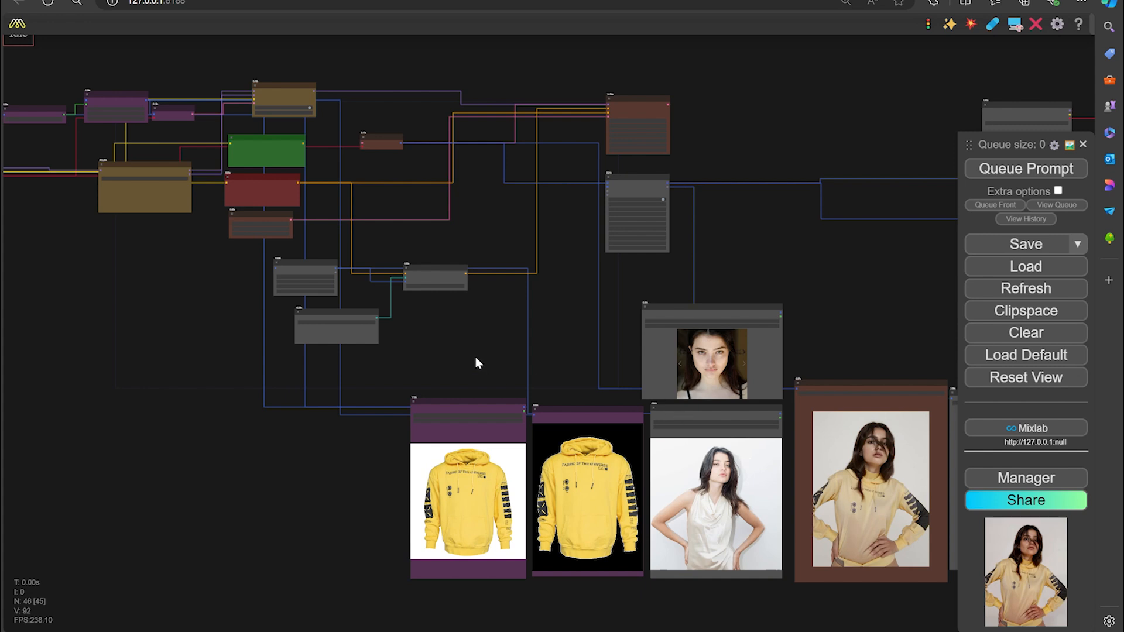
mouse_move(453, 395)
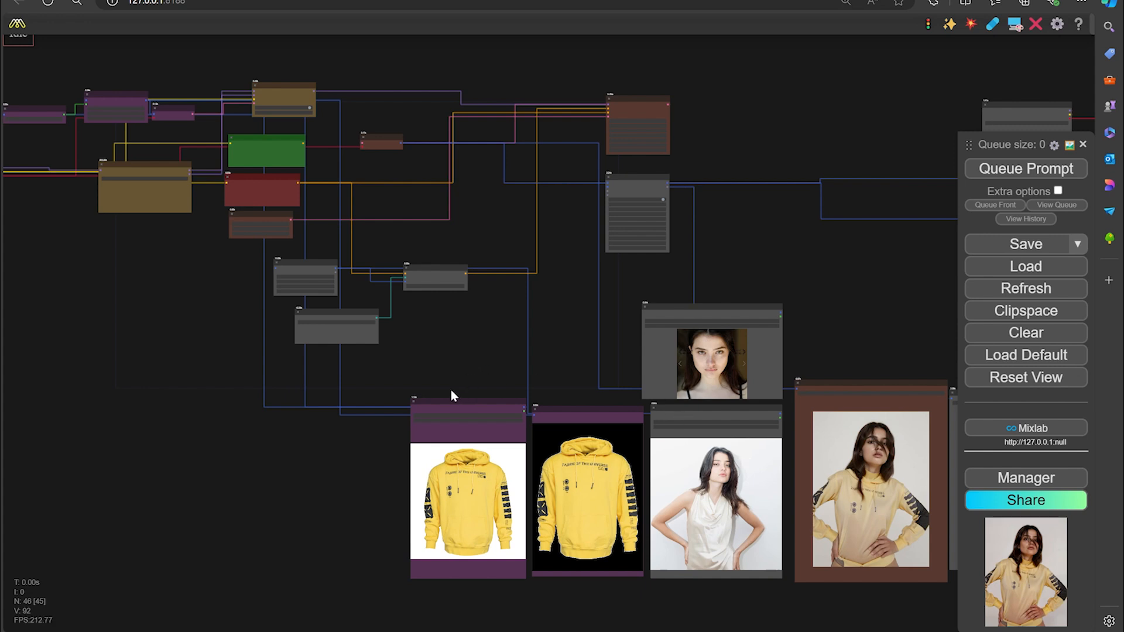
mouse_move(462, 345)
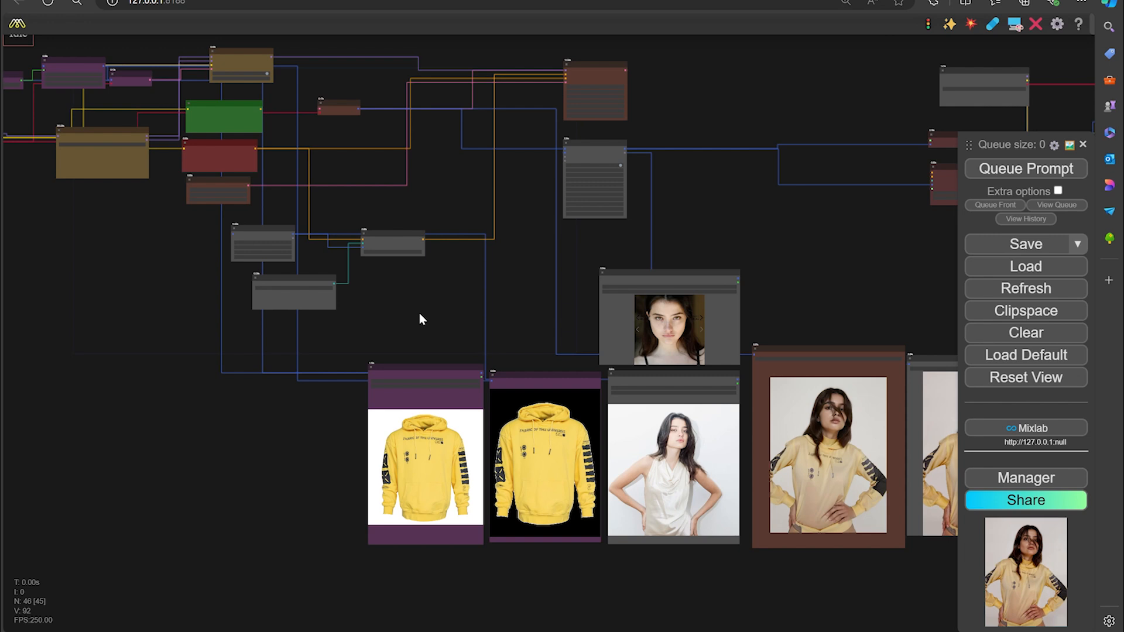
mouse_move(415, 310)
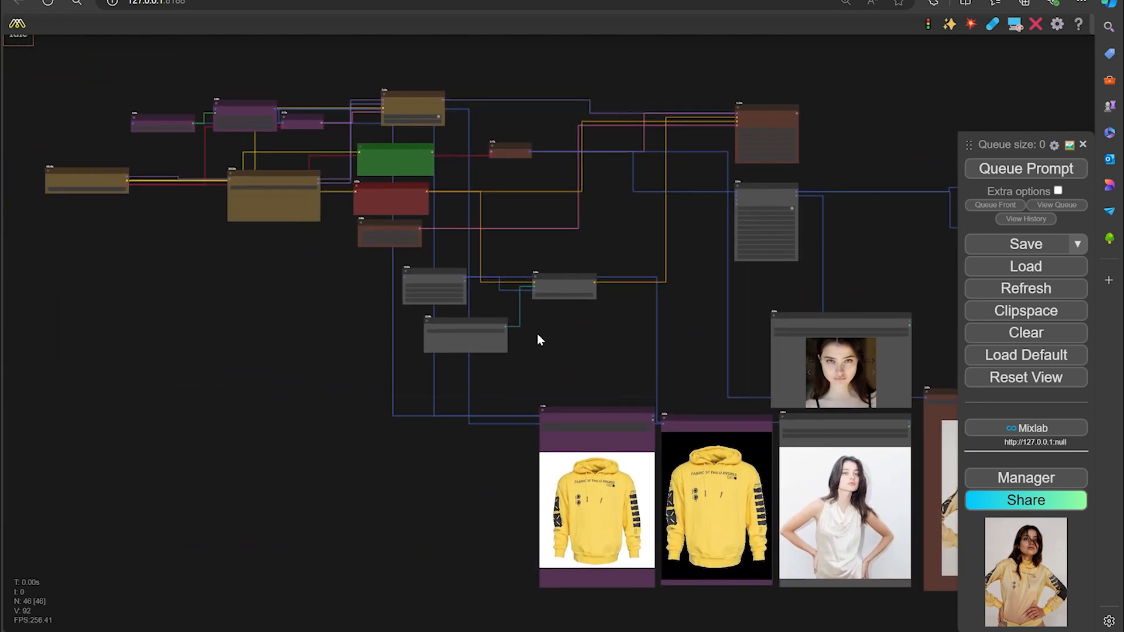
mouse_move(573, 358)
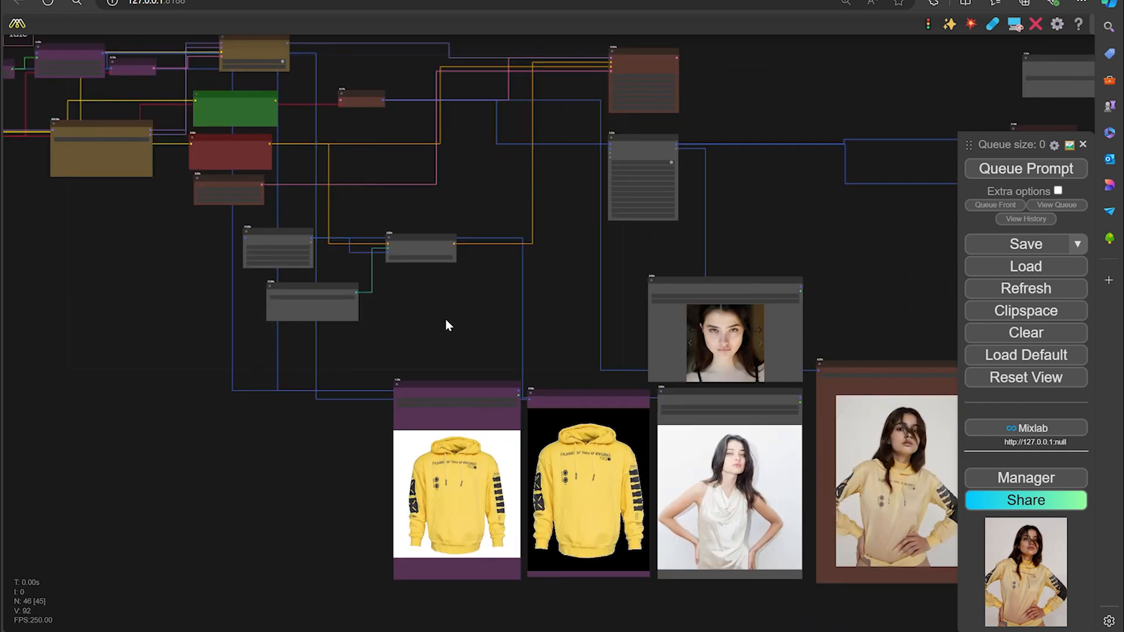
mouse_move(460, 322)
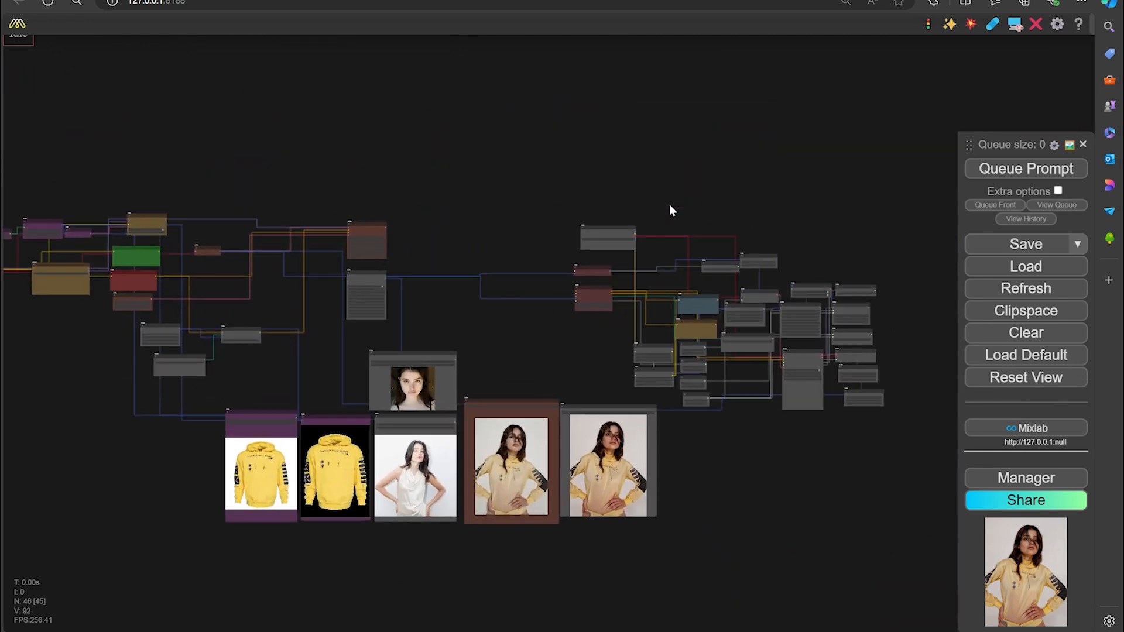
mouse_move(706, 220)
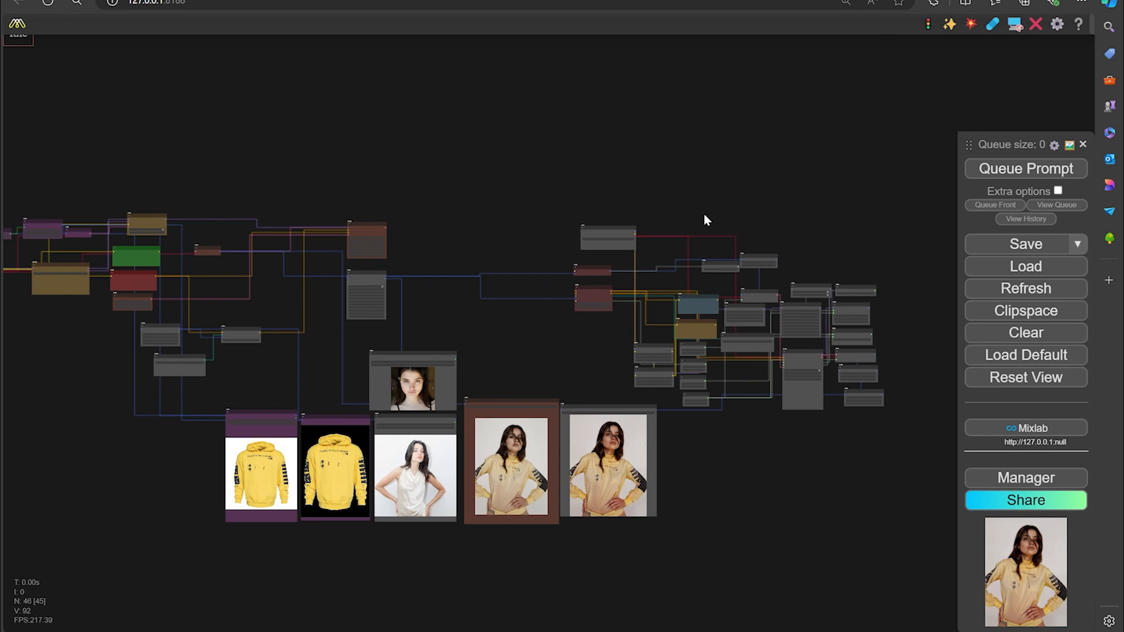
mouse_move(819, 443)
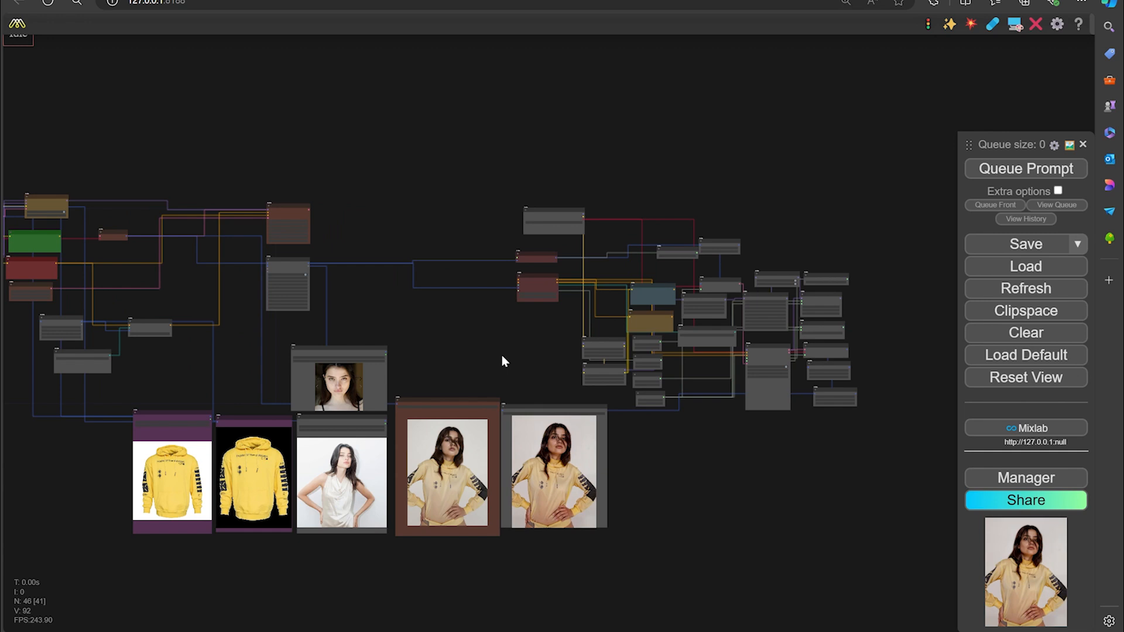
mouse_move(471, 300)
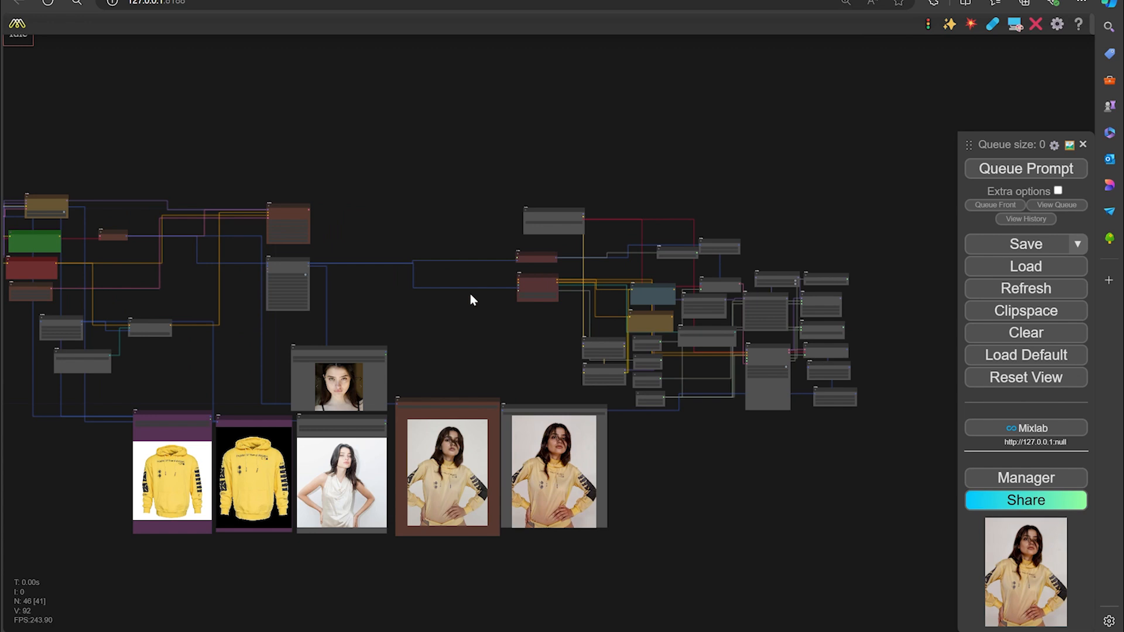
mouse_move(472, 328)
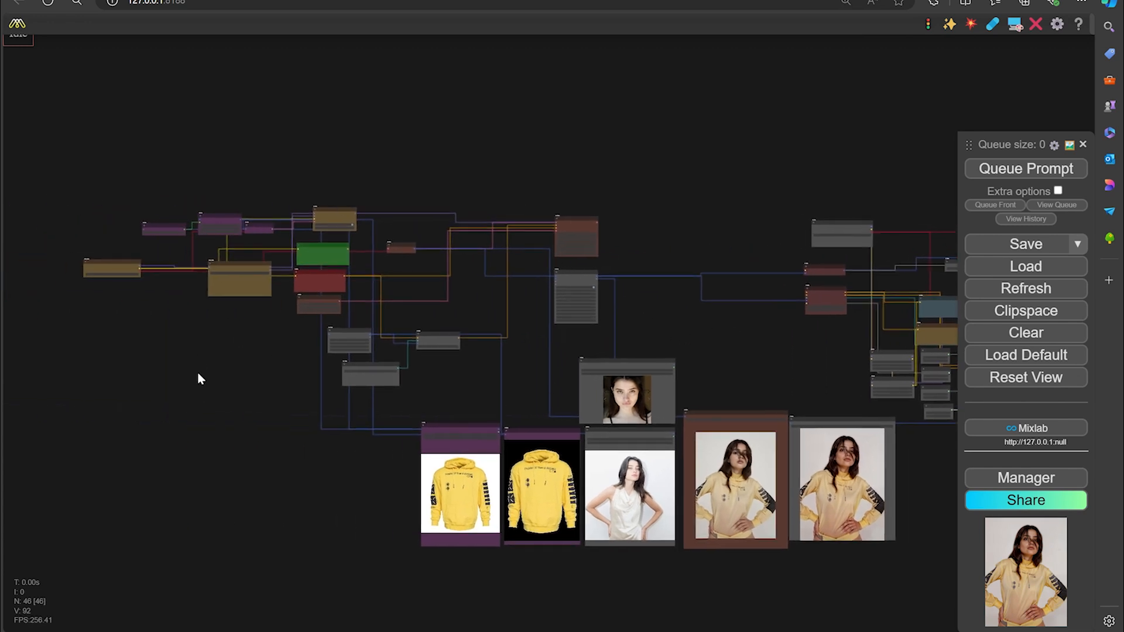
mouse_move(211, 348)
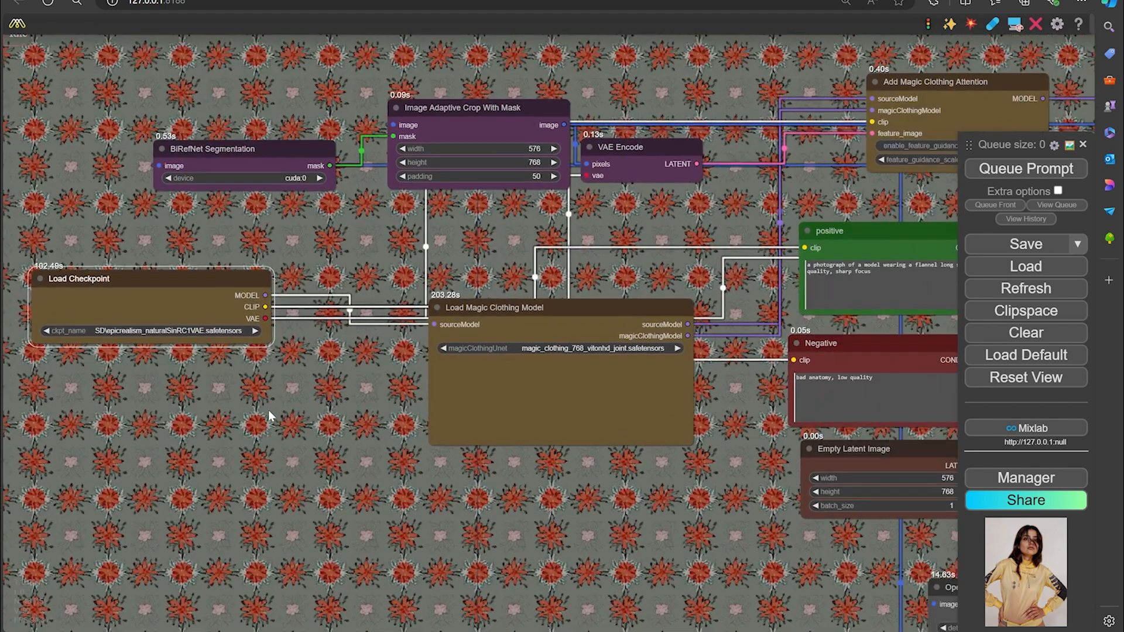
mouse_move(324, 371)
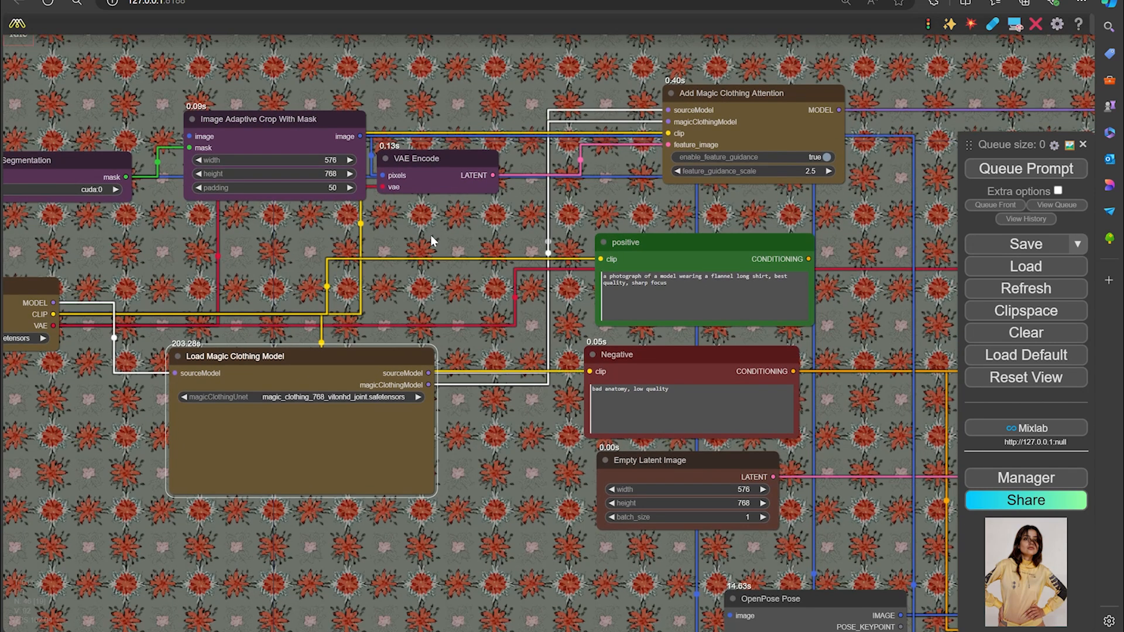
mouse_move(449, 249)
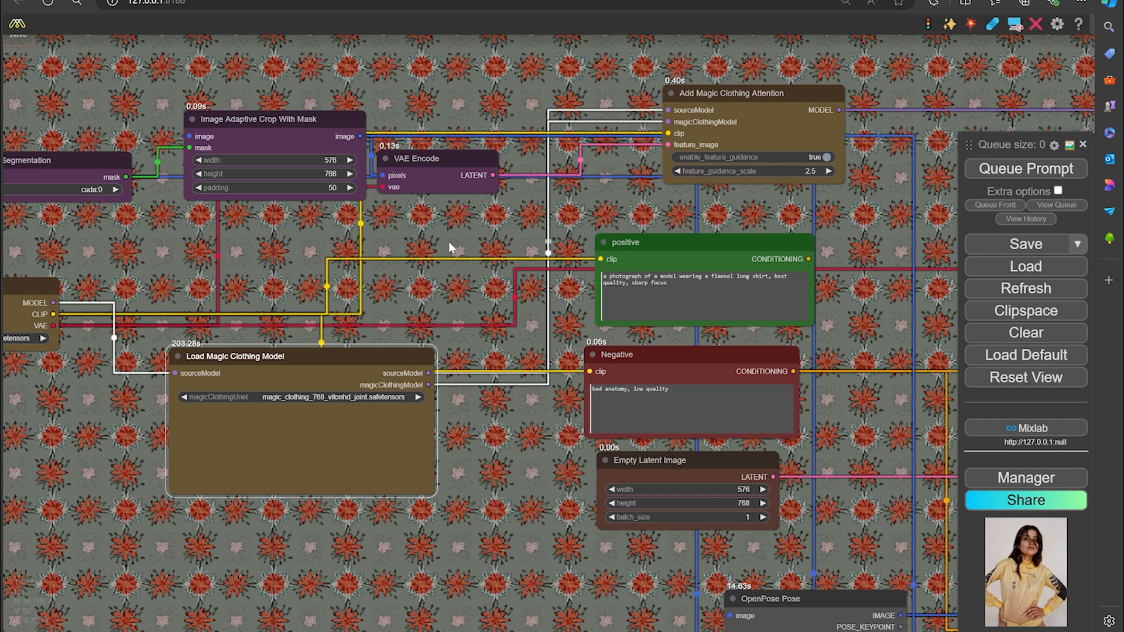
mouse_move(252, 152)
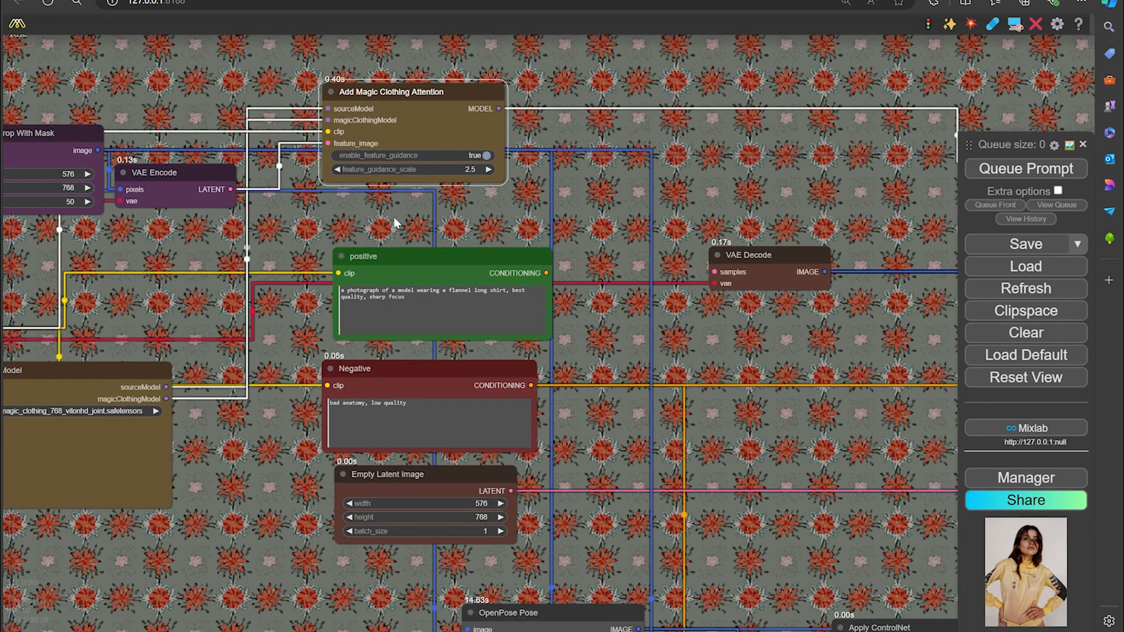
mouse_move(547, 238)
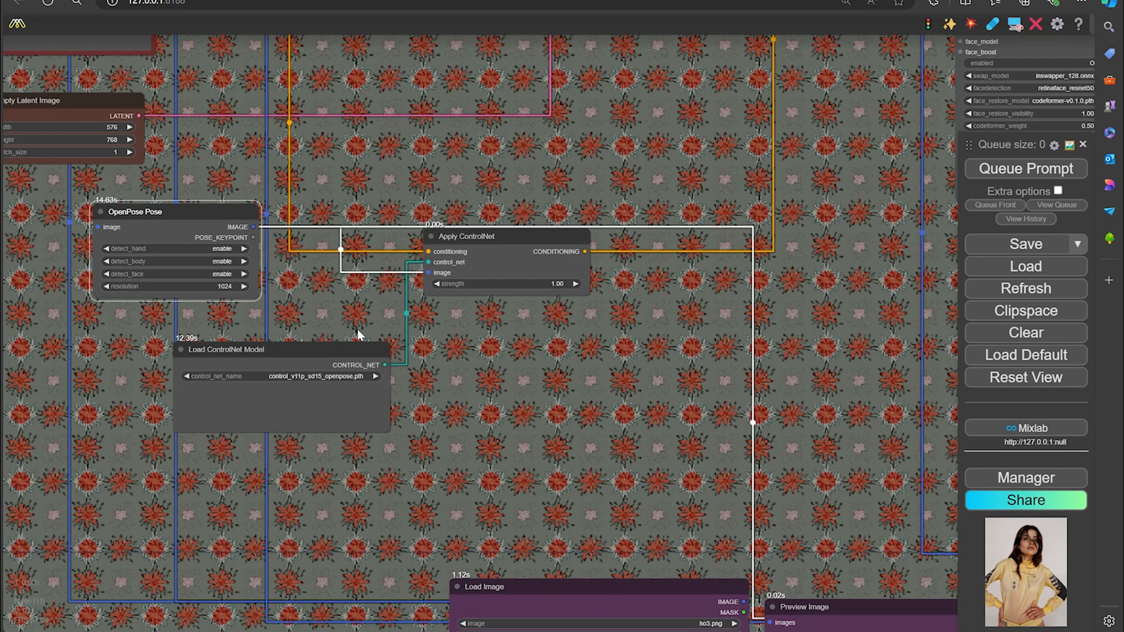
mouse_move(366, 318)
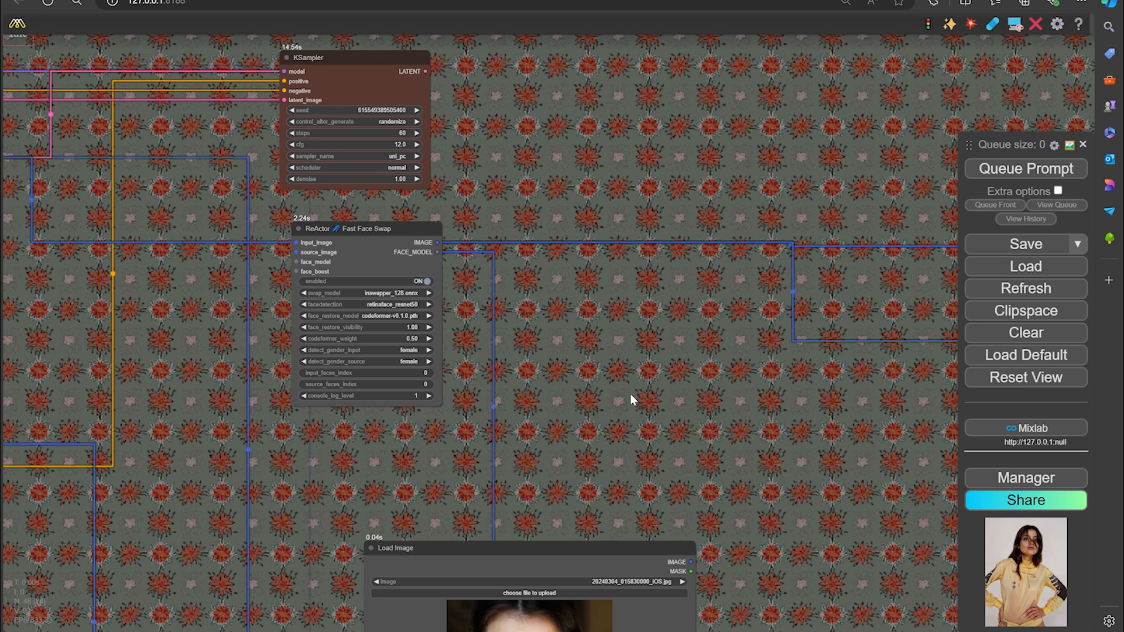
mouse_move(632, 399)
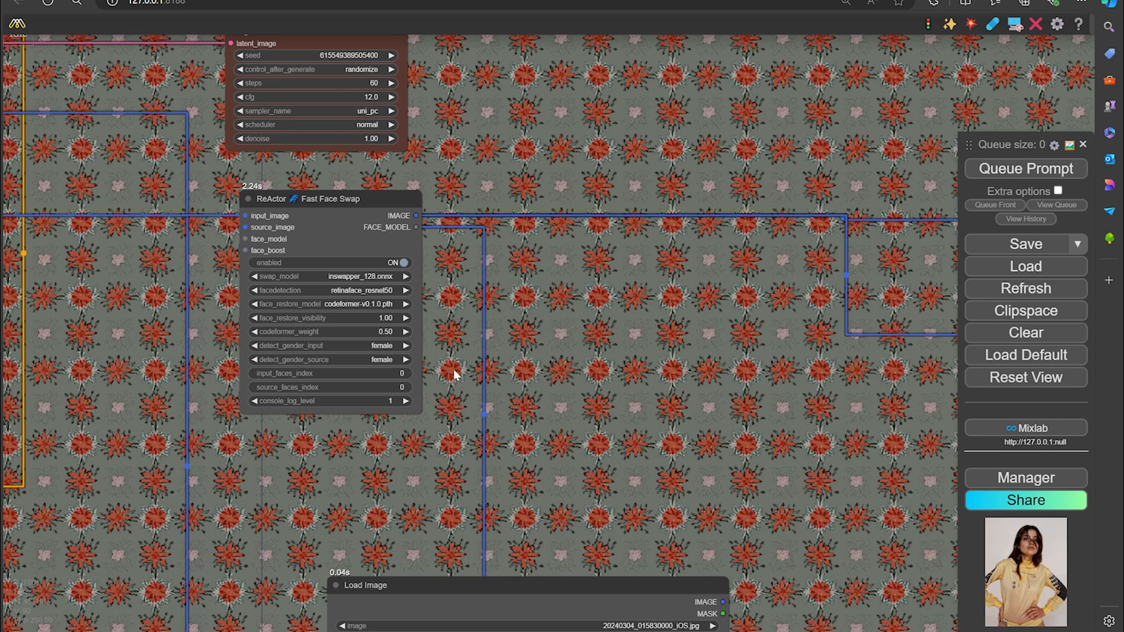
mouse_move(439, 319)
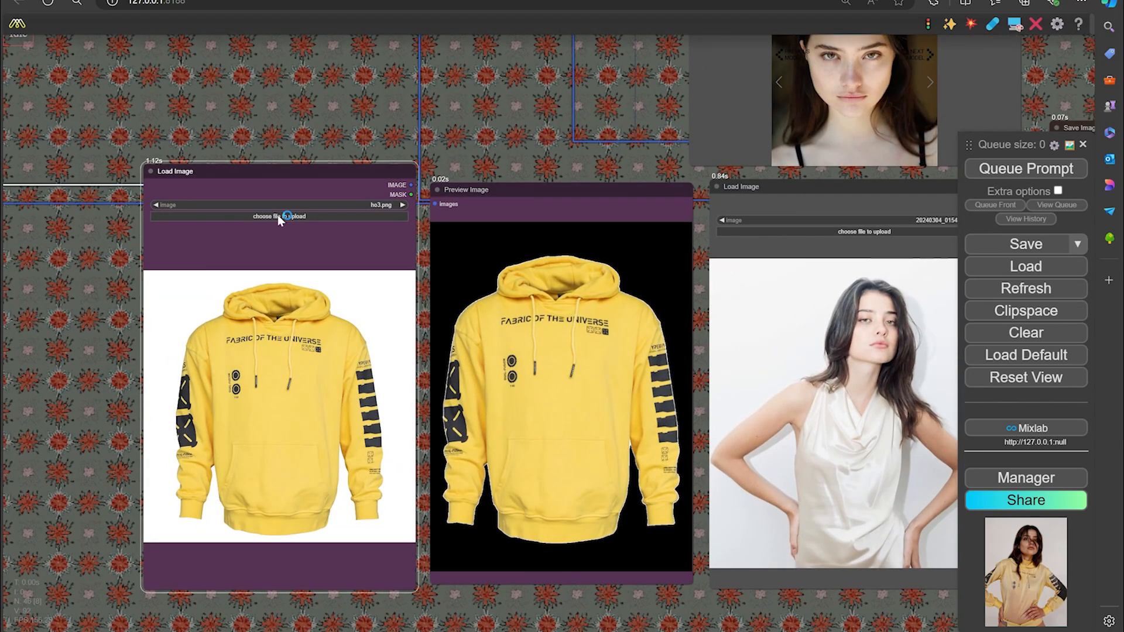
Upload shirt5.png, the cream 'Don't grow up. It's a trap.' top, as the garment image.
left_click(279, 216)
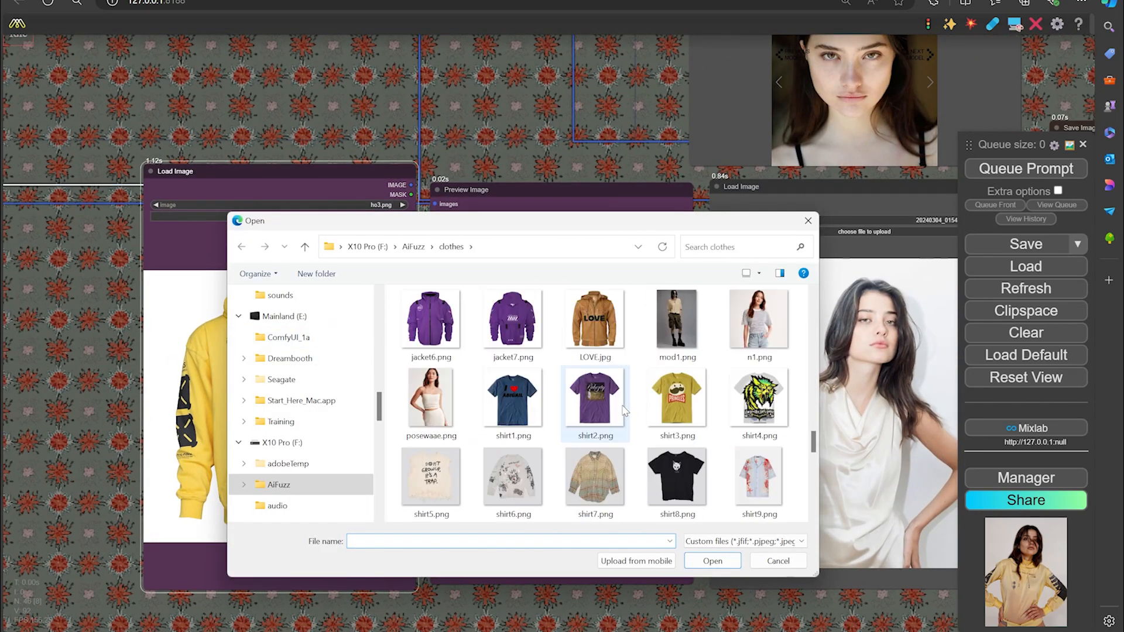
left_click(759, 399)
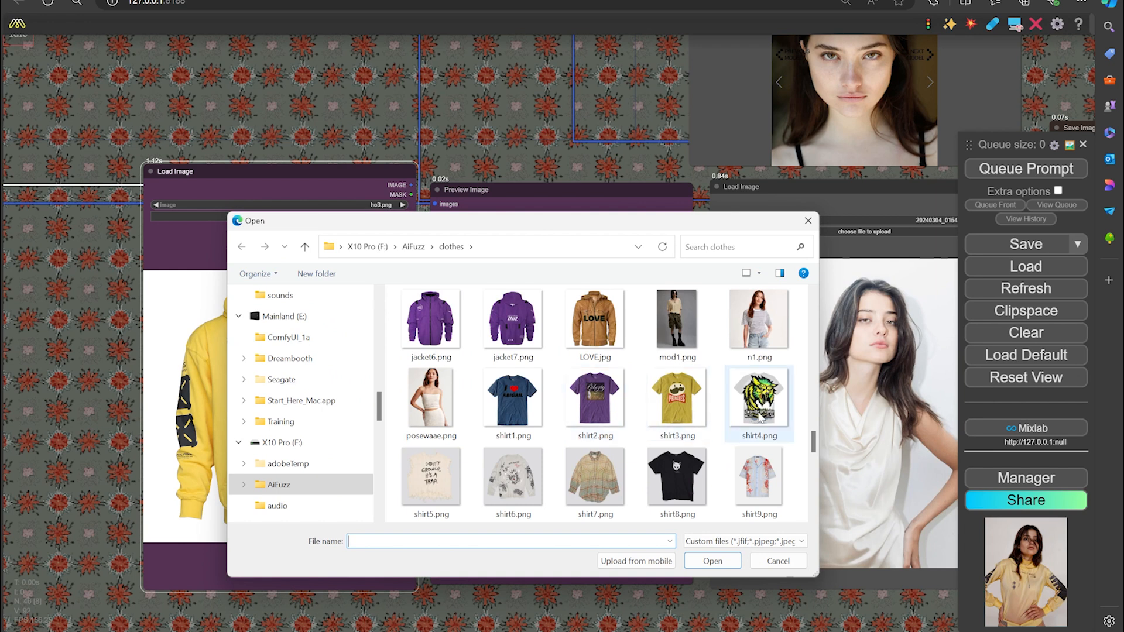
left_click(514, 398)
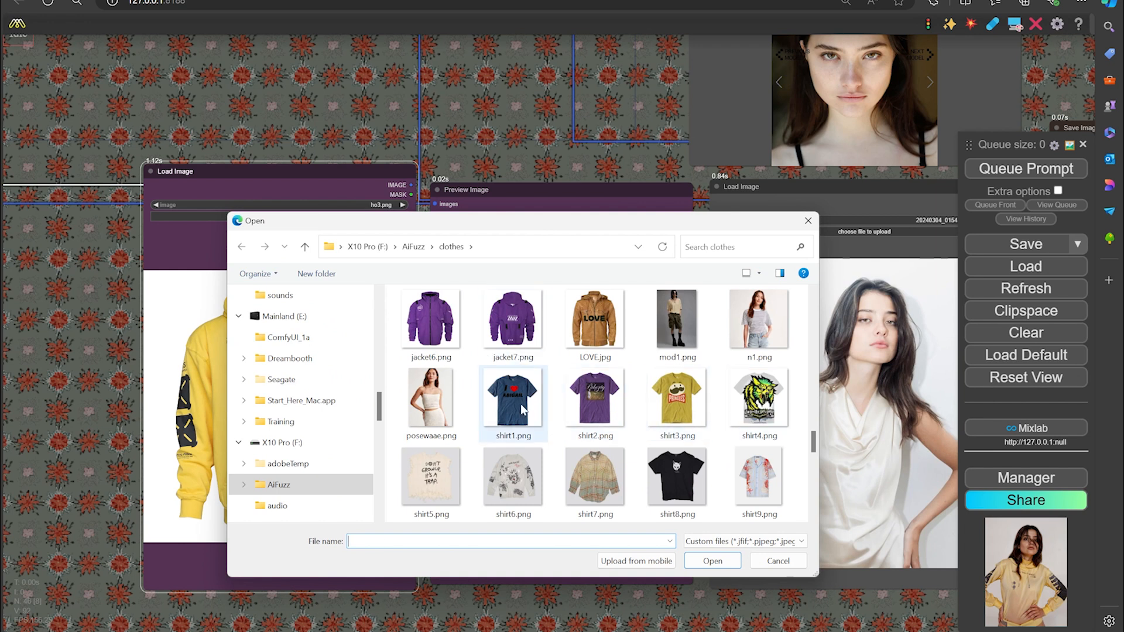
double_click(430, 477)
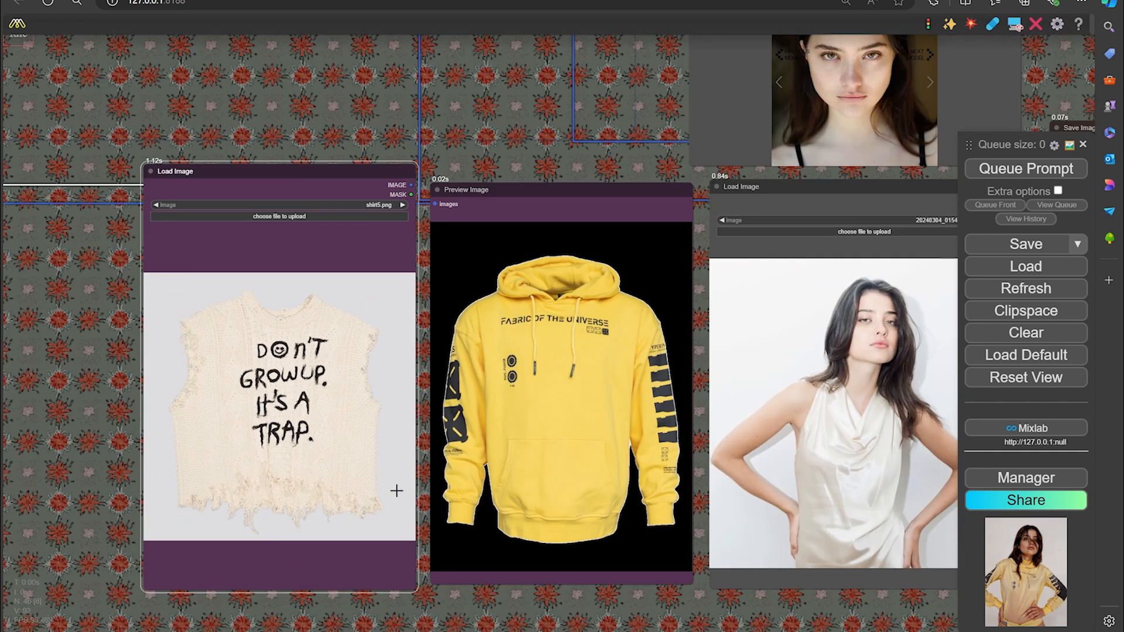
mouse_move(689, 420)
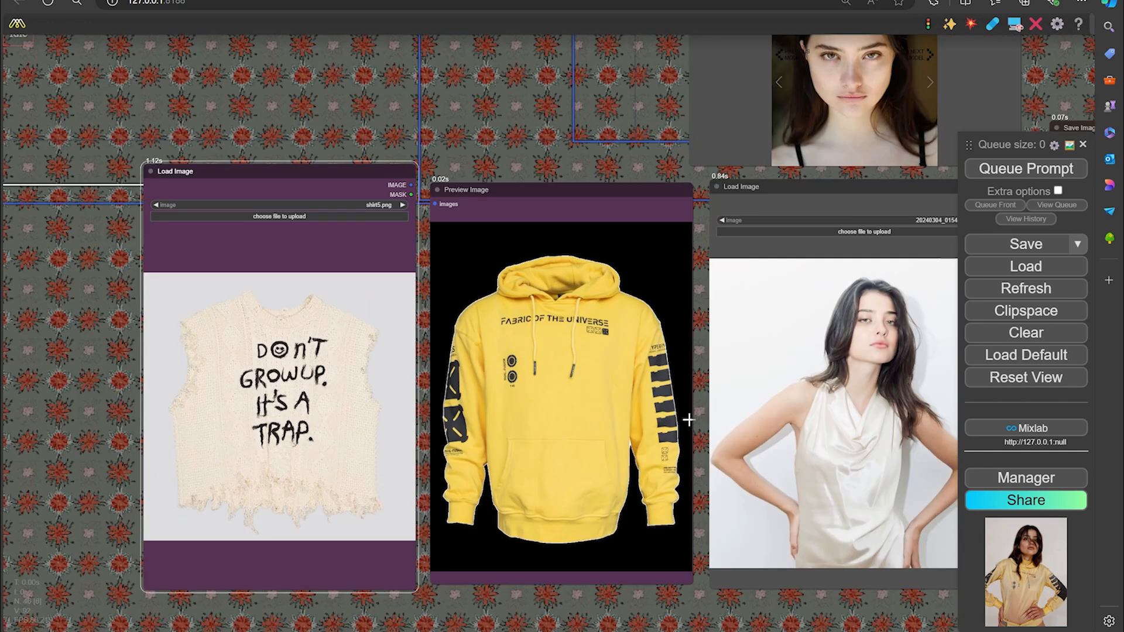
Queue the workflow to render the model wearing the cream slogan top.
left_click(1025, 169)
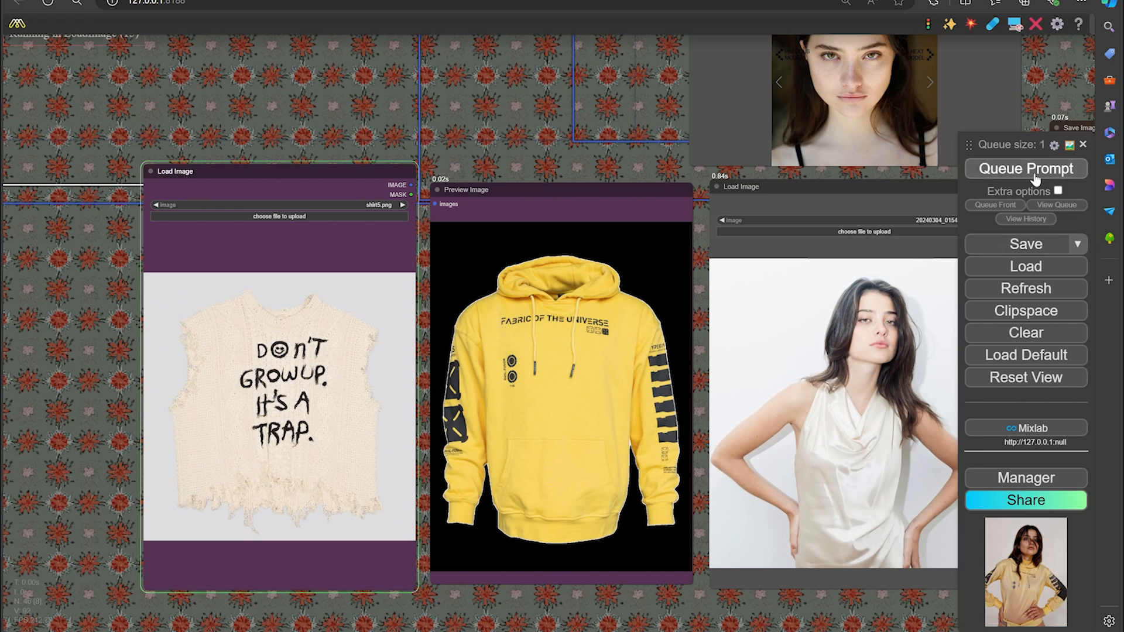
left_click(1025, 169)
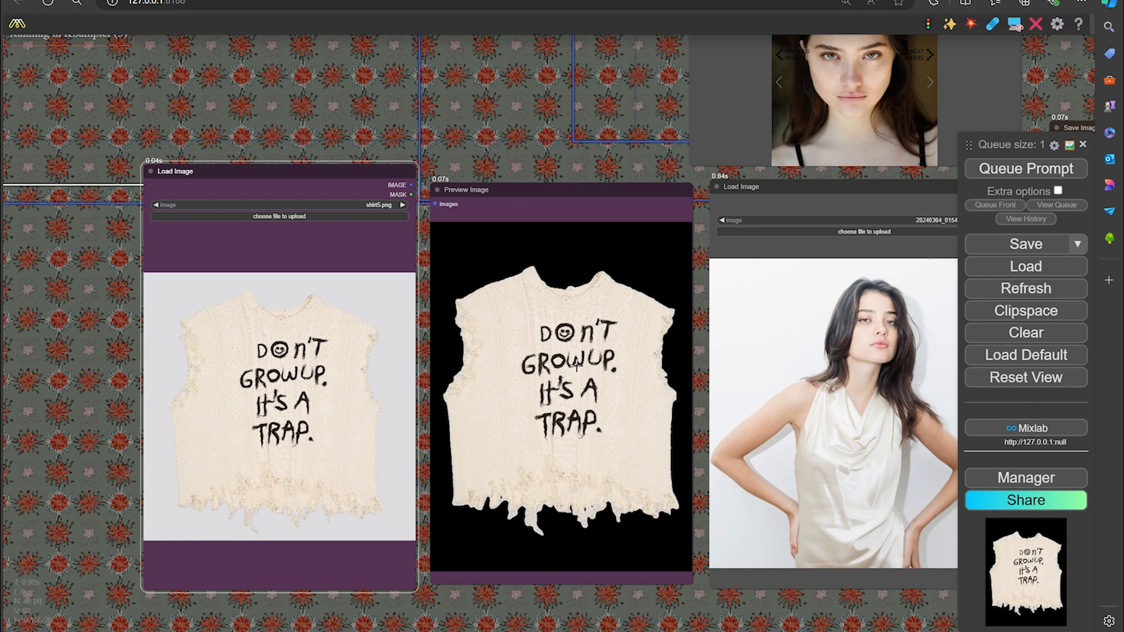
mouse_move(574, 405)
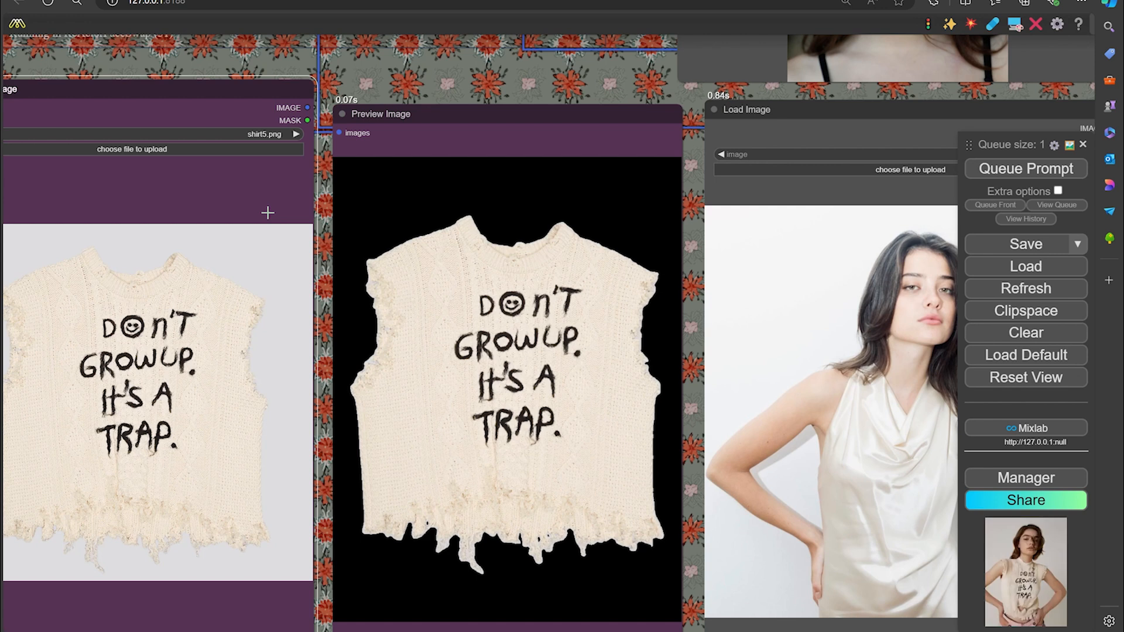
mouse_move(373, 242)
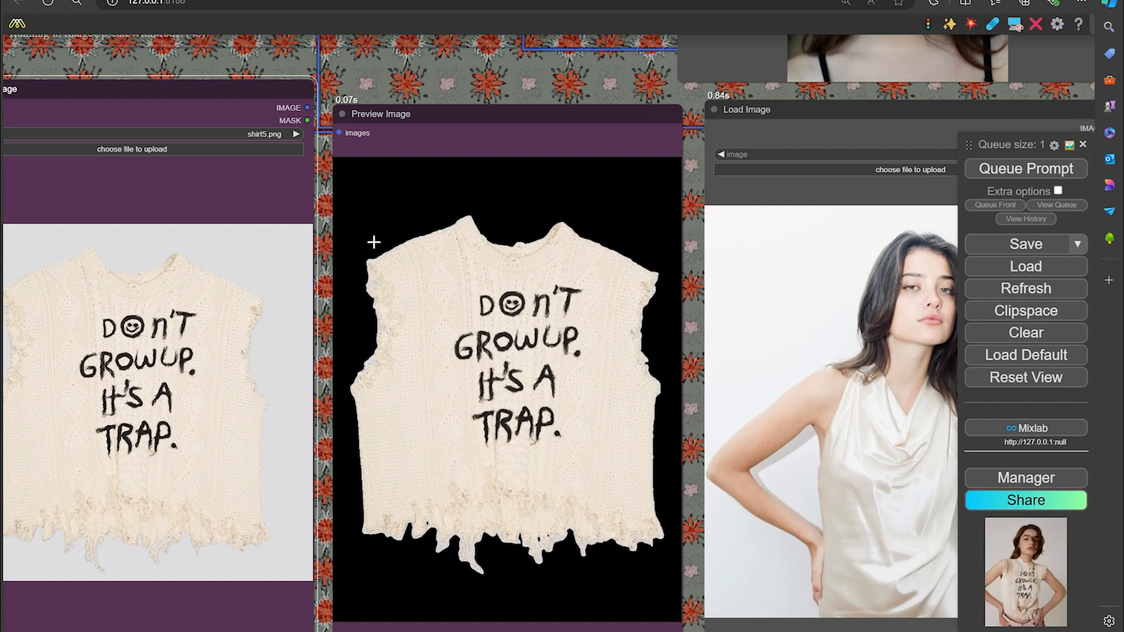
mouse_move(235, 272)
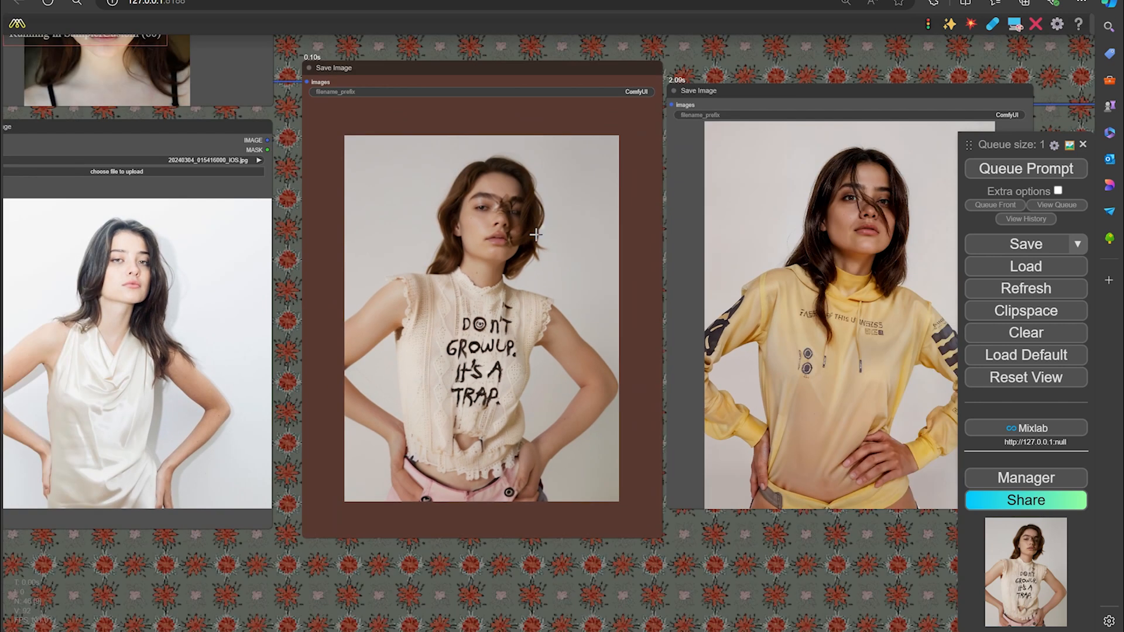
mouse_move(793, 264)
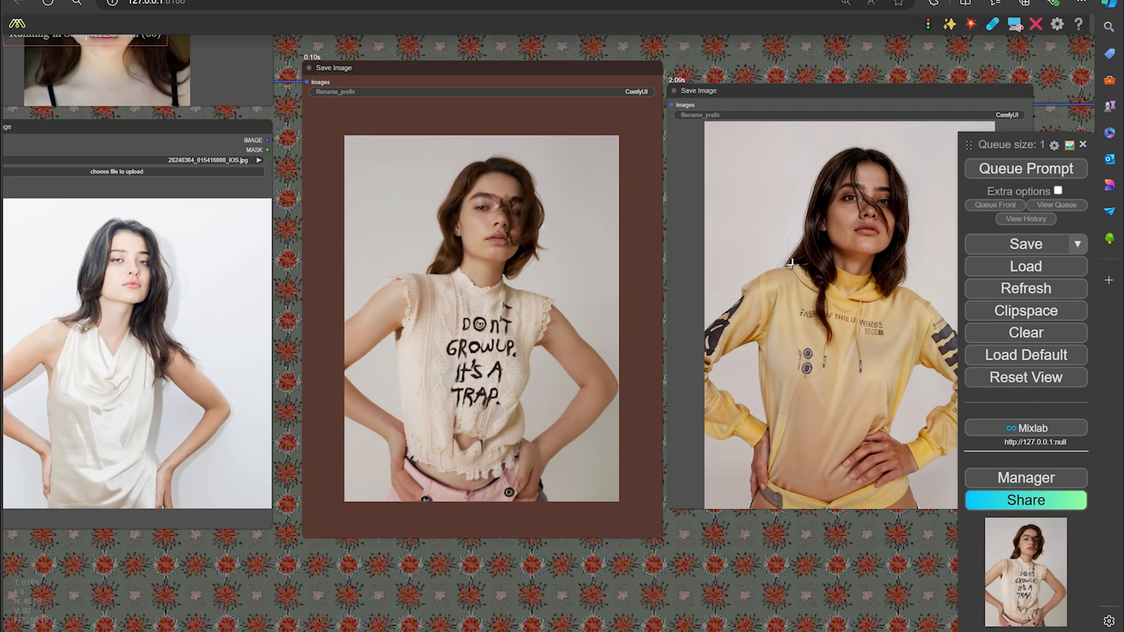
mouse_move(811, 249)
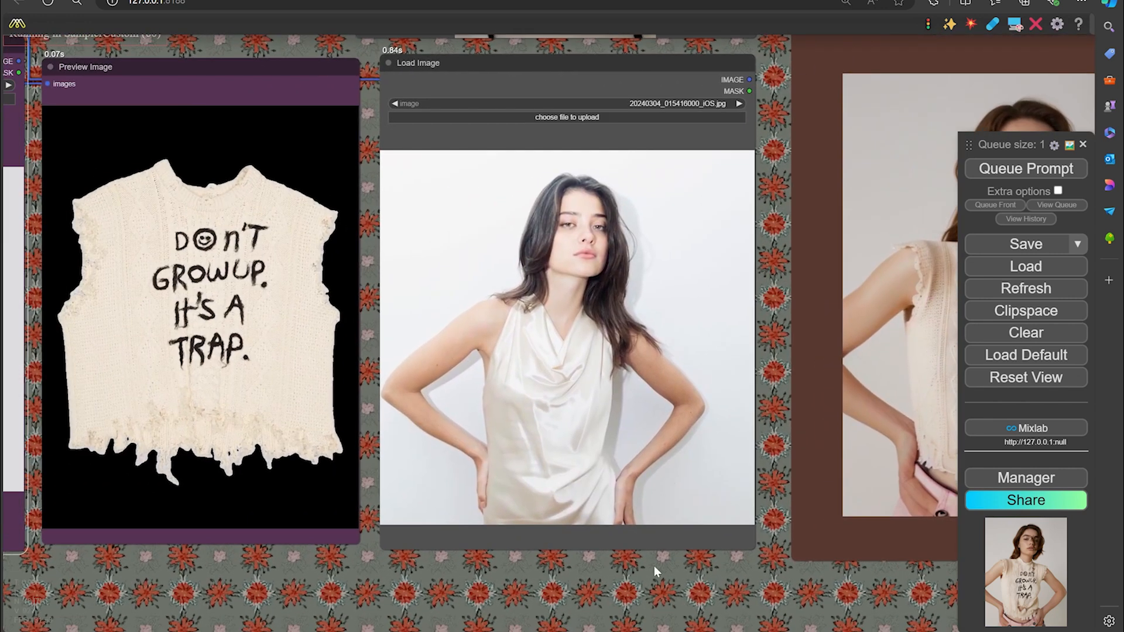
mouse_move(242, 412)
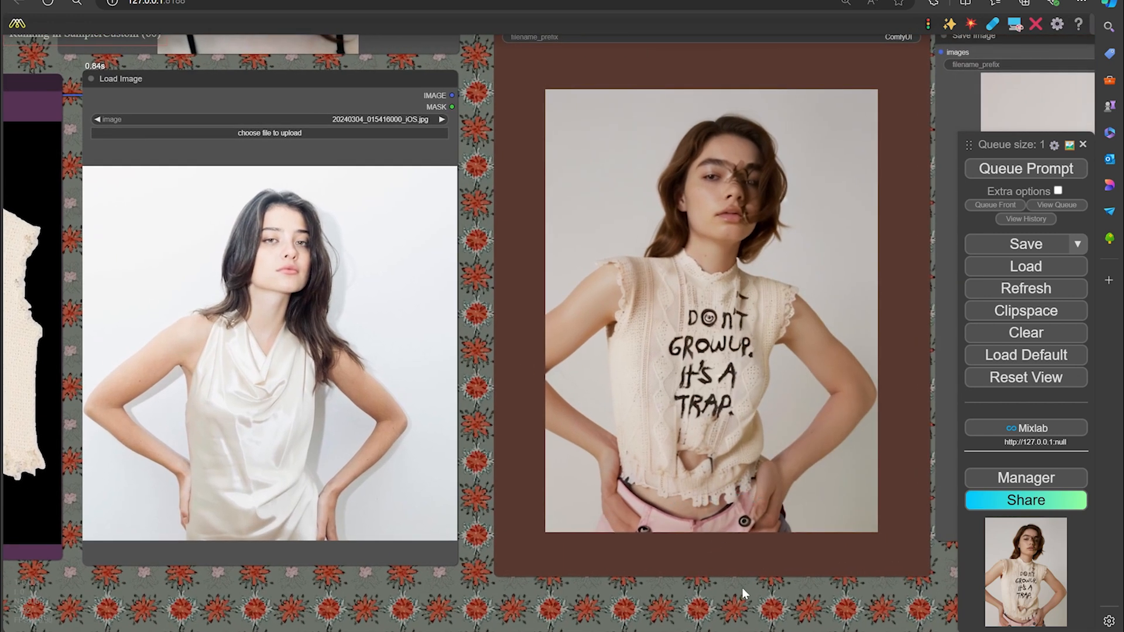
mouse_move(614, 317)
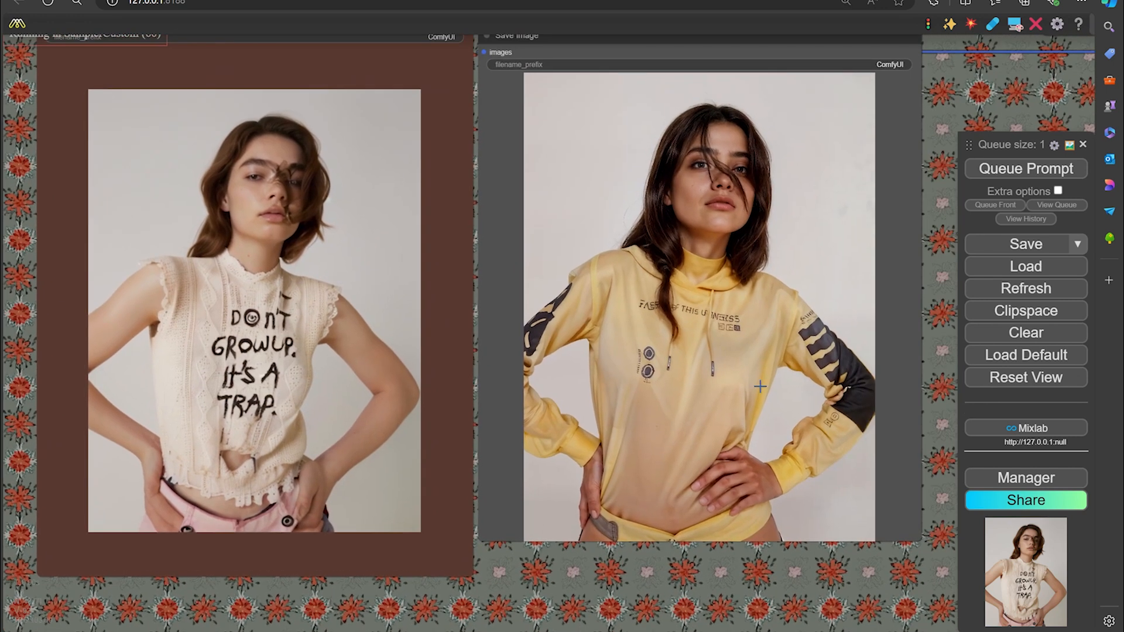
mouse_move(490, 175)
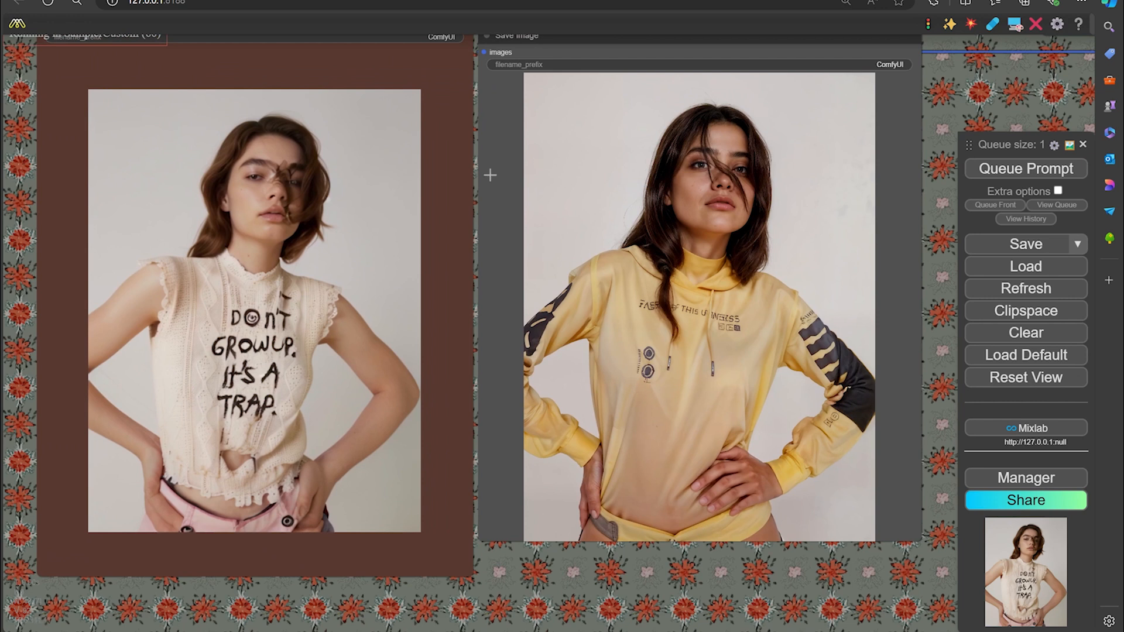
mouse_move(312, 322)
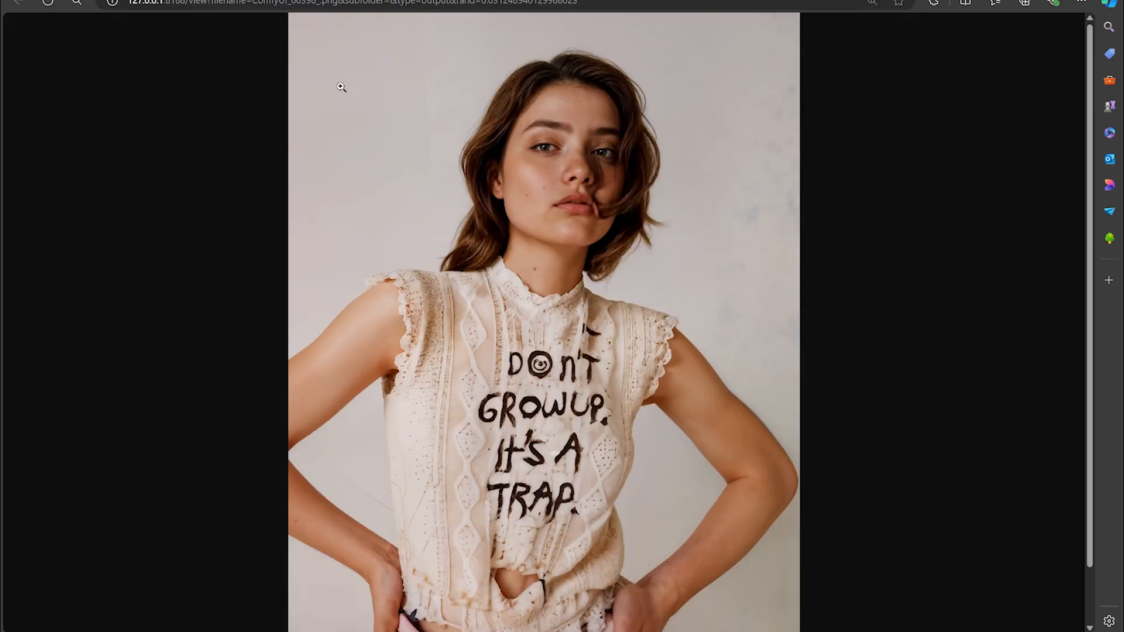
mouse_move(466, 118)
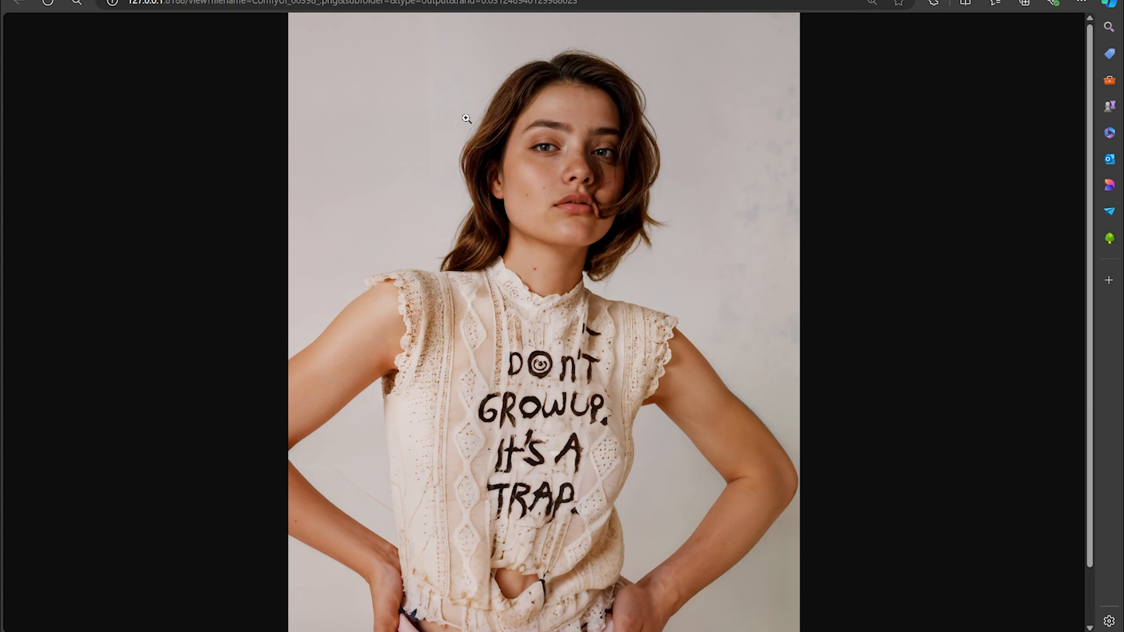
mouse_move(607, 162)
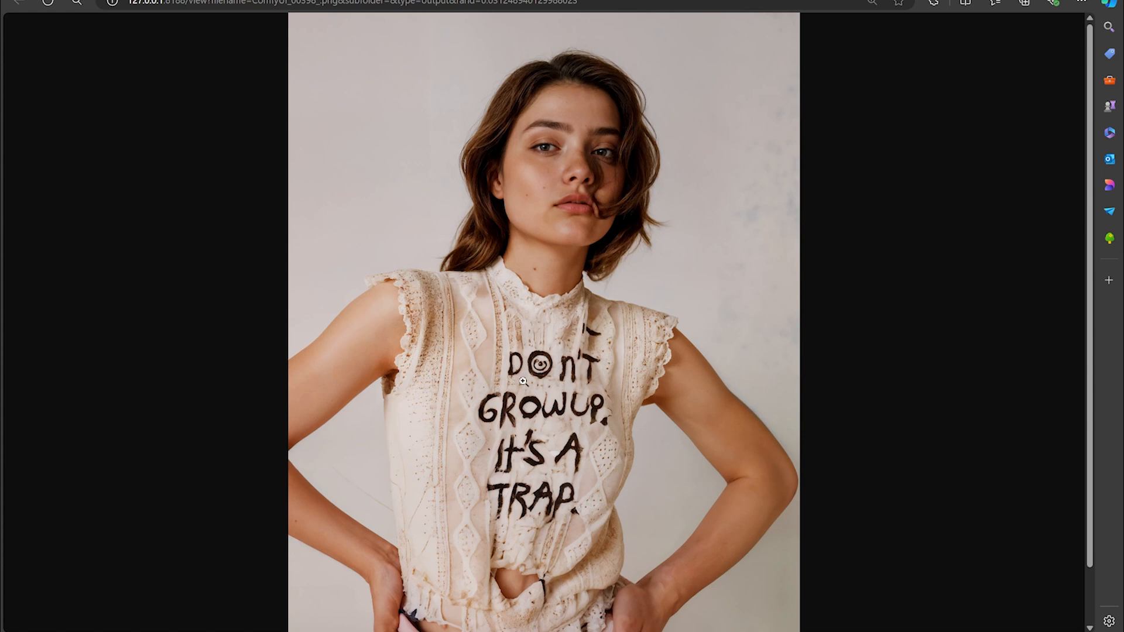
mouse_move(524, 474)
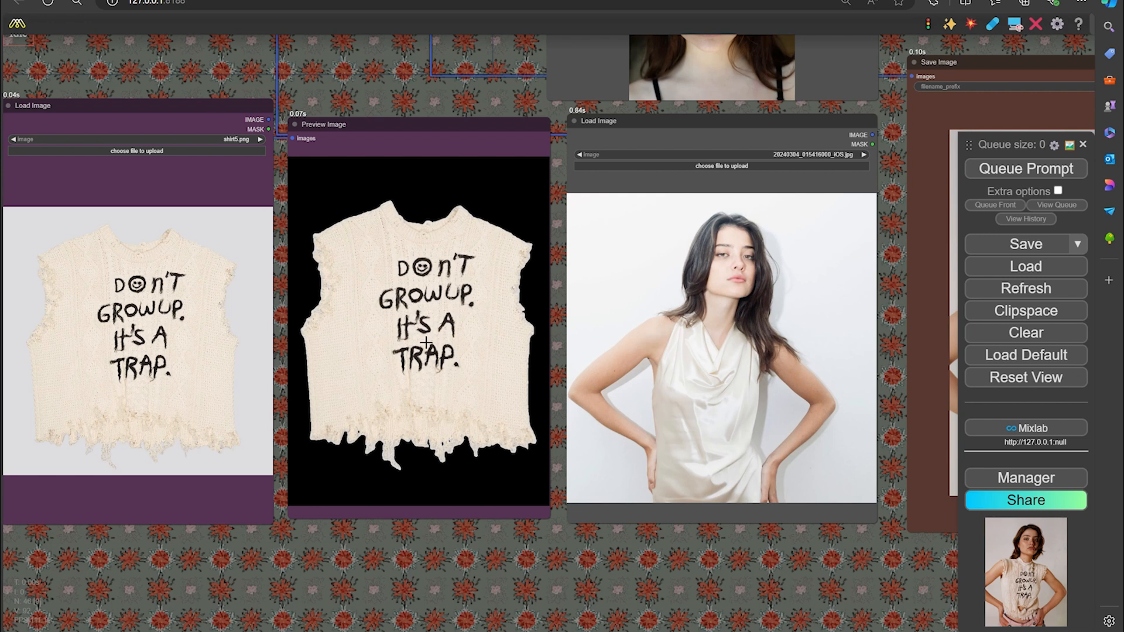
mouse_move(437, 419)
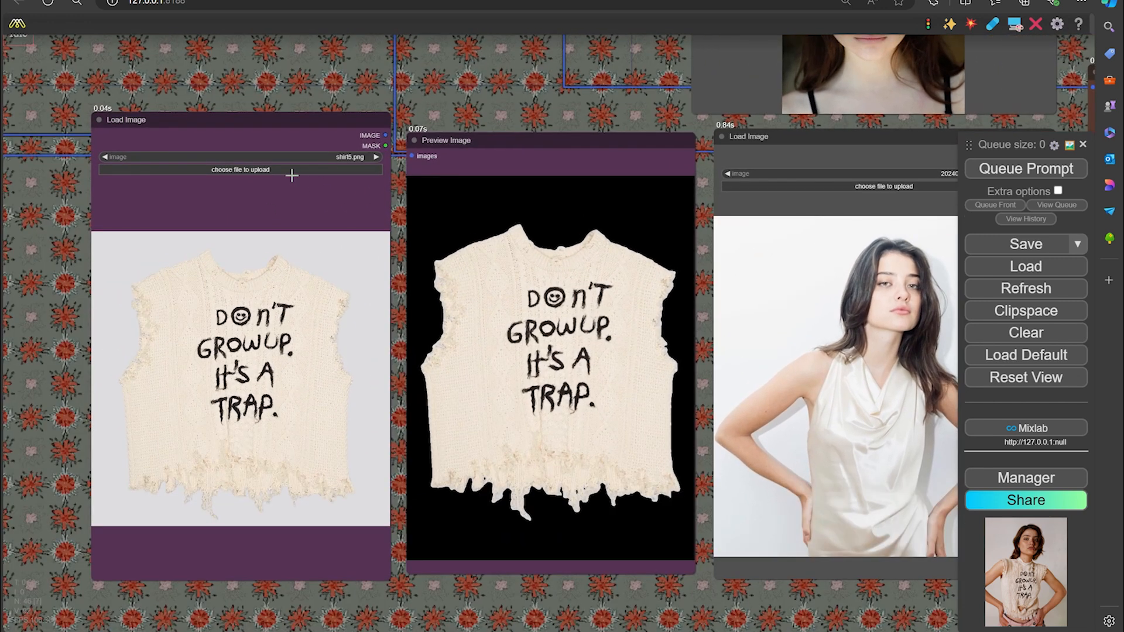
Load shirt18.png, the beige graphic T-shirt, into the garment Load Image node.
left_click(240, 169)
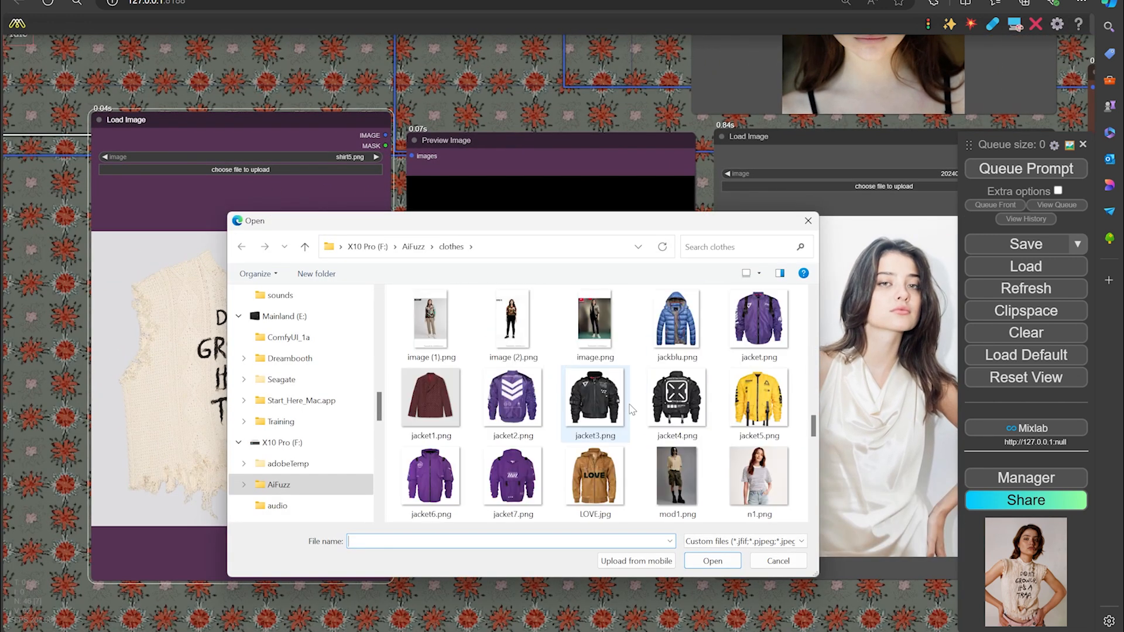
scroll("down", 3)
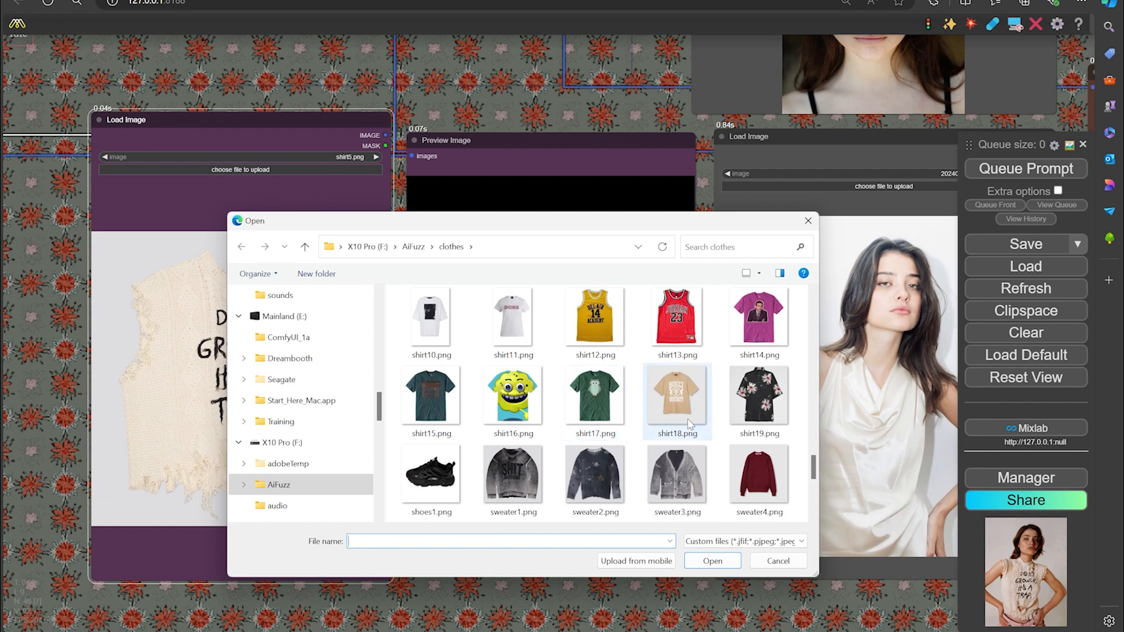
left_click(712, 561)
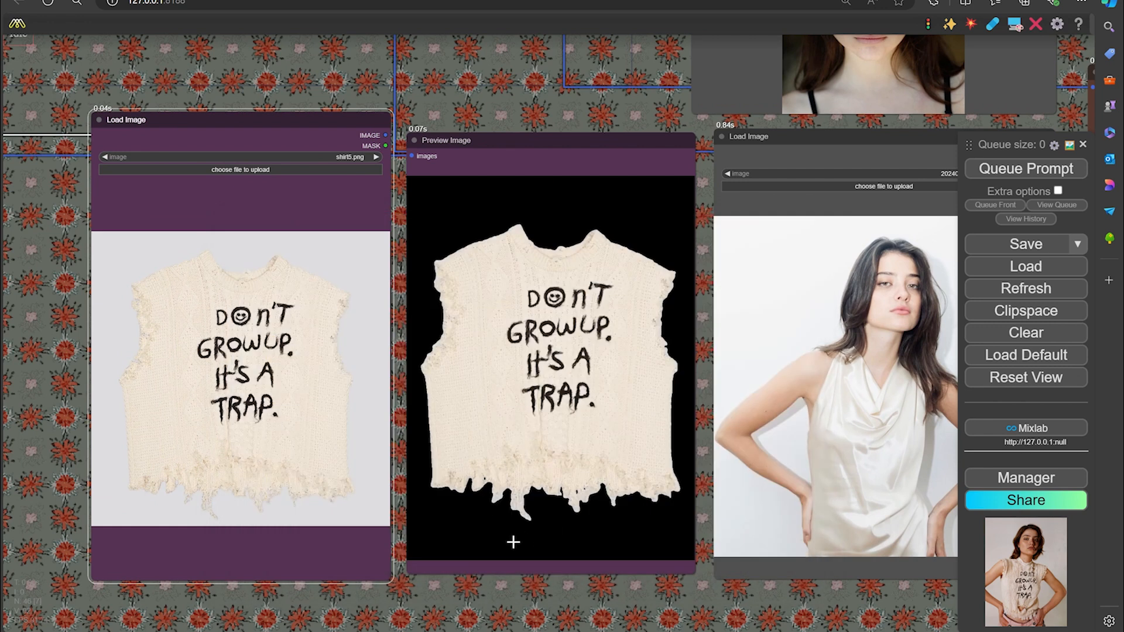
left_click(373, 153)
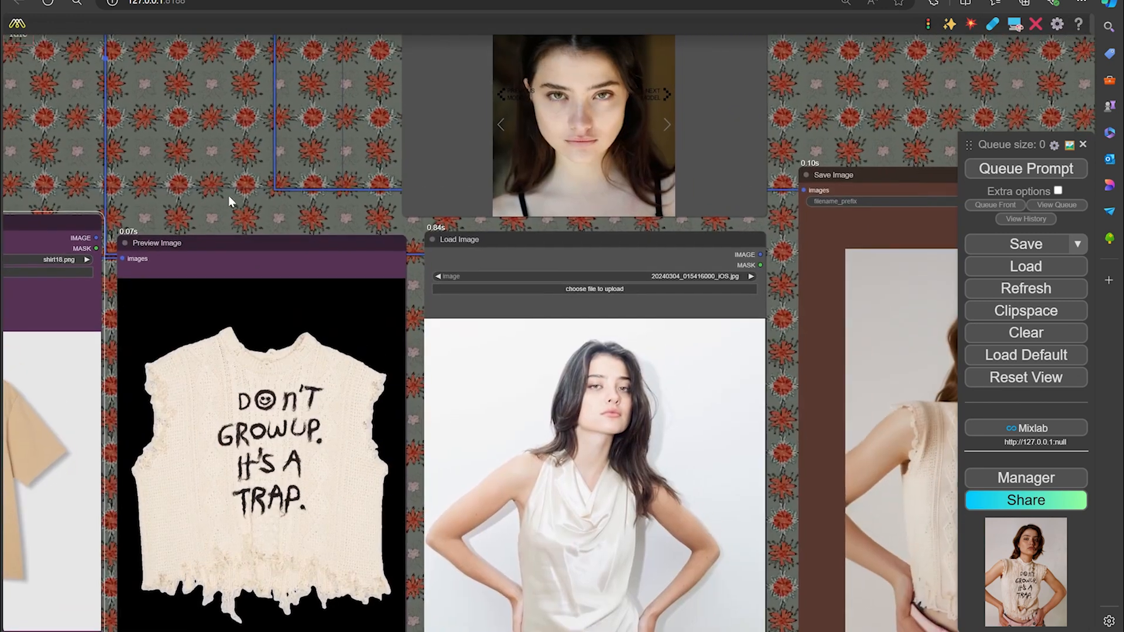
Load 20240304_015413000_iOS.jpg from AiFuzz > random as the model photo and queue a run.
left_click(593, 289)
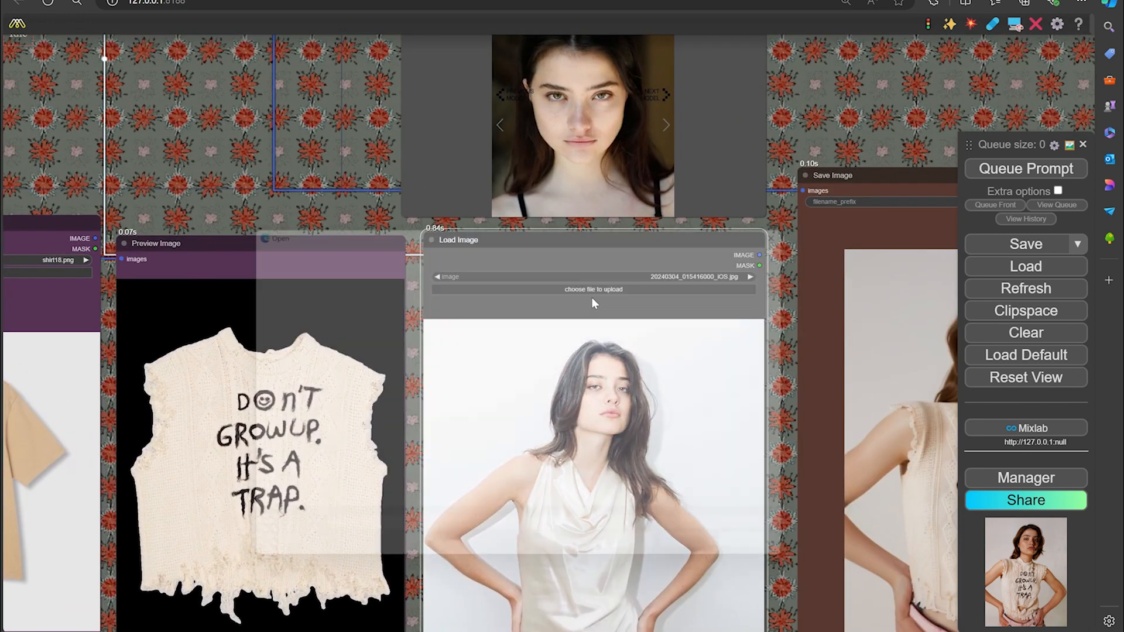
left_click(594, 289)
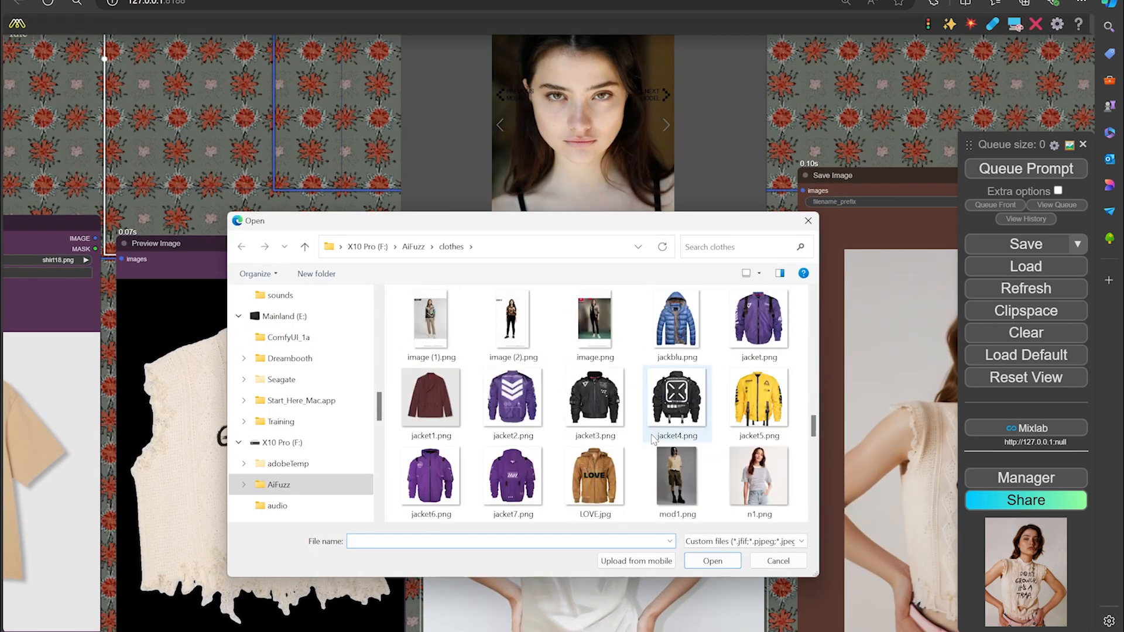
left_click(412, 247)
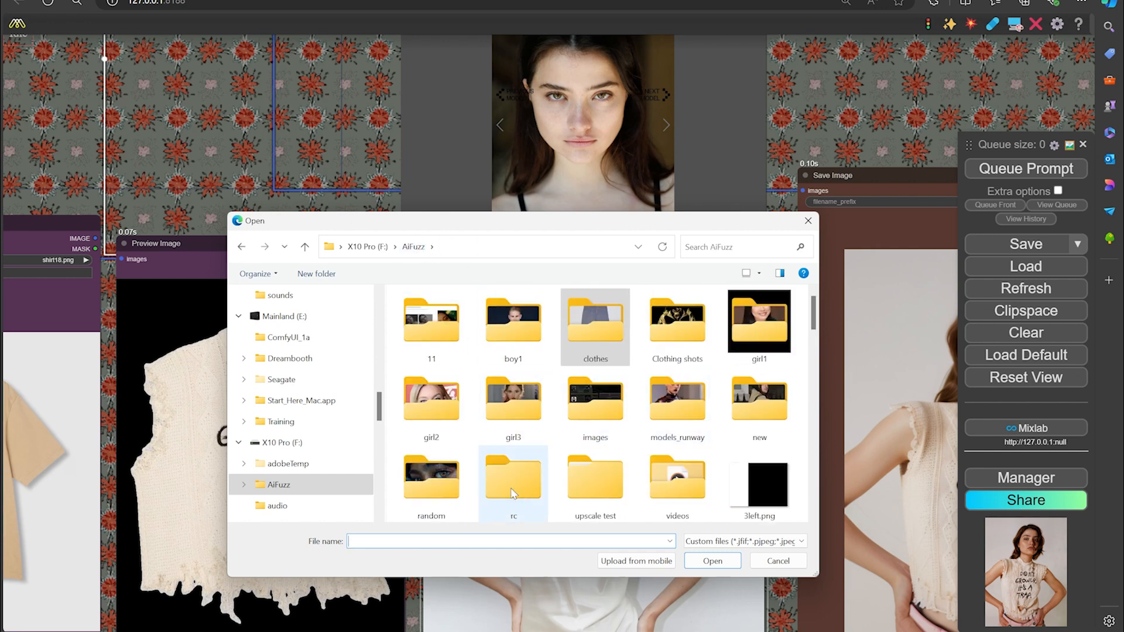
left_click(513, 476)
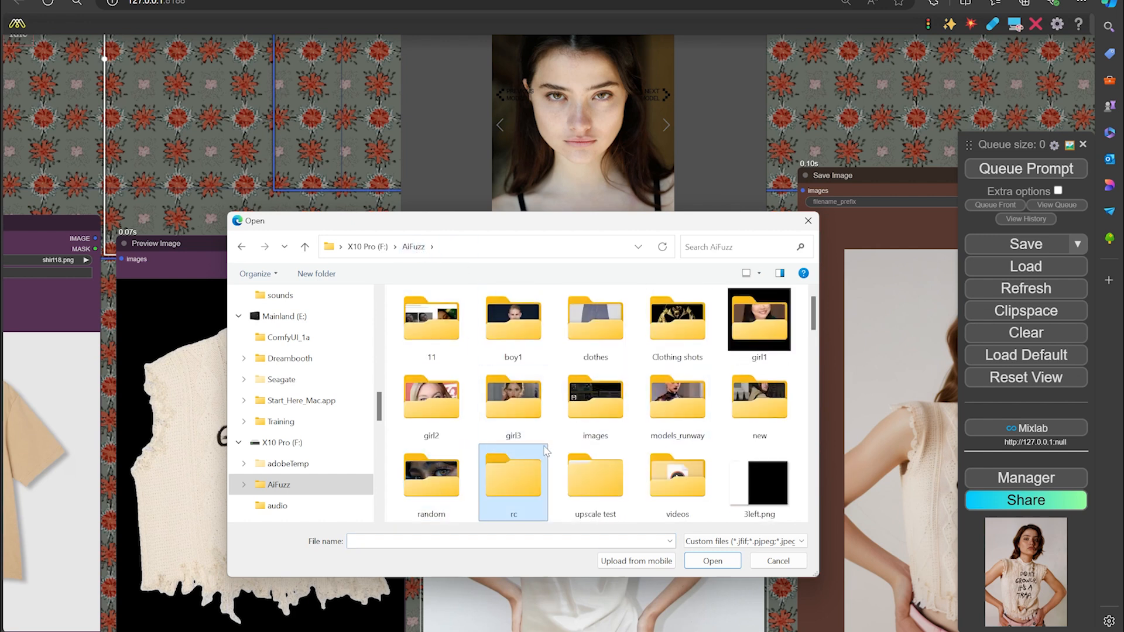
double_click(431, 482)
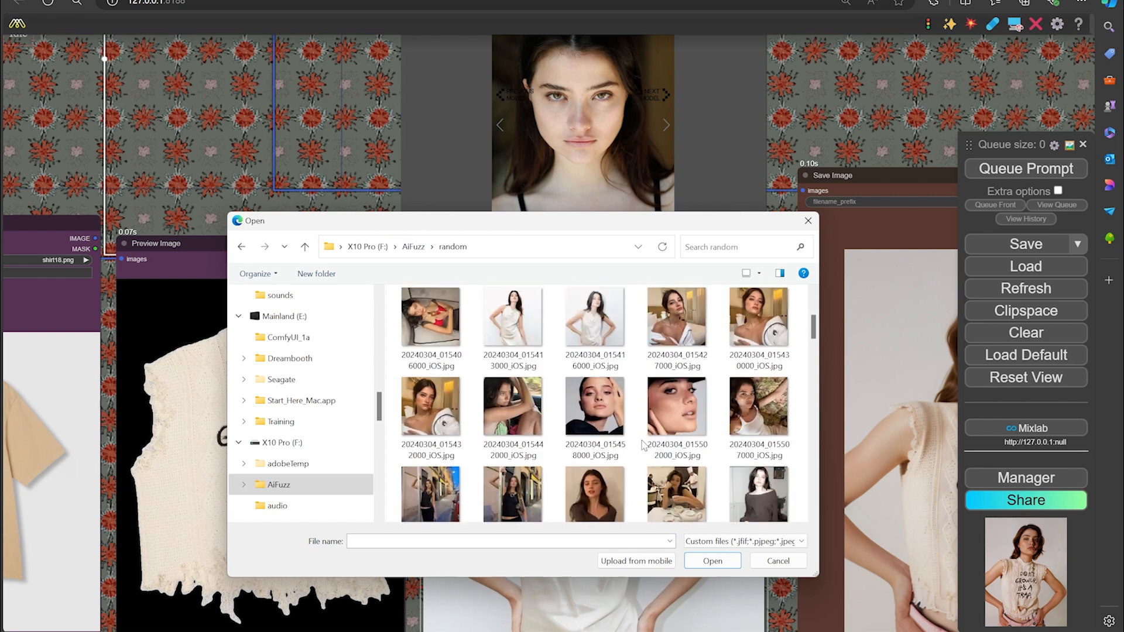
left_click(512, 315)
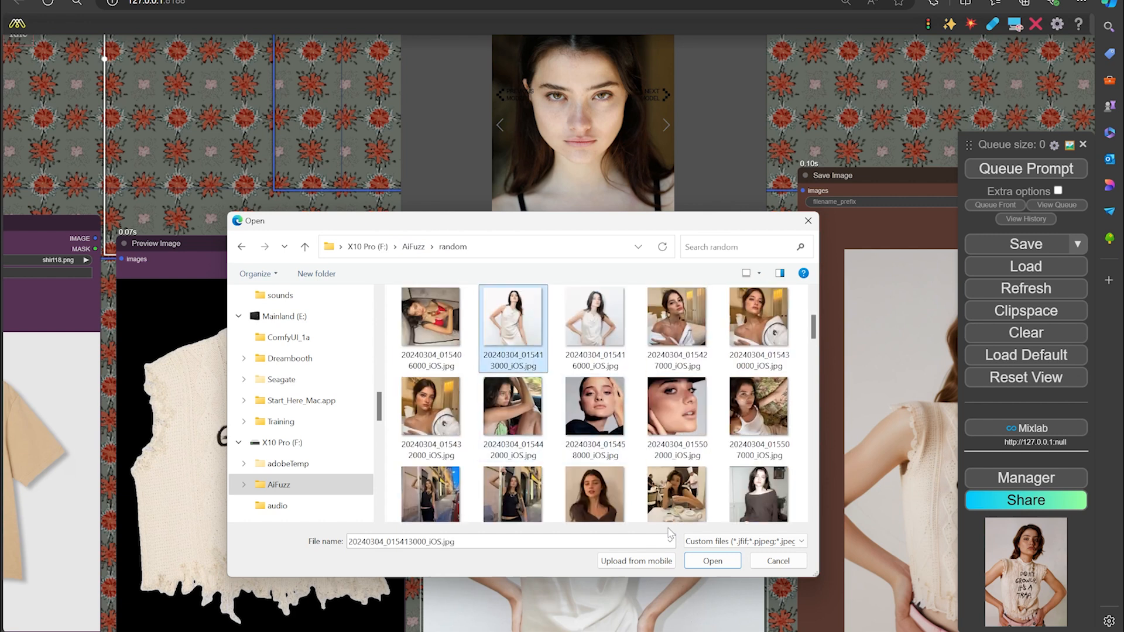
left_click(711, 561)
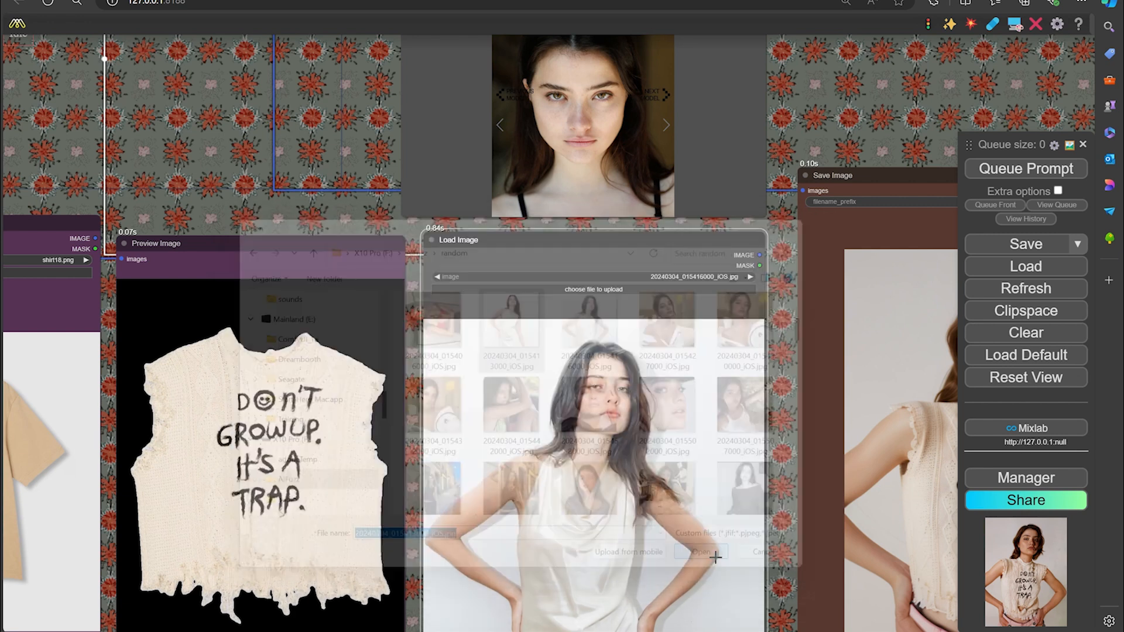
left_click(699, 552)
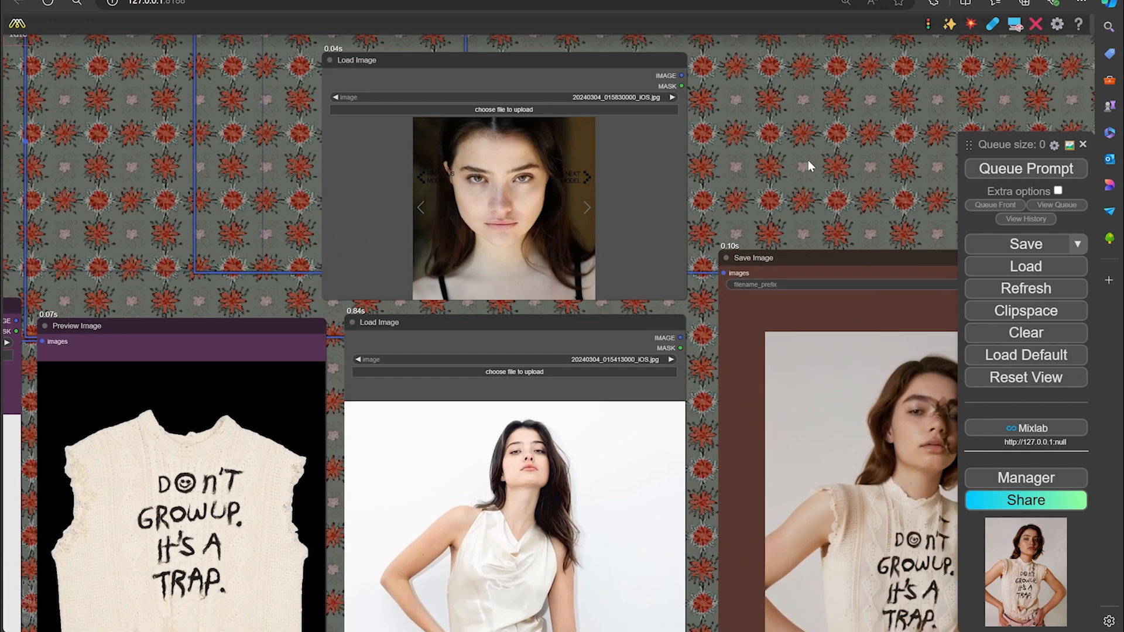
left_click(1024, 169)
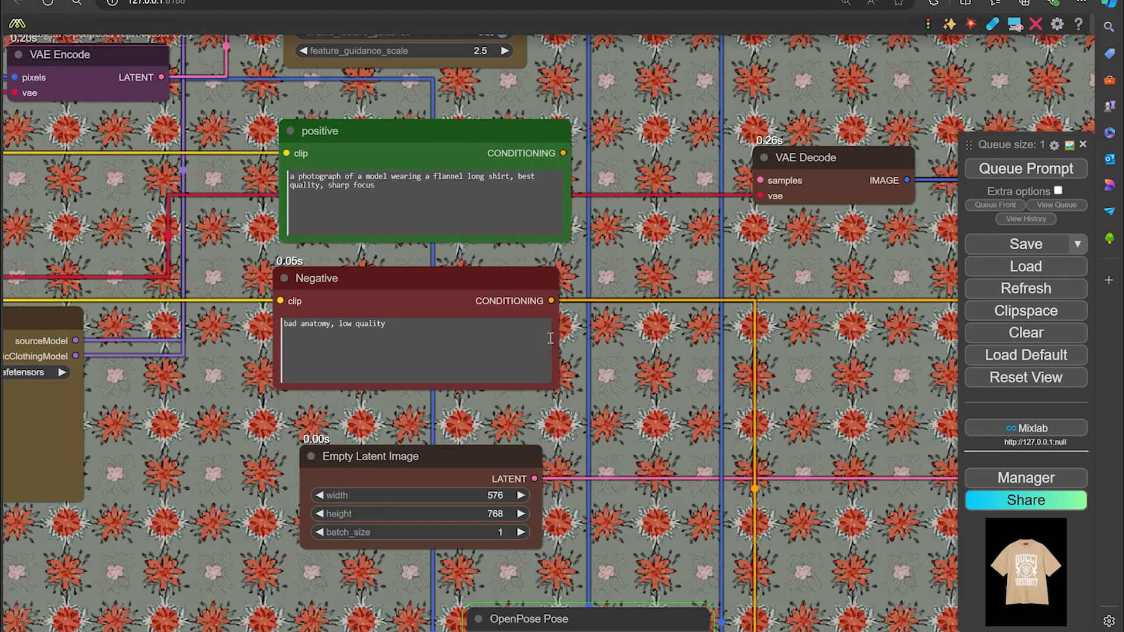
mouse_move(430, 186)
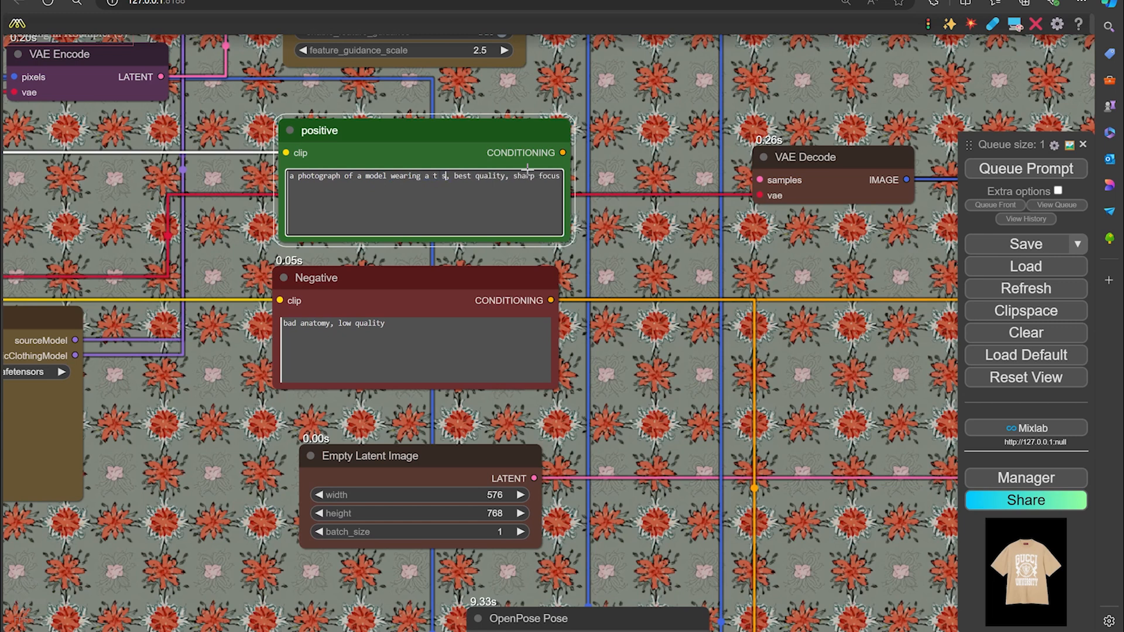
Replace 'flannel long shirt' with 't shirt' and append ', NSFW' to the negative prompt.
type("hirt")
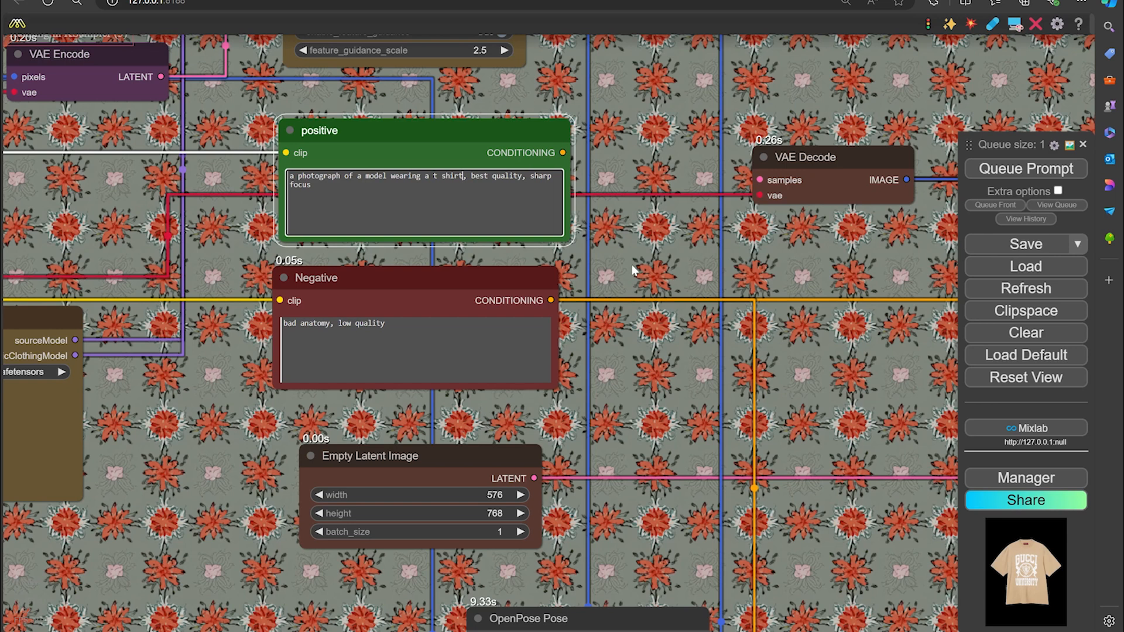
mouse_move(461, 314)
type(", N")
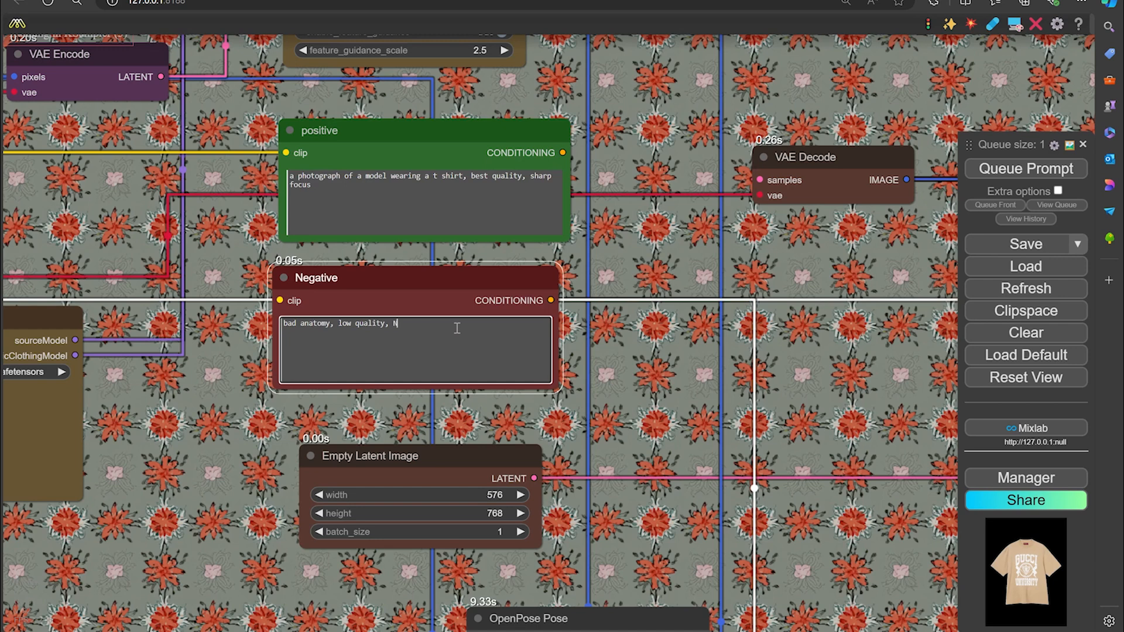
type("SFW")
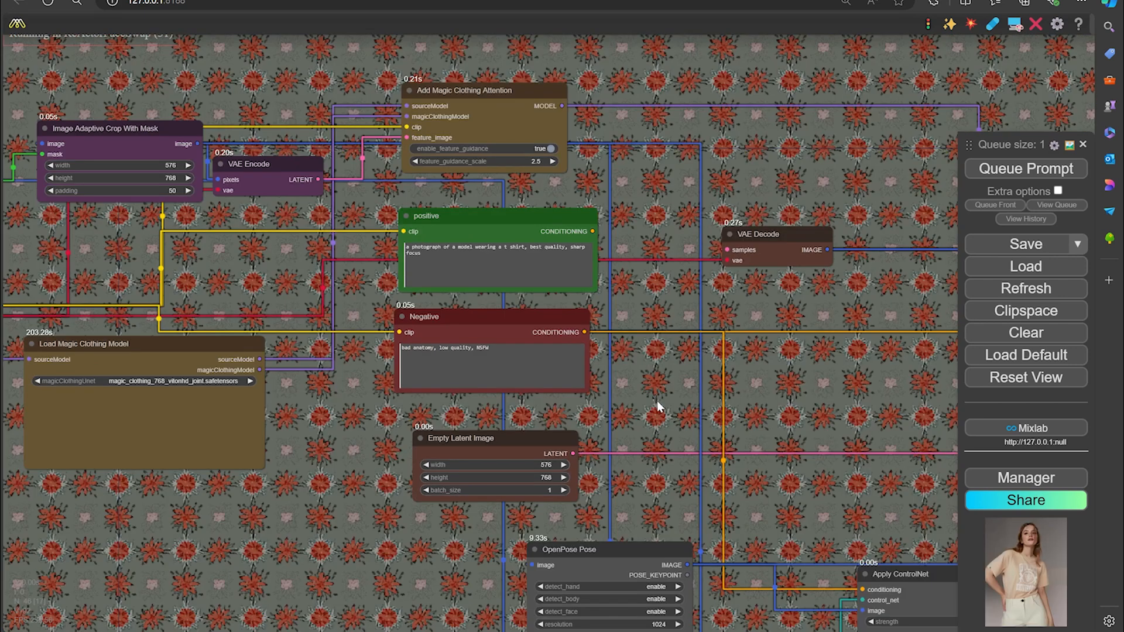
mouse_move(737, 428)
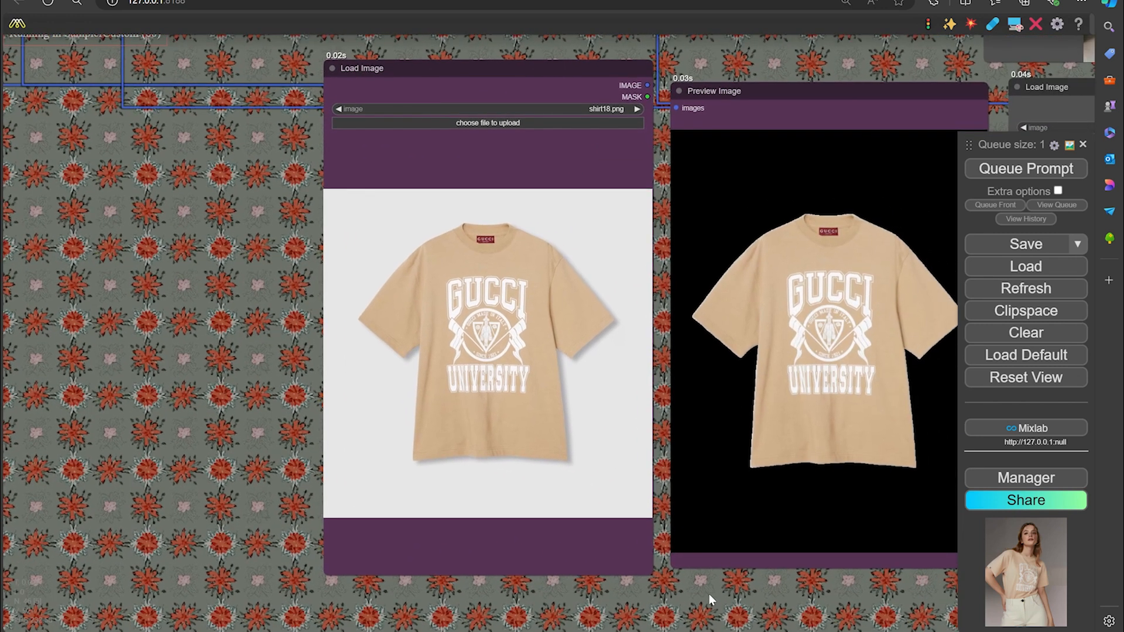
mouse_move(745, 611)
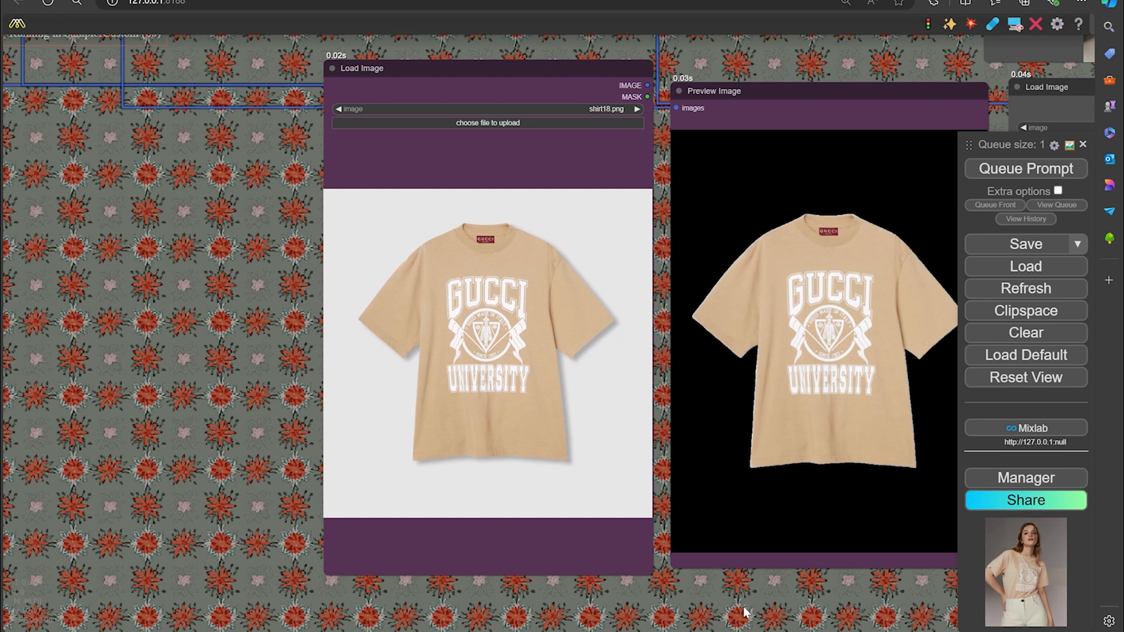
mouse_move(753, 601)
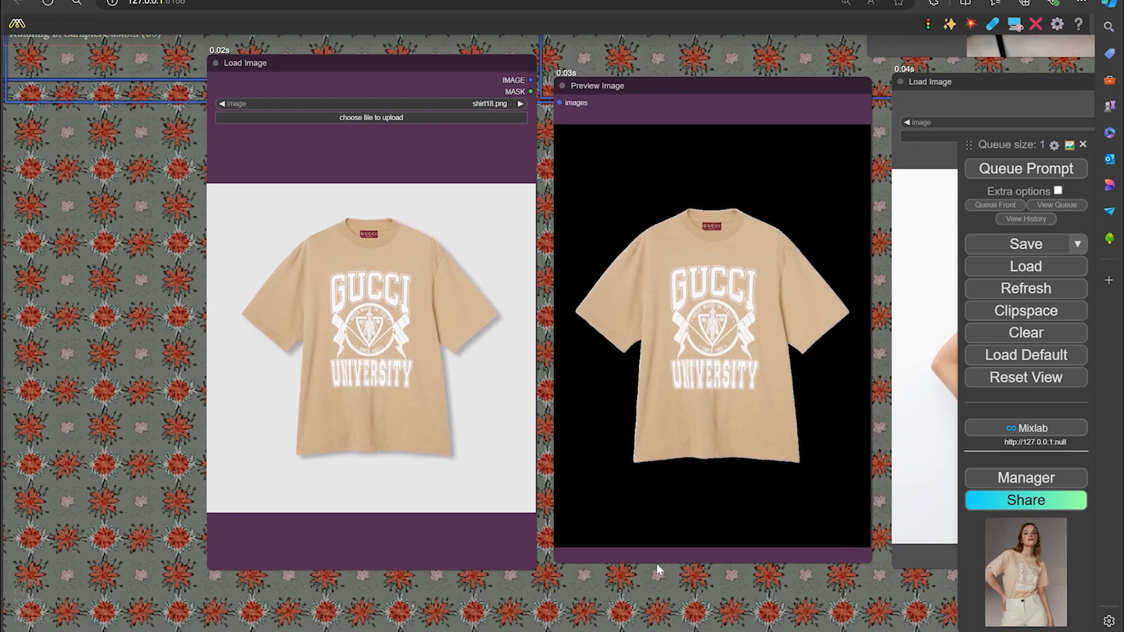
mouse_move(463, 441)
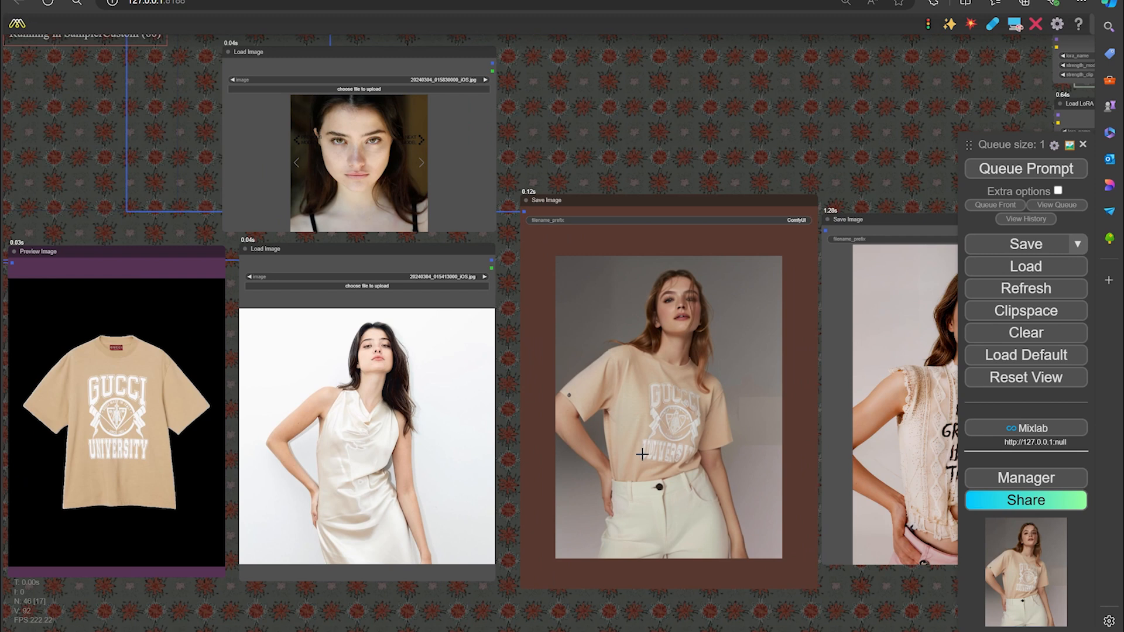
mouse_move(683, 420)
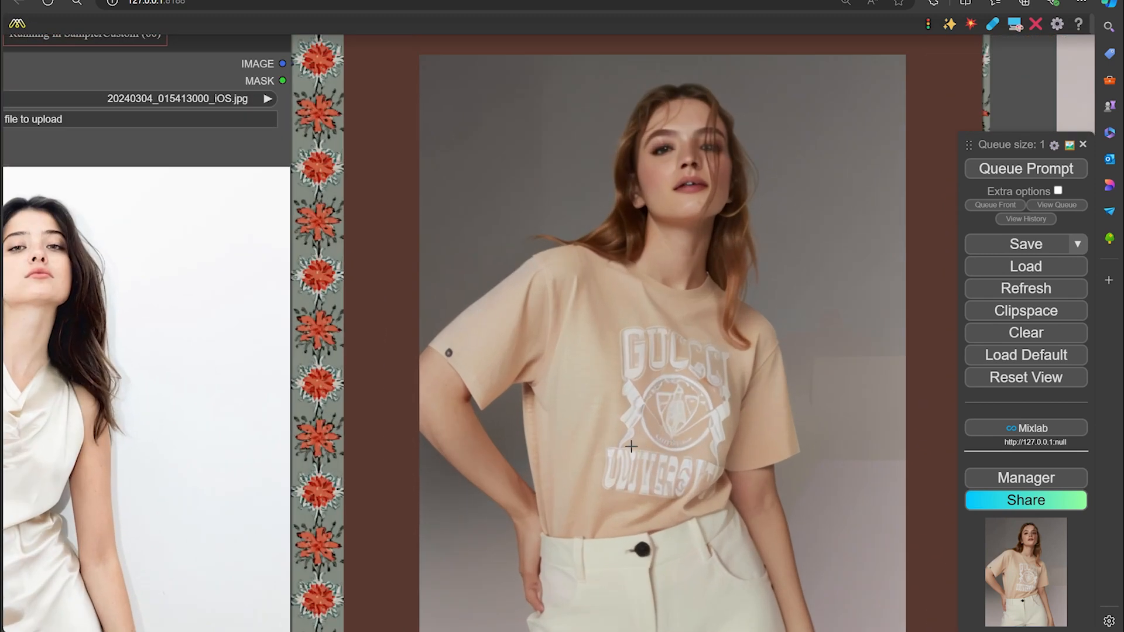
mouse_move(669, 398)
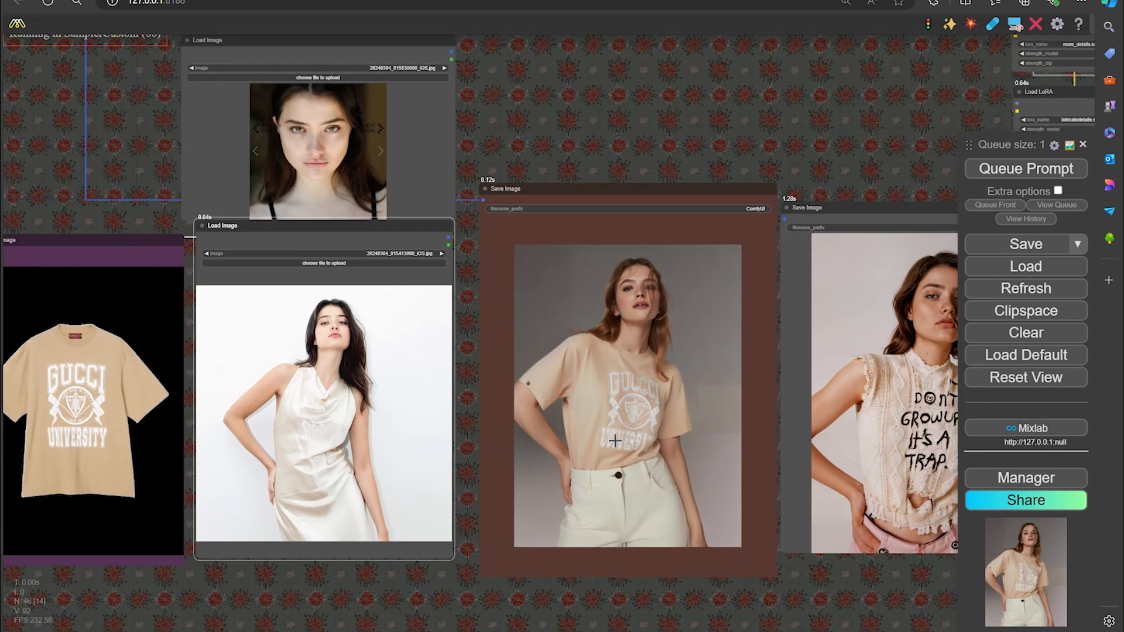
mouse_move(651, 486)
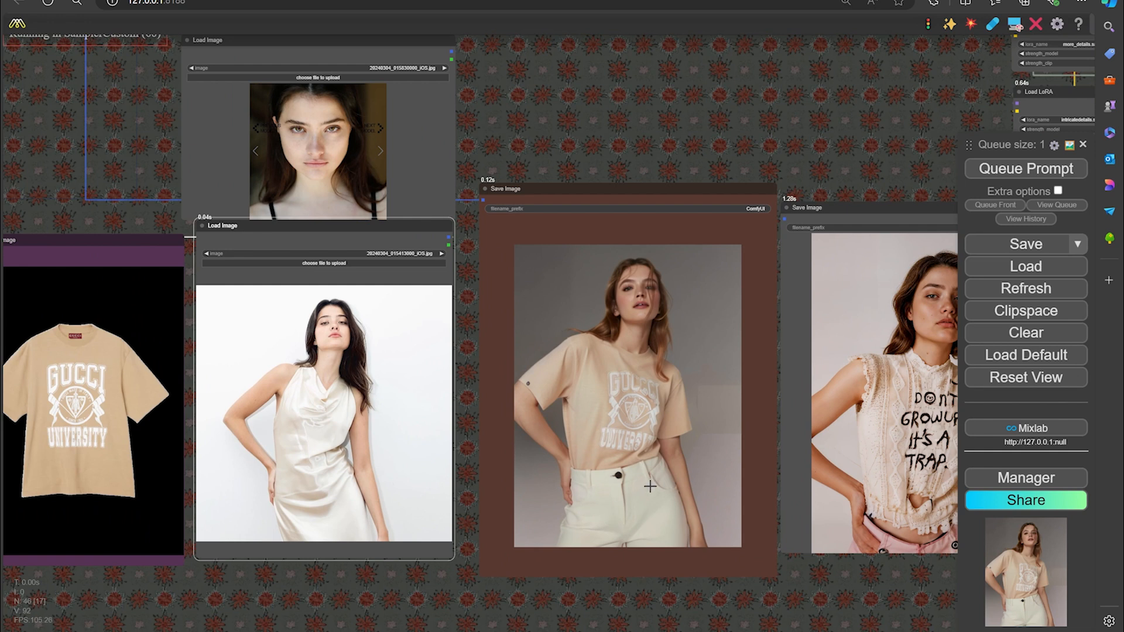
mouse_move(363, 507)
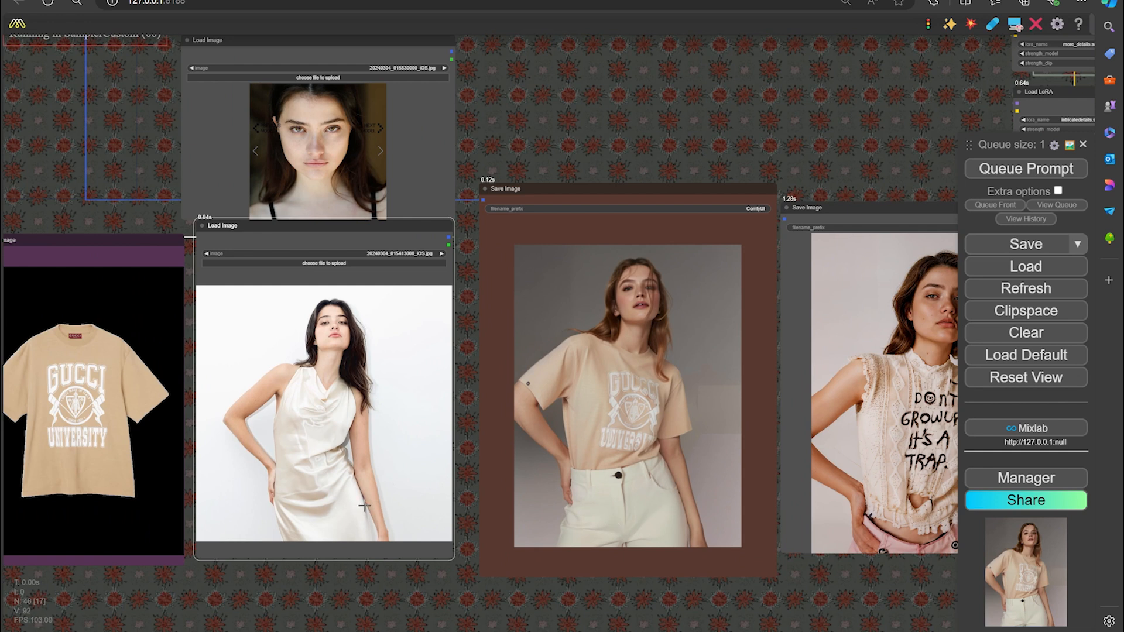
mouse_move(341, 506)
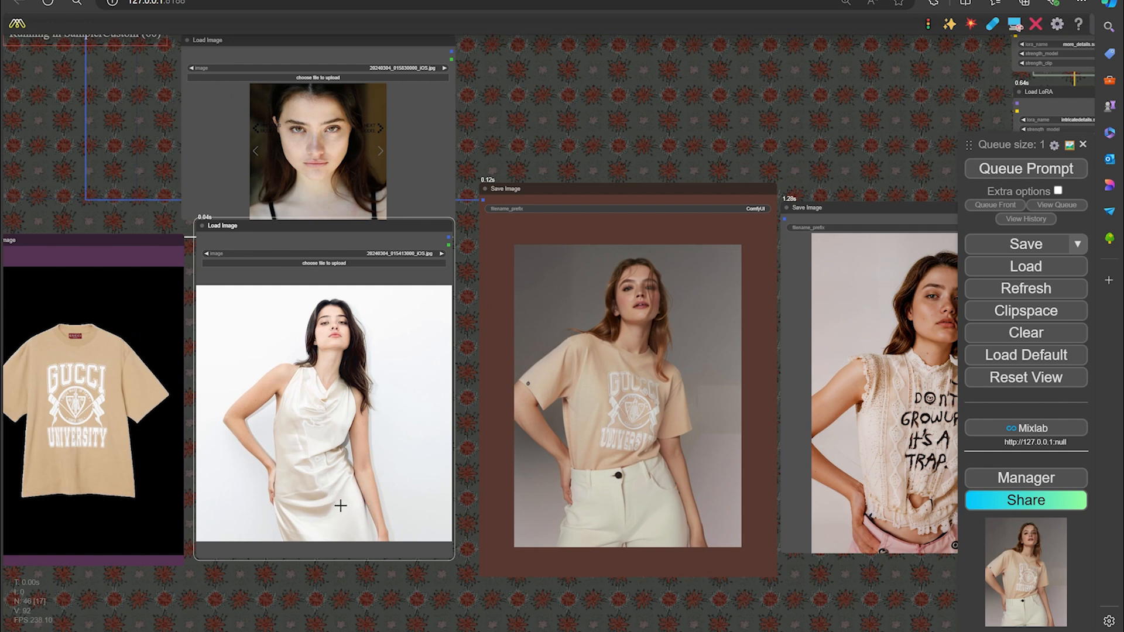
mouse_move(394, 517)
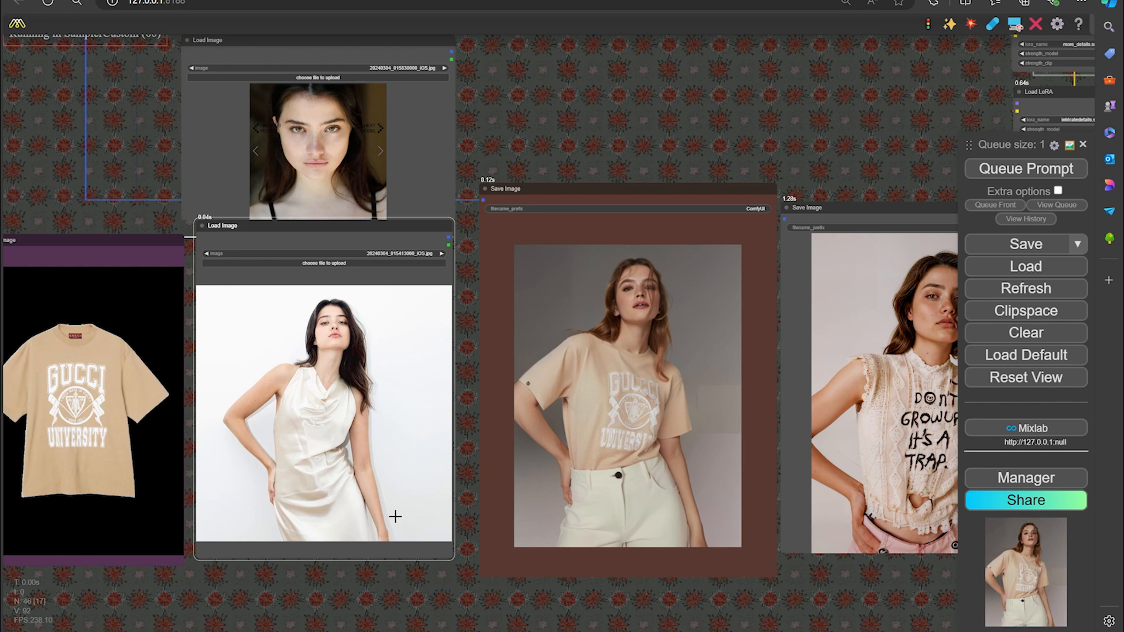
mouse_move(677, 605)
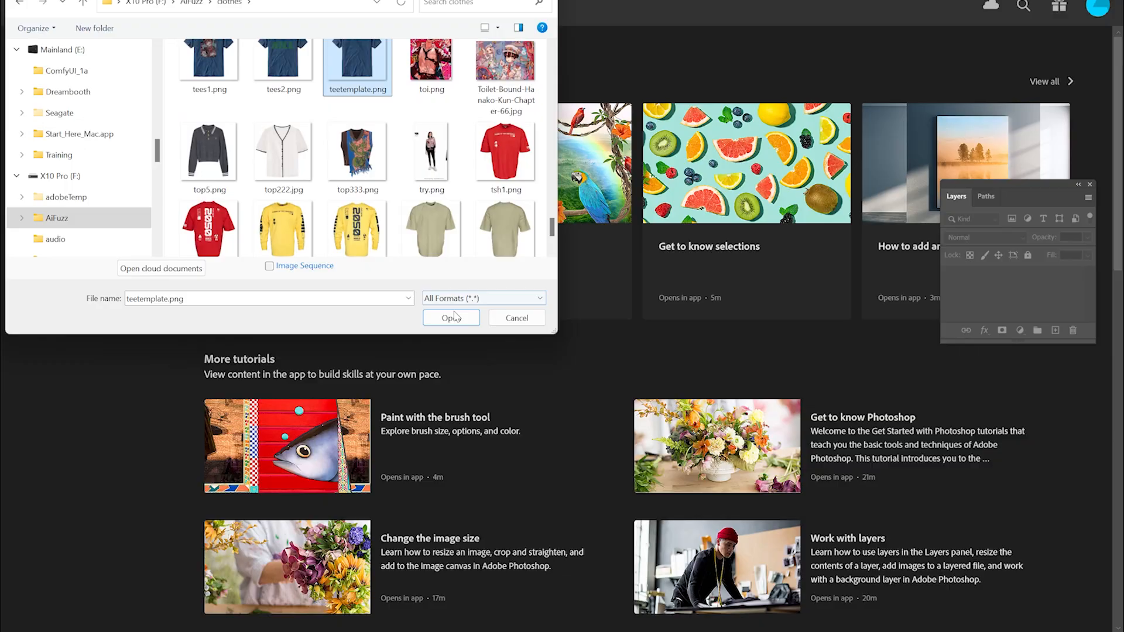
Open teetemplate.png, the navy T-shirt template, from the clothes folder.
left_click(451, 318)
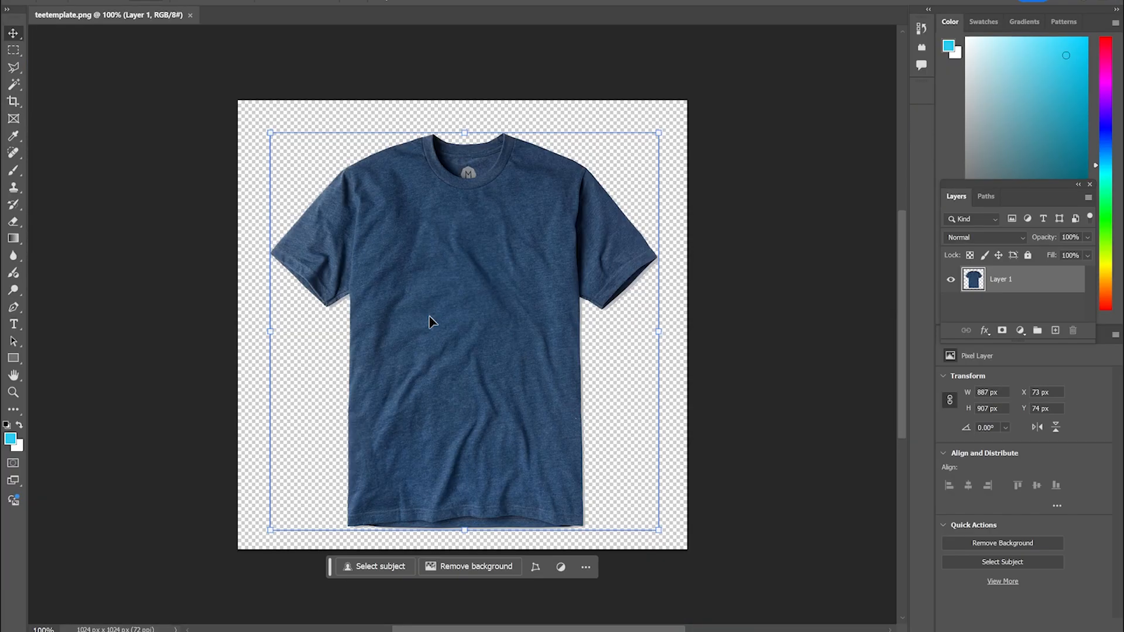
mouse_move(566, 316)
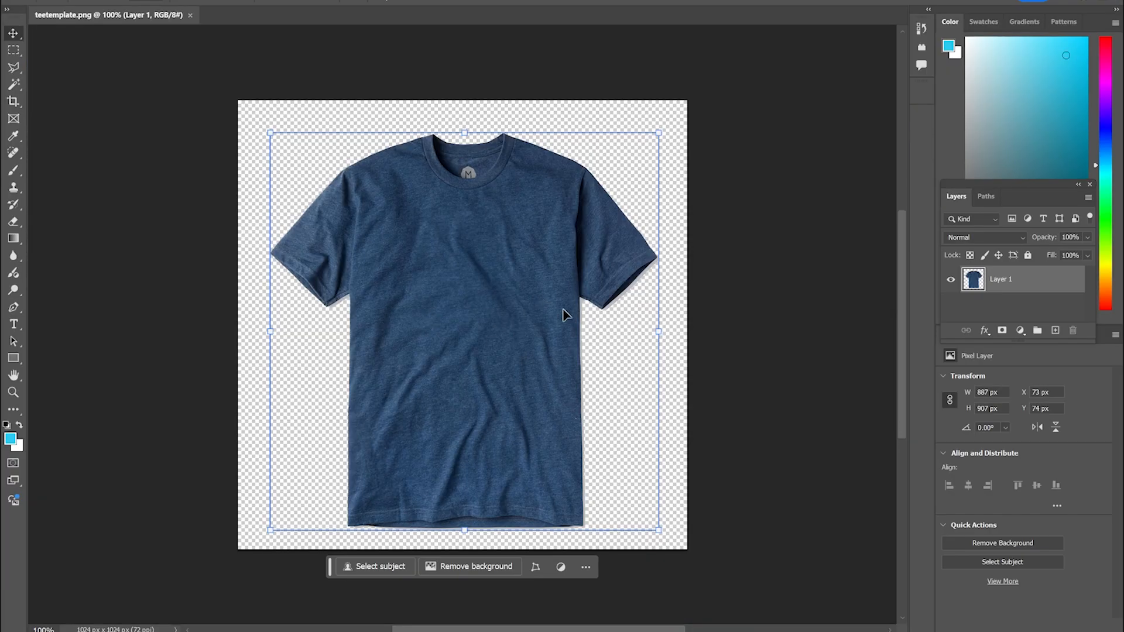
mouse_move(483, 398)
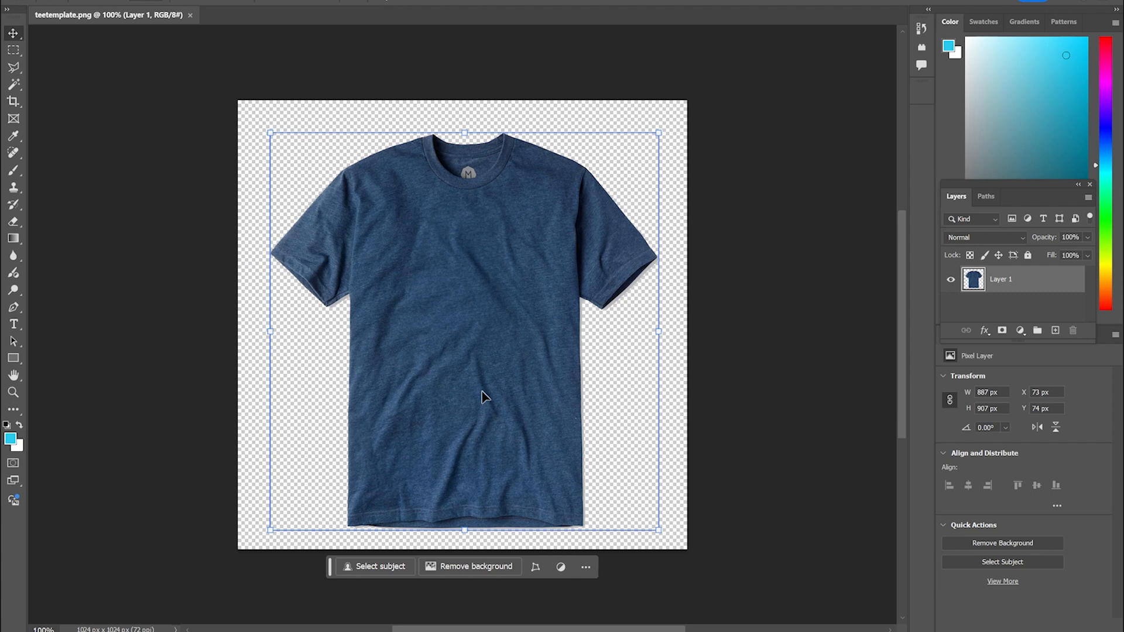
mouse_move(294, 242)
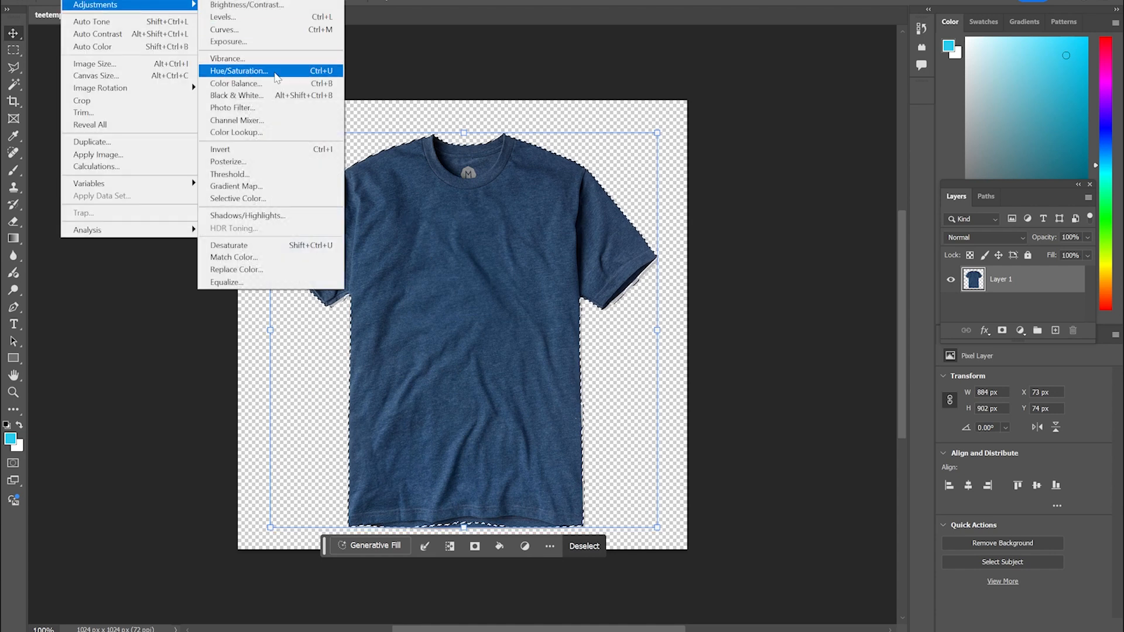
Colorize the shirt with Hue/Saturation at Hue +129 and Saturation +35.
left_click(239, 70)
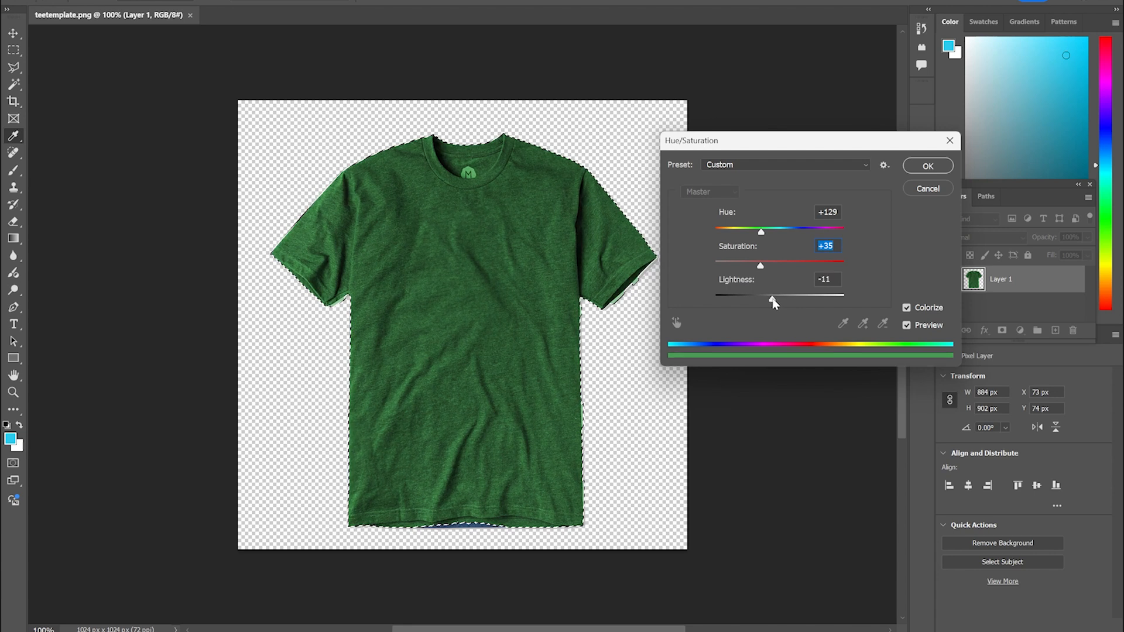
left_click(927, 166)
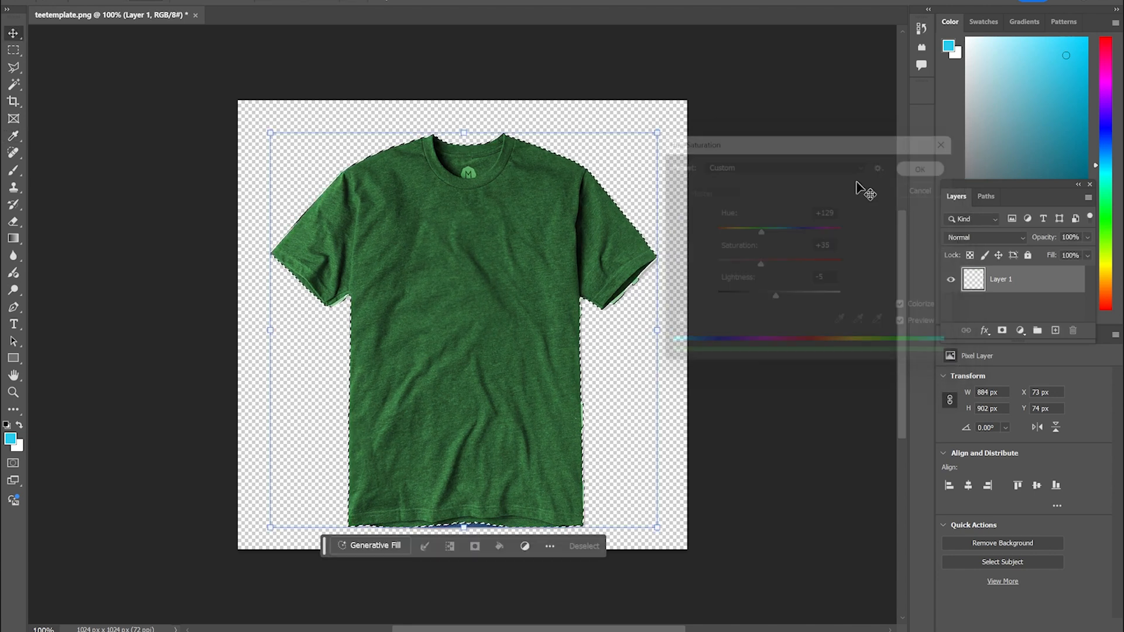
Save the green shirt as shirt20.png, then open Lego-Logo+2021.jpg from Downloads.
left_click(14, 7)
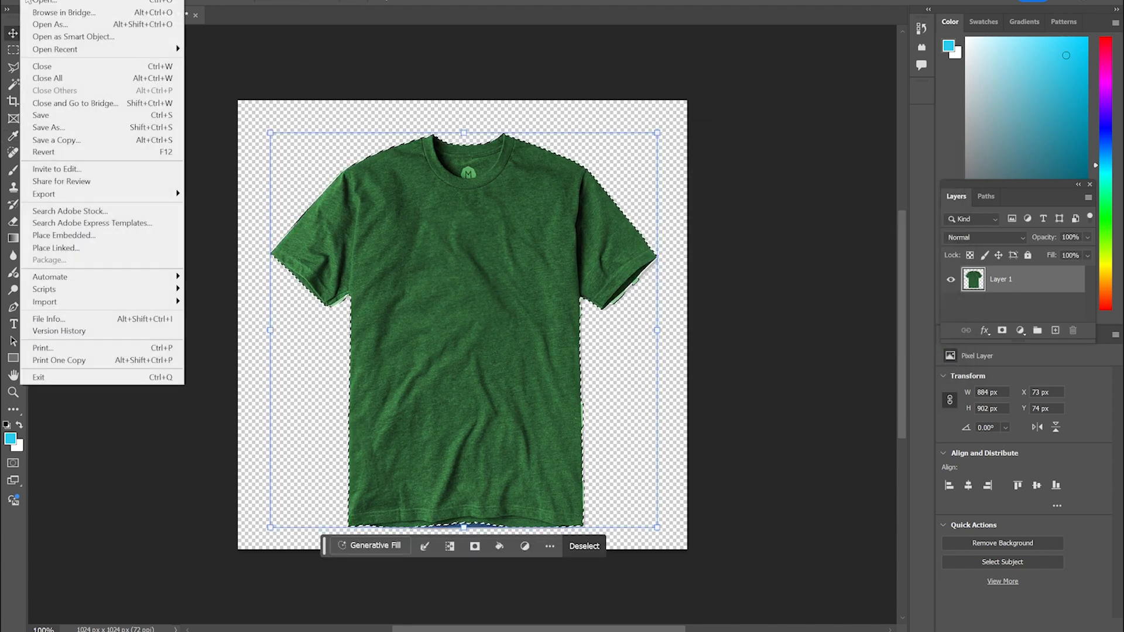
left_click(48, 127)
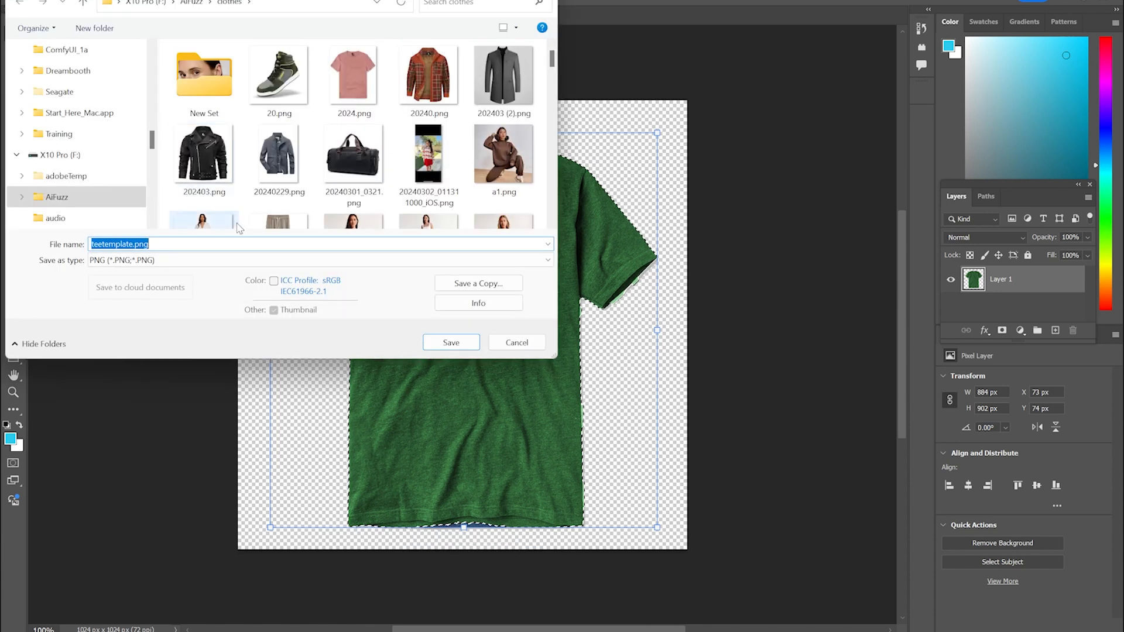
type("shirt")
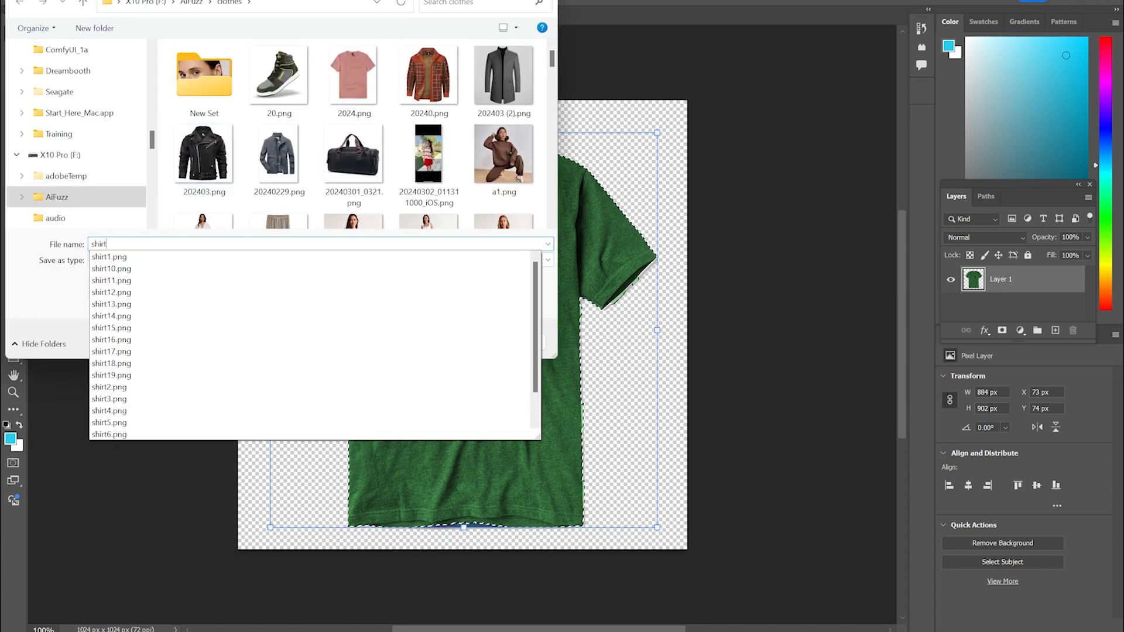
left_click(109, 387)
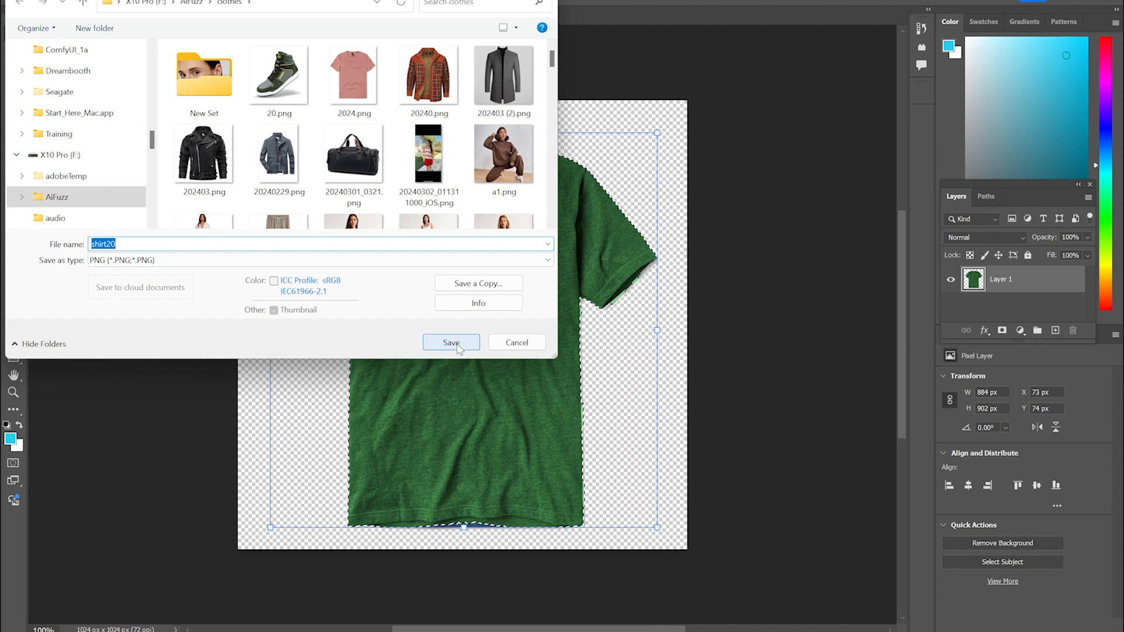
left_click(451, 343)
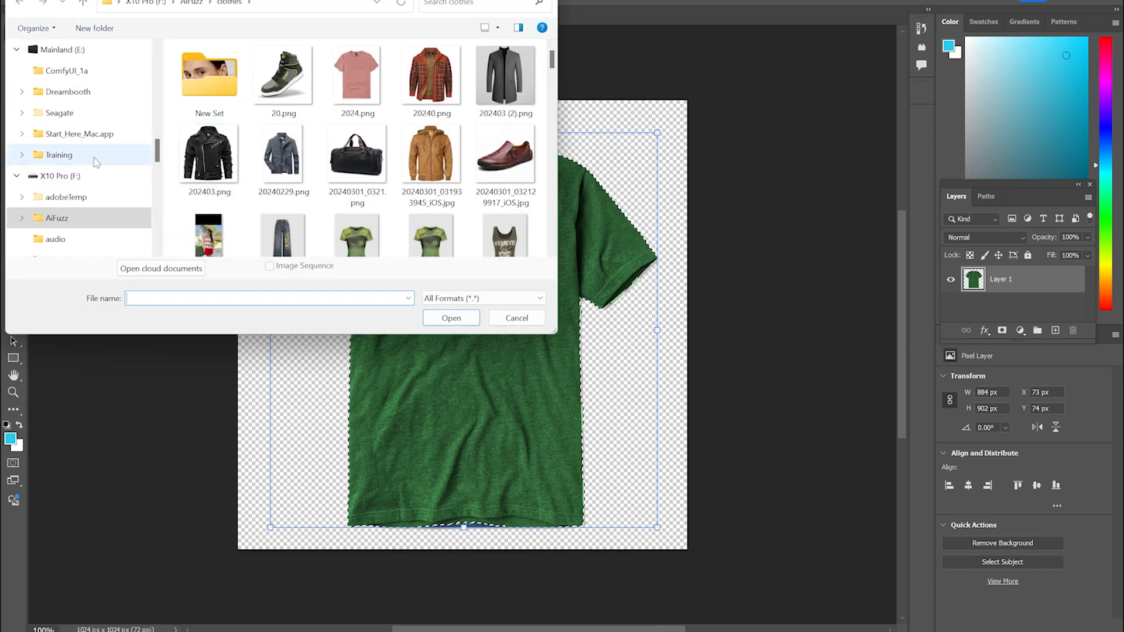
left_click(60, 159)
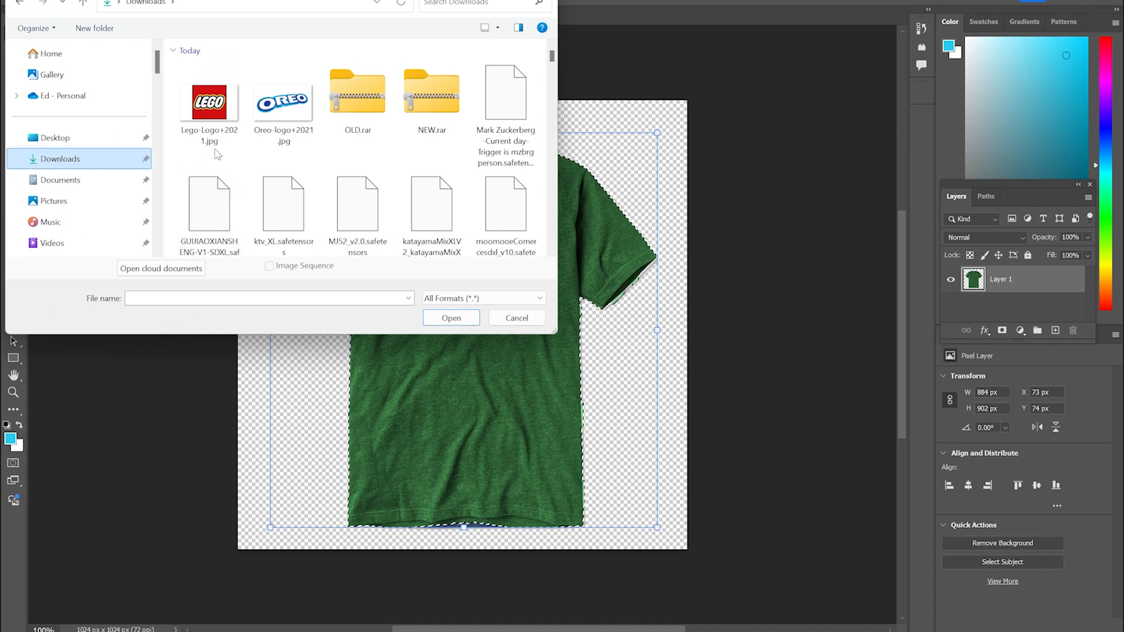
left_click(209, 102)
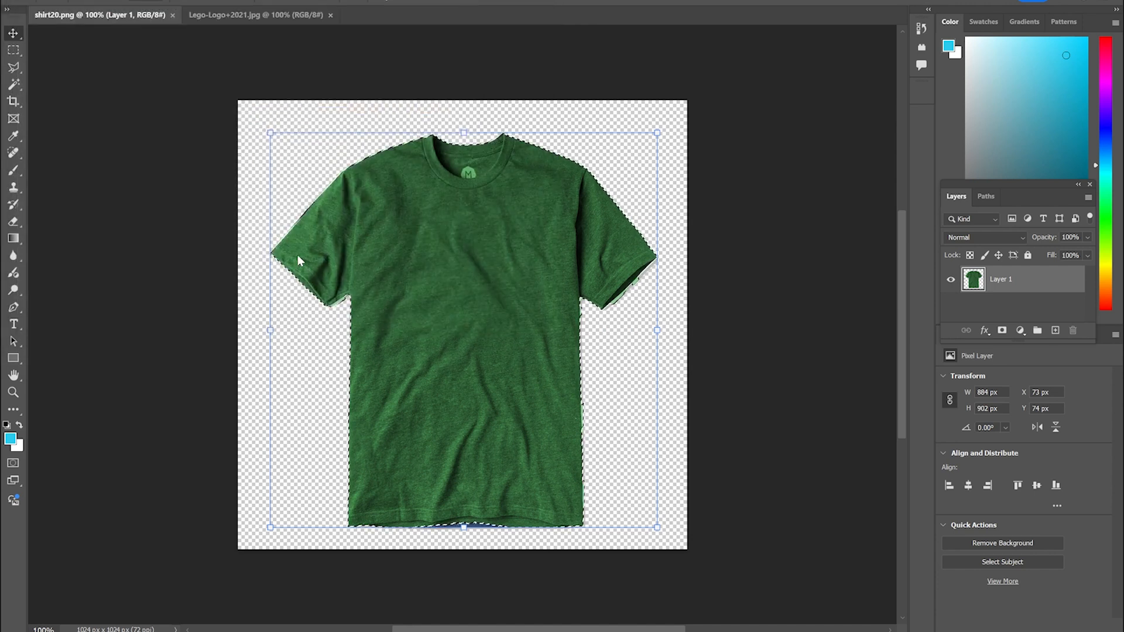
Switch to the Lego-Logo+2021.jpg document.
left_click(256, 14)
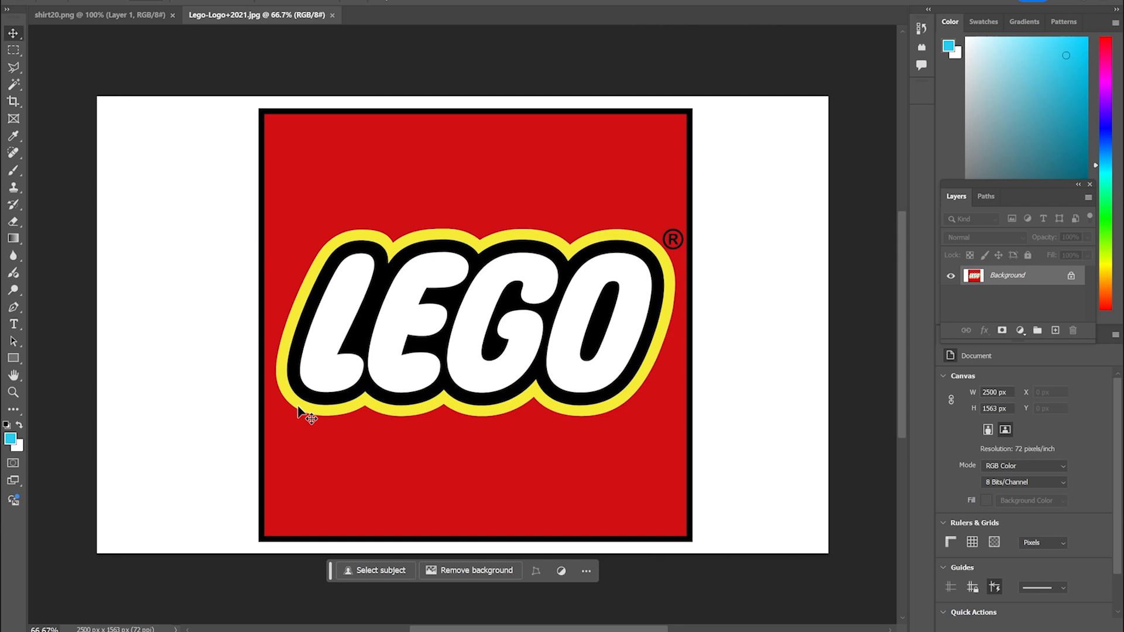
mouse_move(13, 71)
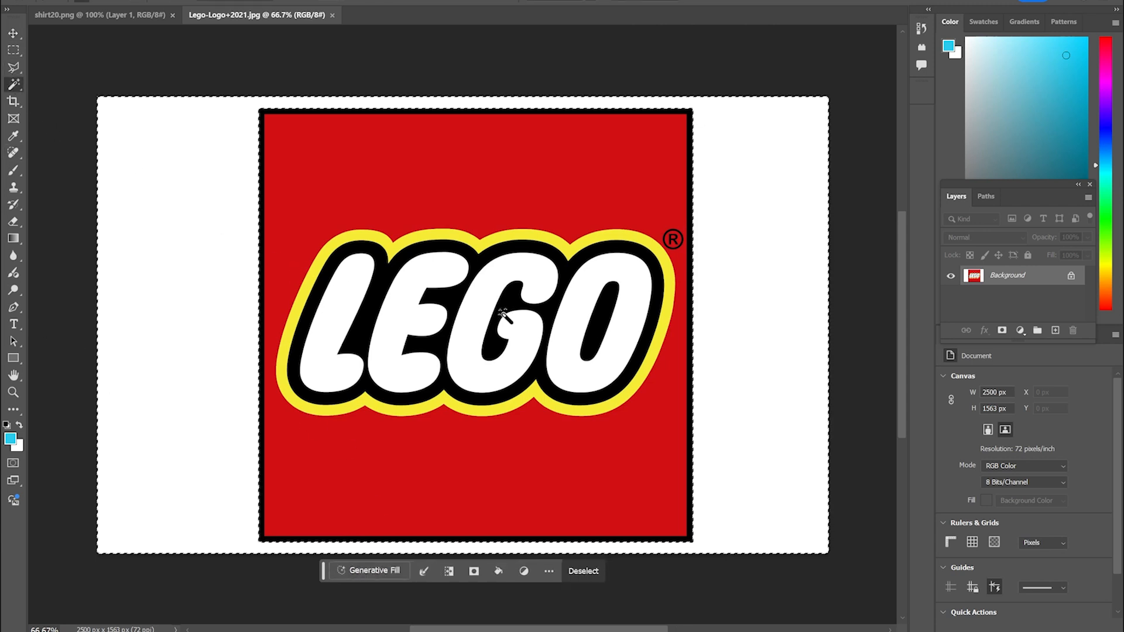
mouse_move(129, 93)
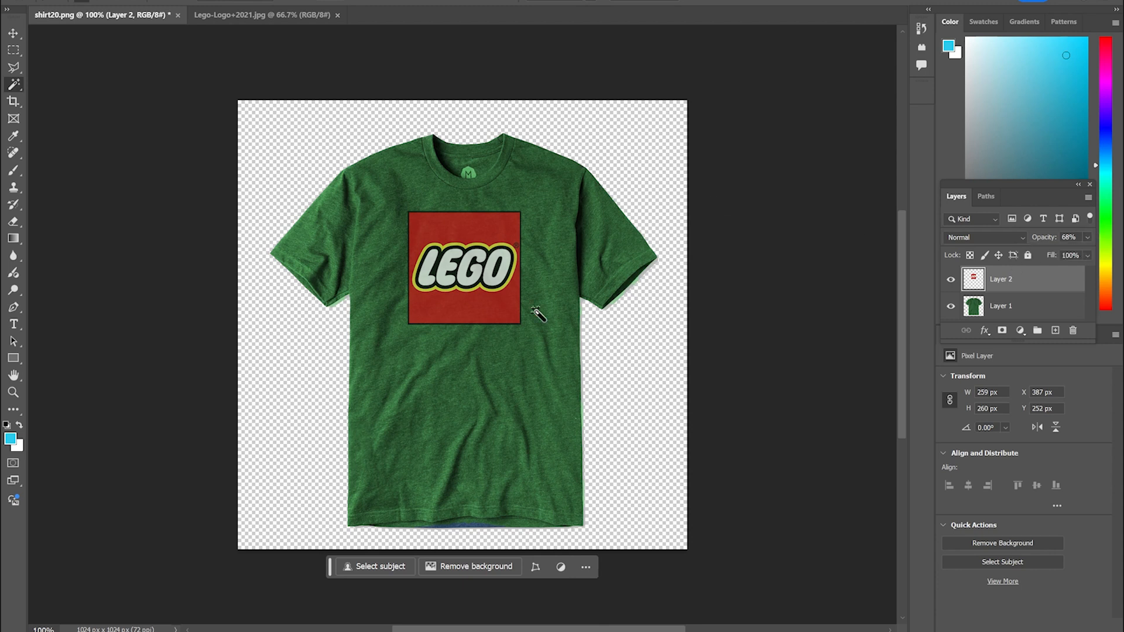
mouse_move(1025, 242)
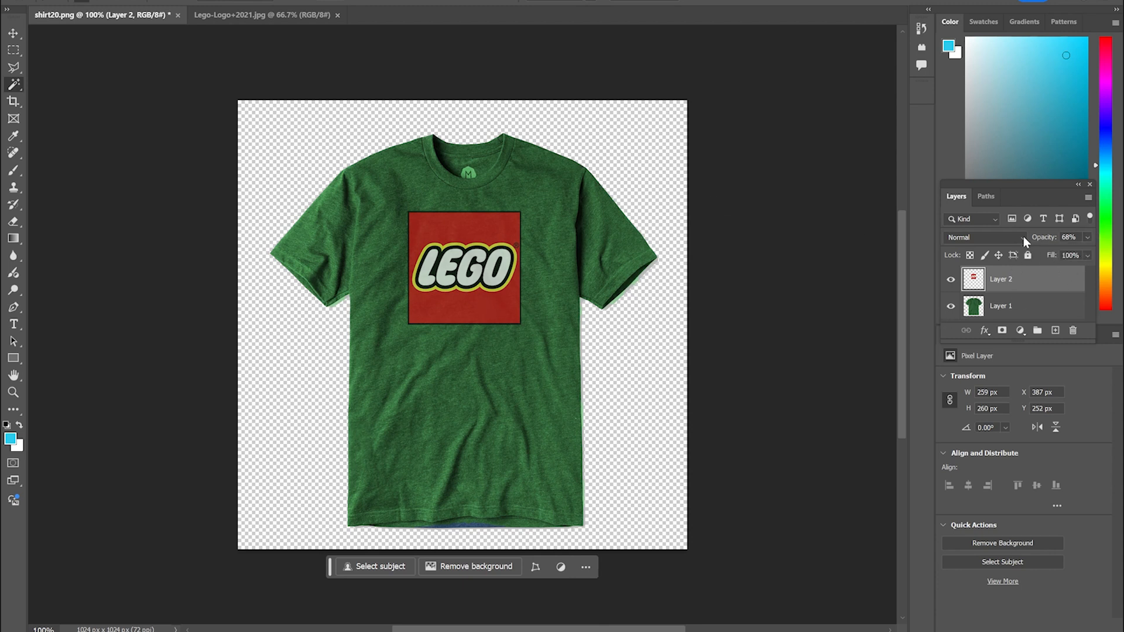
Try Dissolve, Color Burn and Linear Burn, then set the logo layer to Screen.
left_click(986, 237)
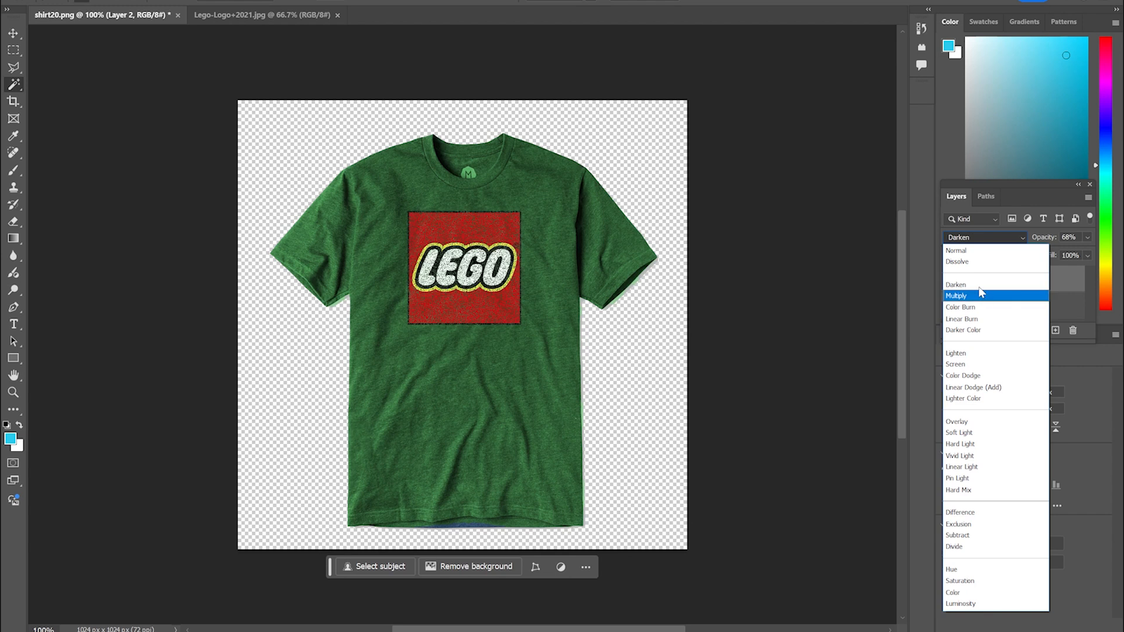
left_click(957, 261)
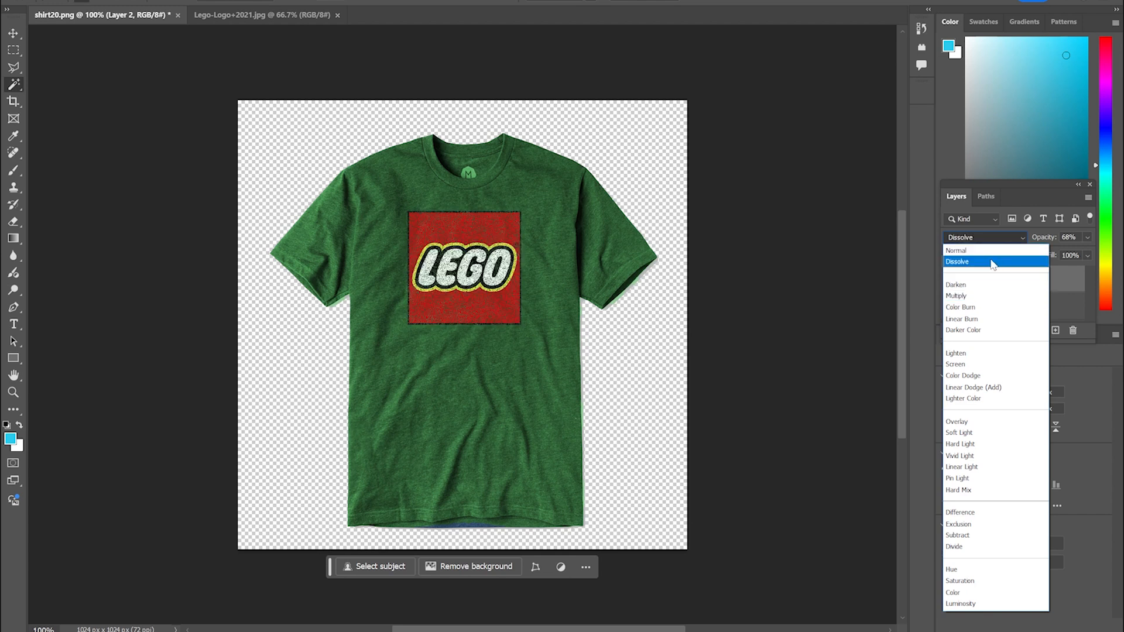
left_click(960, 306)
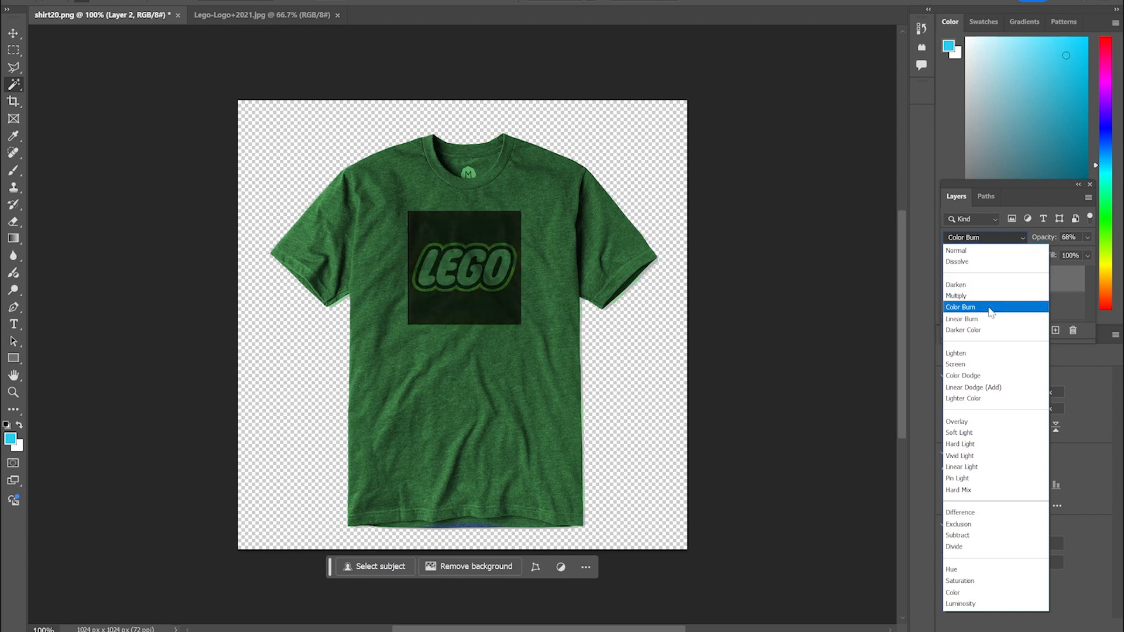
left_click(962, 319)
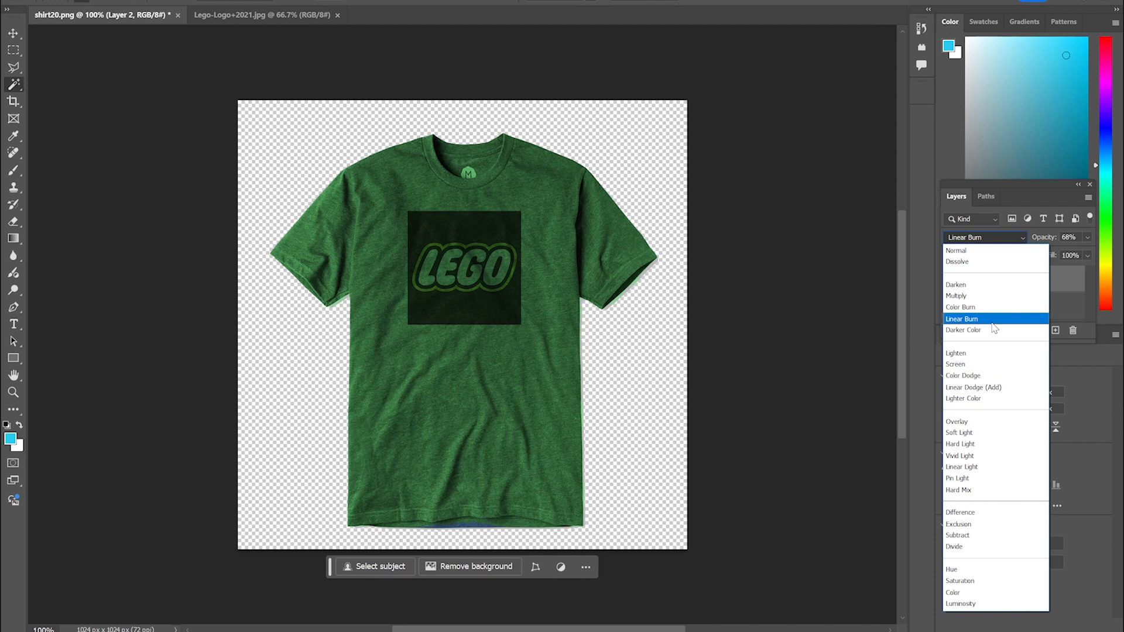
left_click(956, 364)
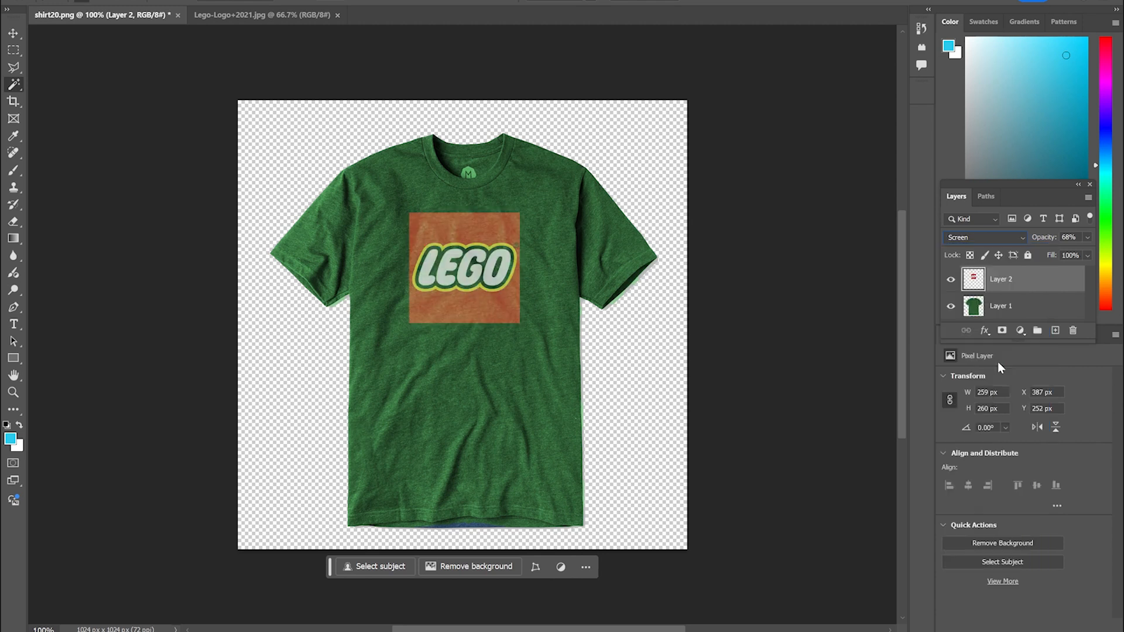
mouse_move(1089, 242)
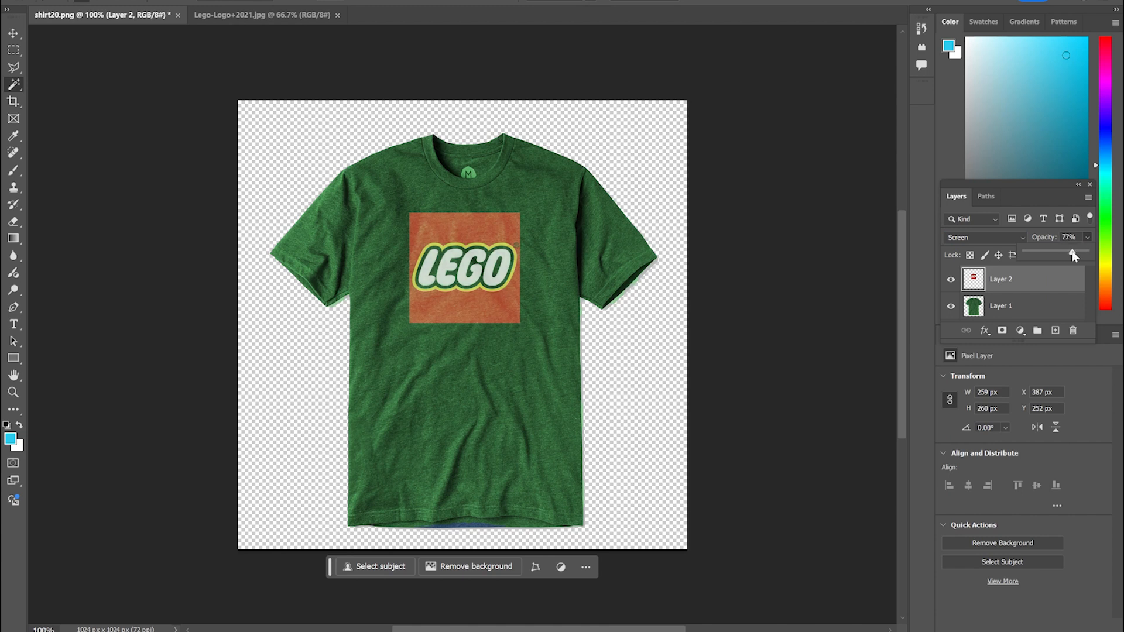
mouse_move(1084, 246)
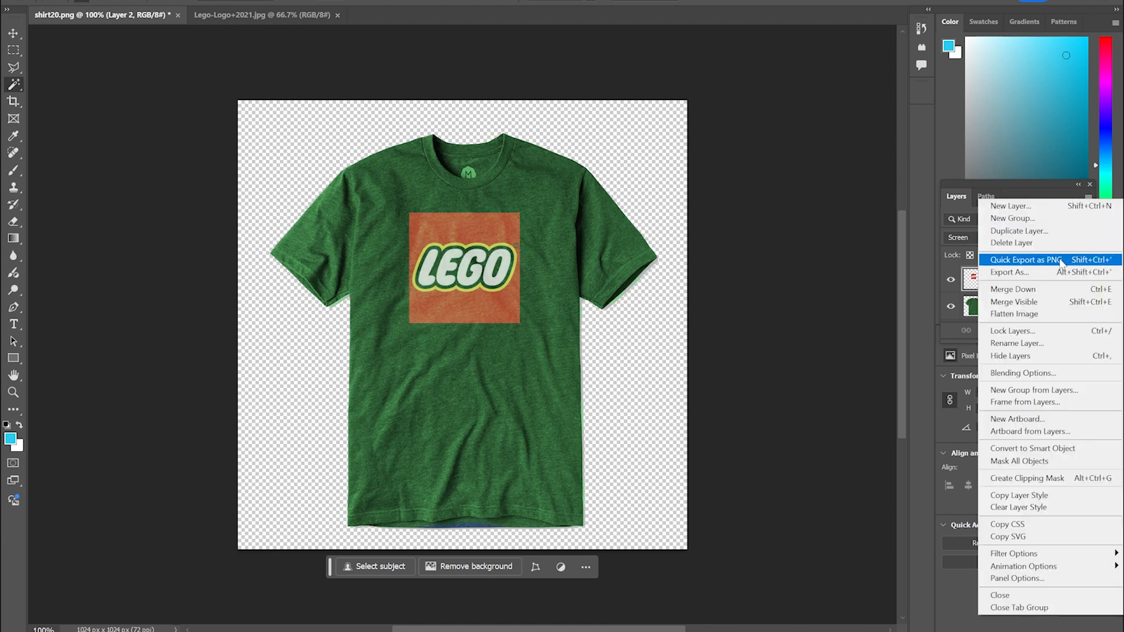
Quick-export the green Lego shirt design as shirt22.png in the AiFuzz clothes folder.
left_click(1013, 314)
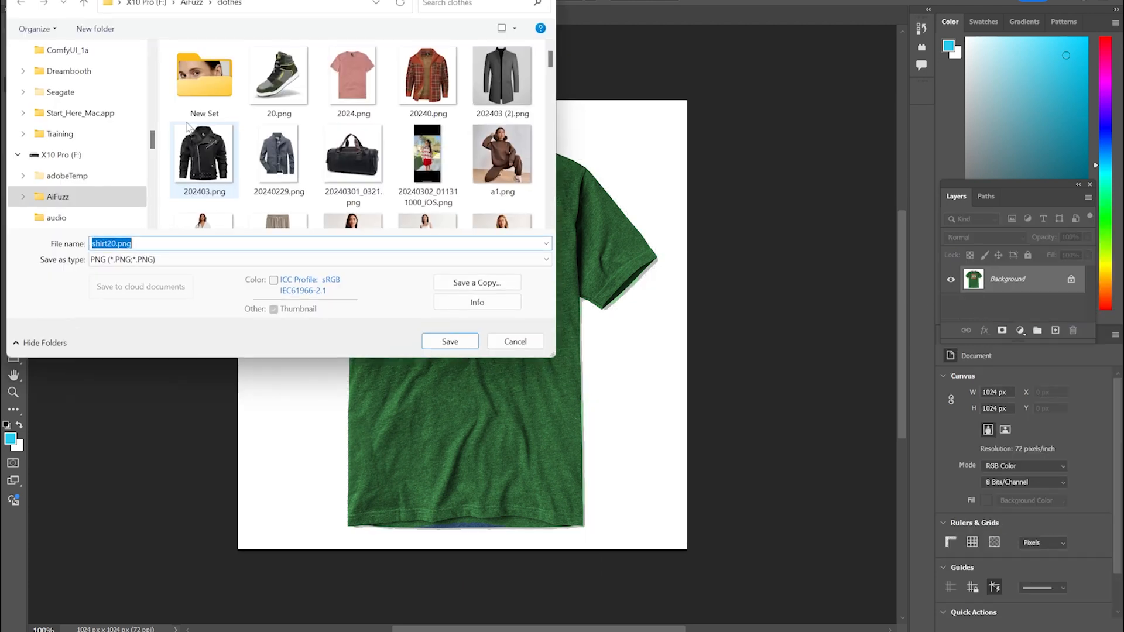
type("shirt")
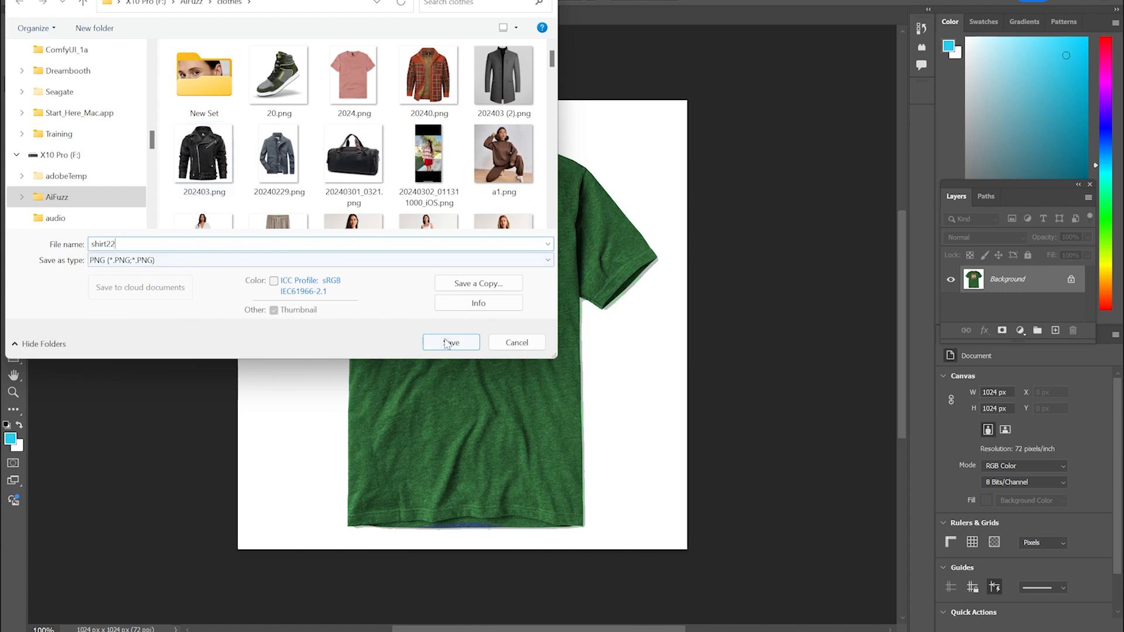
left_click(450, 342)
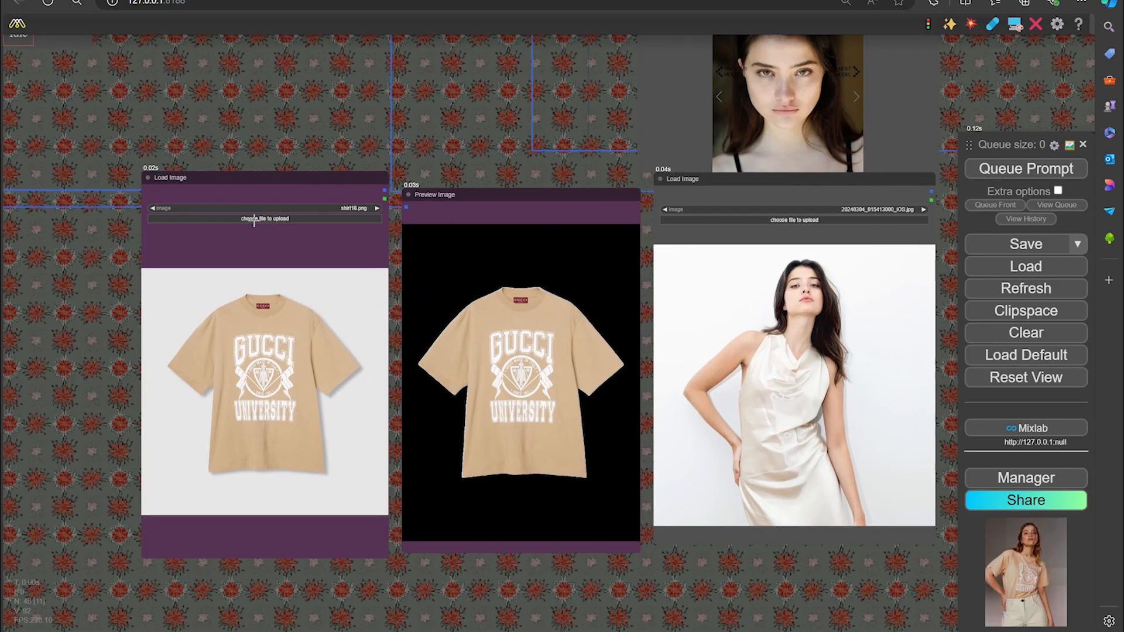
Load pose3.png from the New Set folder as the model photo.
left_click(265, 219)
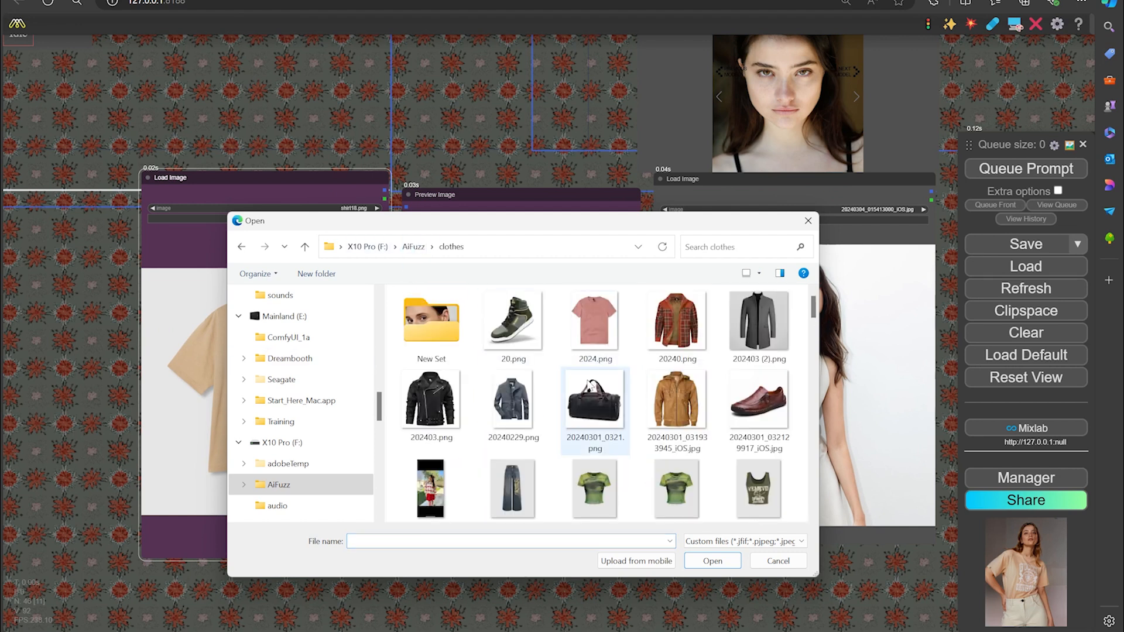
scroll("down", 3)
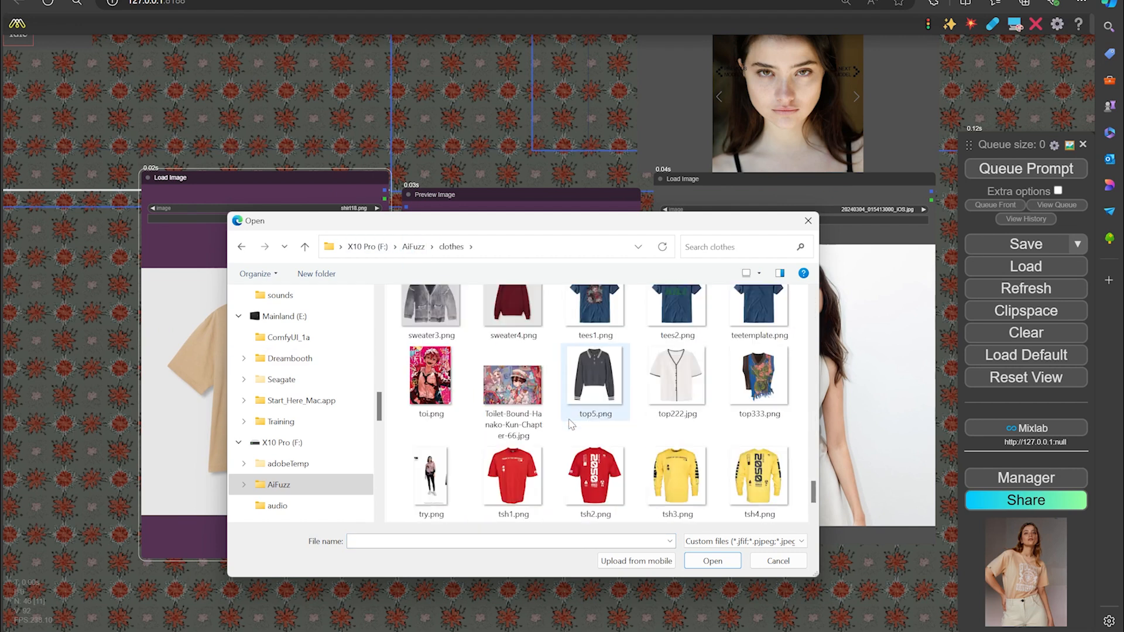
scroll("down", 3)
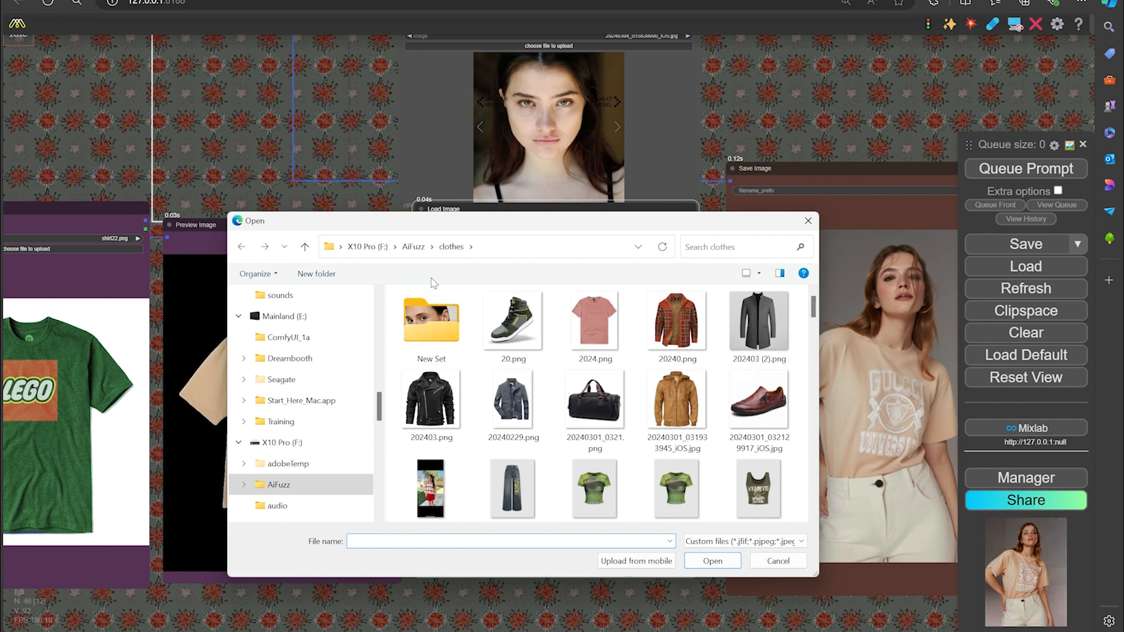
double_click(431, 320)
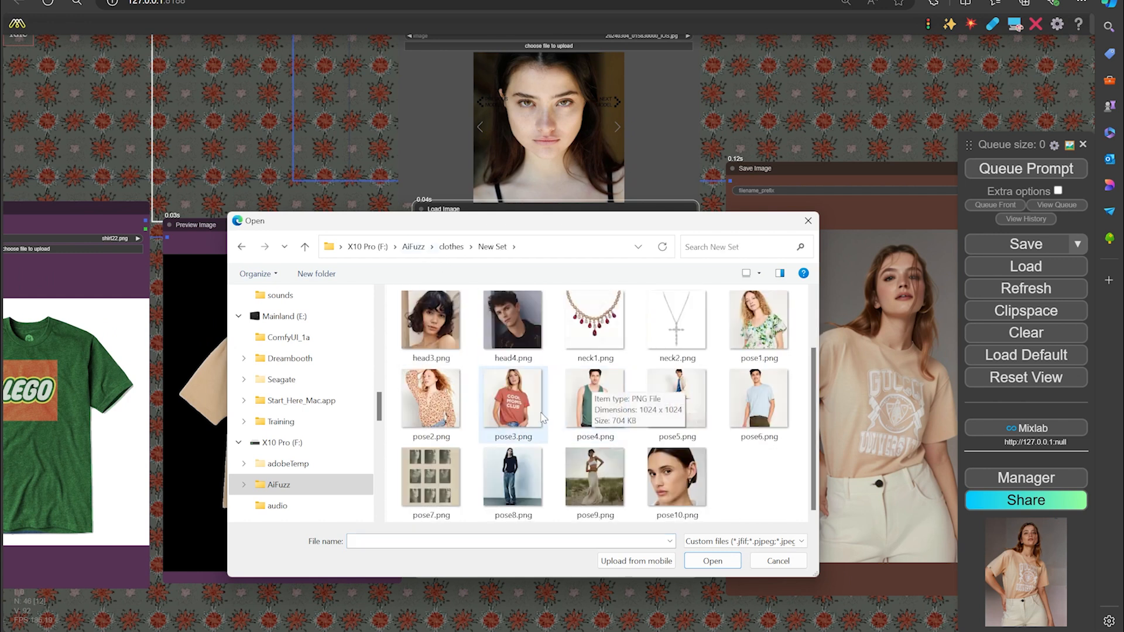
left_click(513, 398)
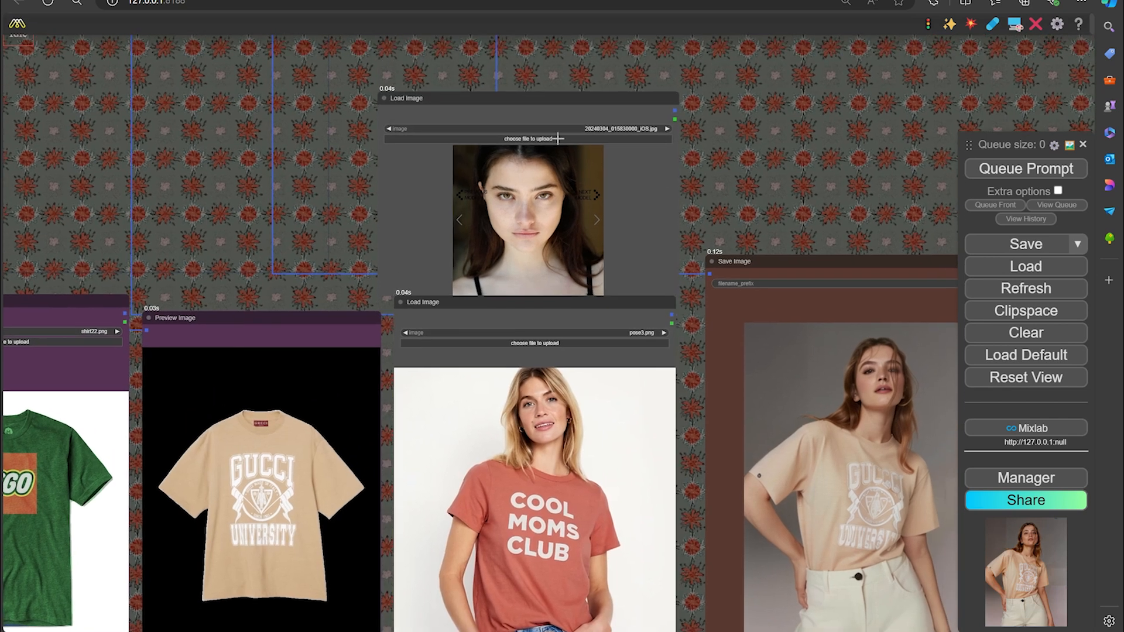
Load ss3.jpg from the girl2 folder as the face image.
left_click(527, 138)
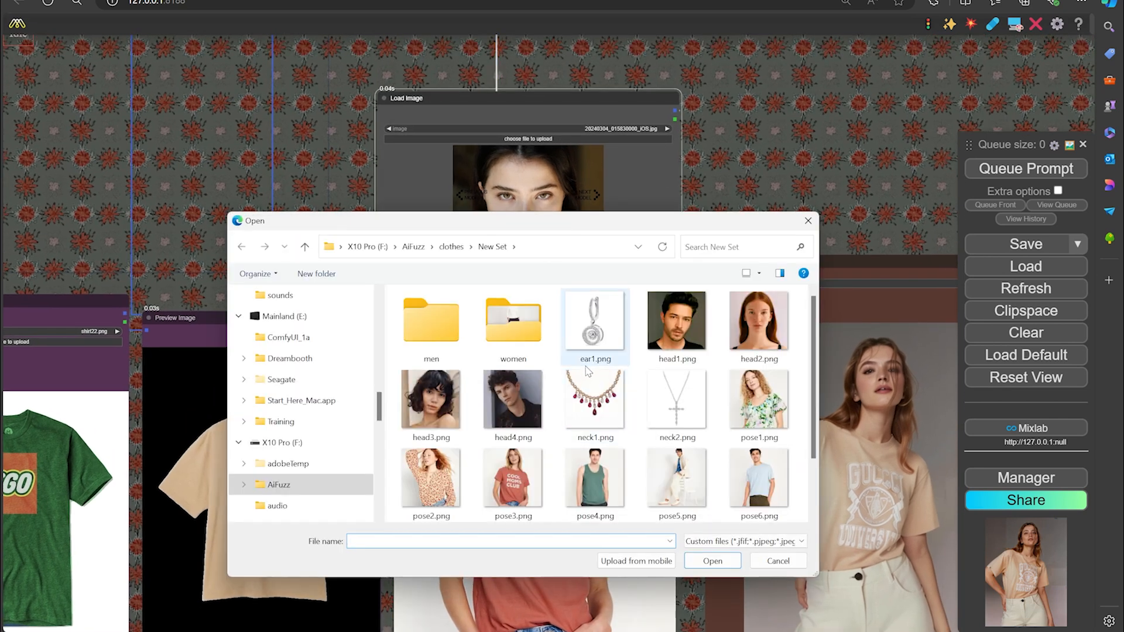
scroll("down", 3)
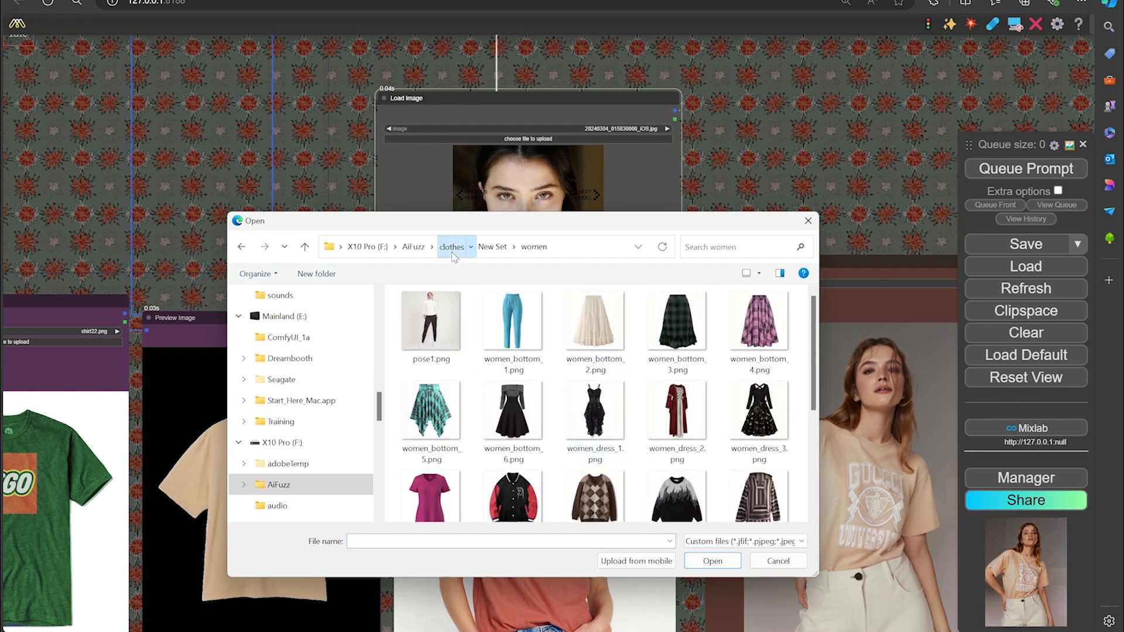
left_click(413, 246)
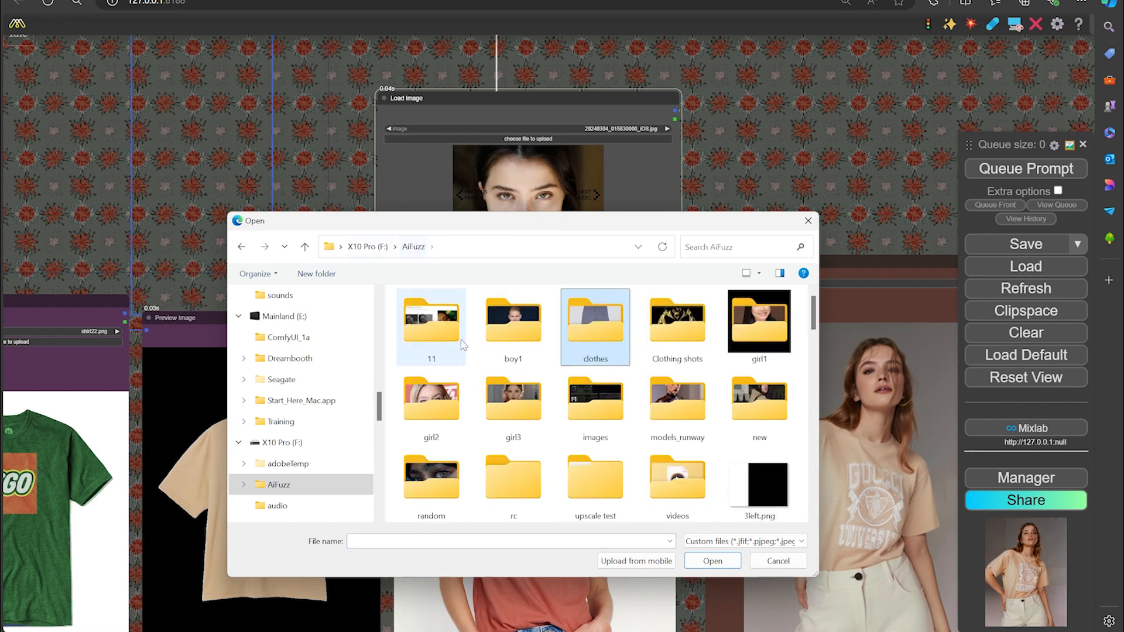
double_click(431, 399)
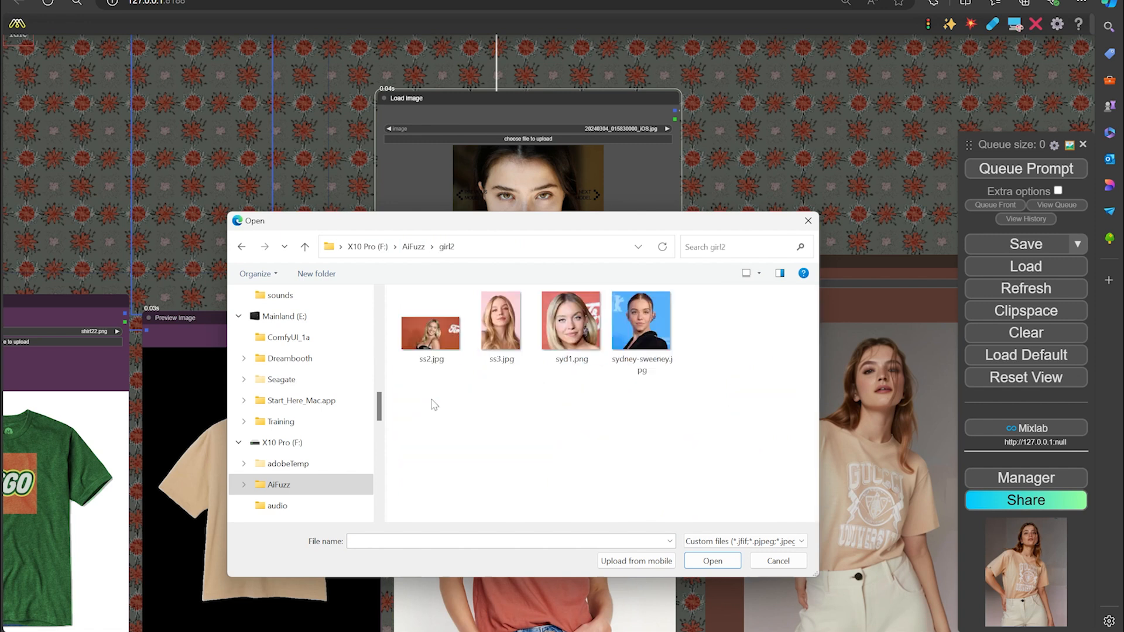
left_click(570, 321)
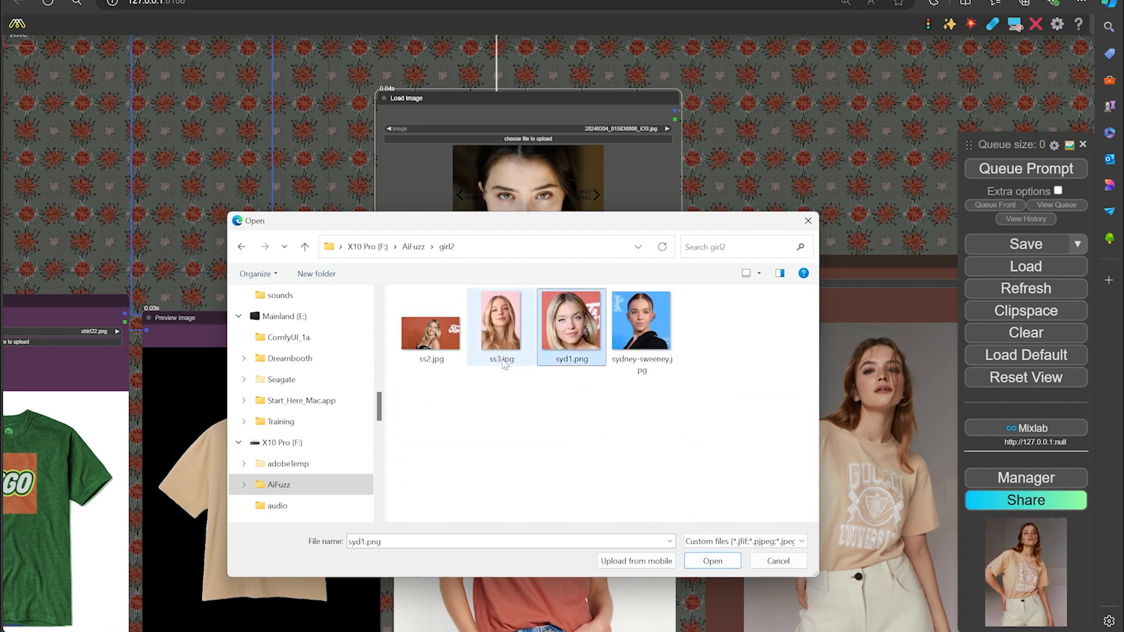
left_click(499, 326)
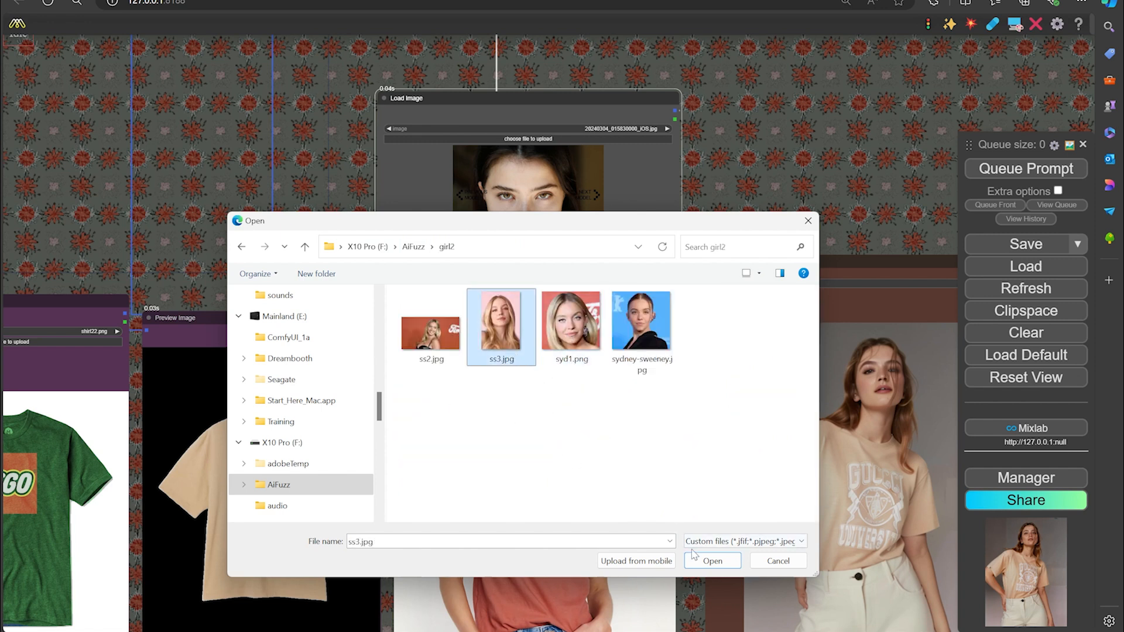
left_click(712, 561)
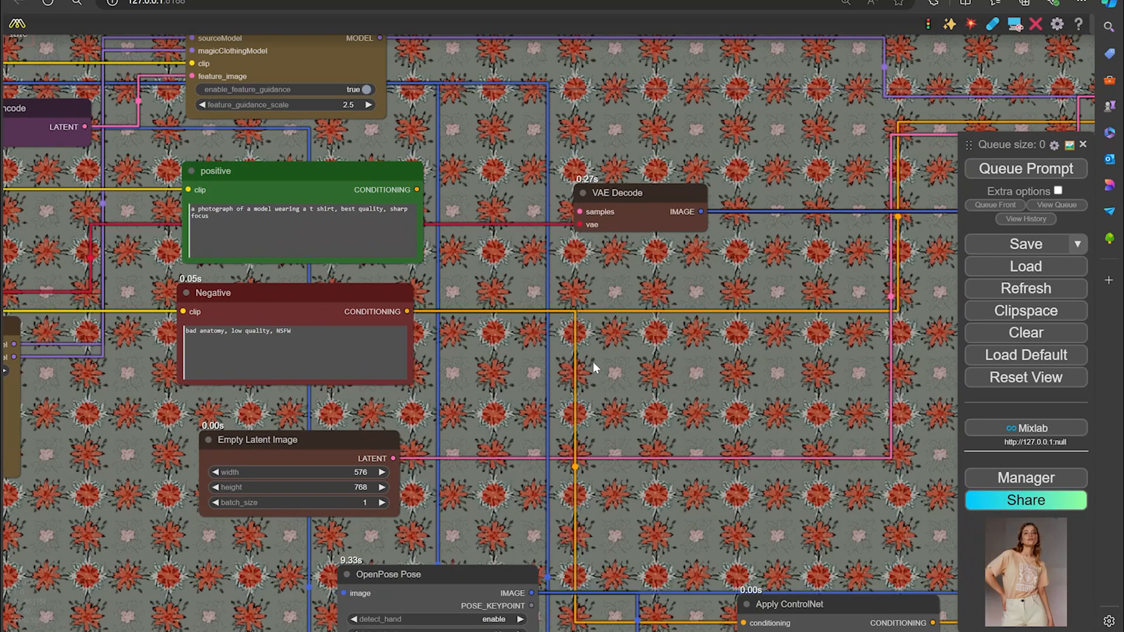
Queue the workflow and watch the job render the model in the green Lego tee.
left_click(1025, 169)
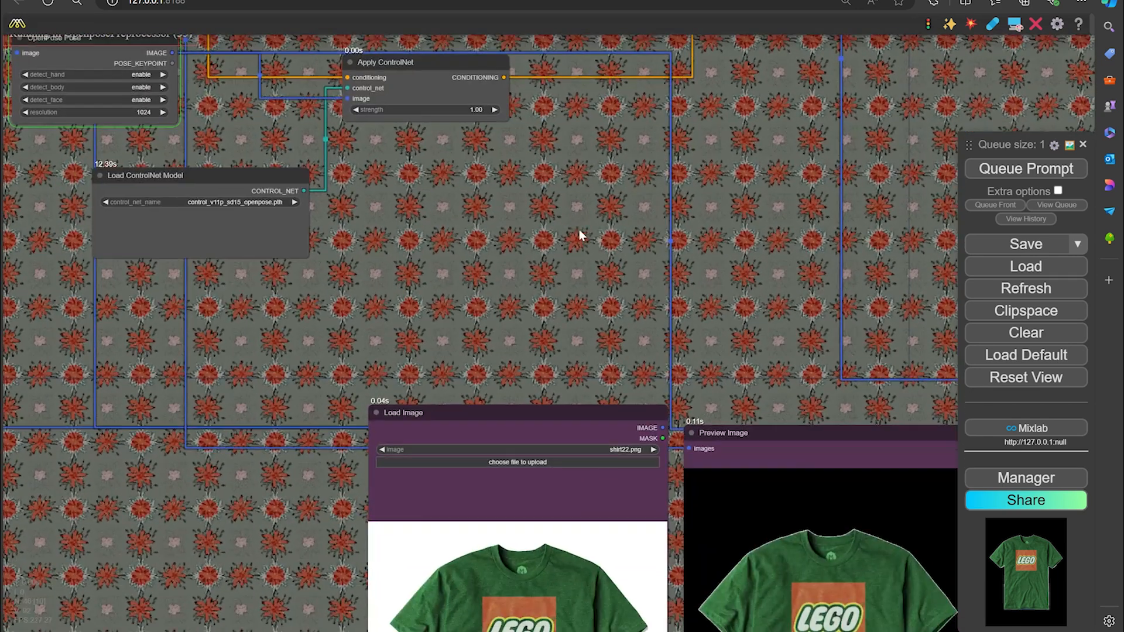
left_click(1025, 169)
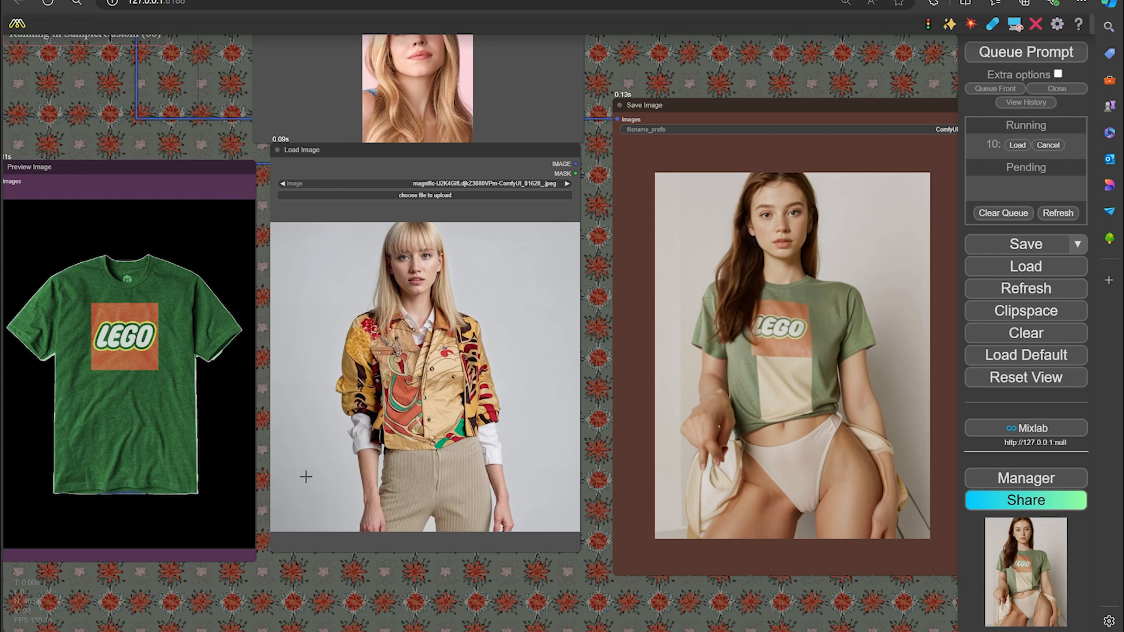
mouse_move(351, 280)
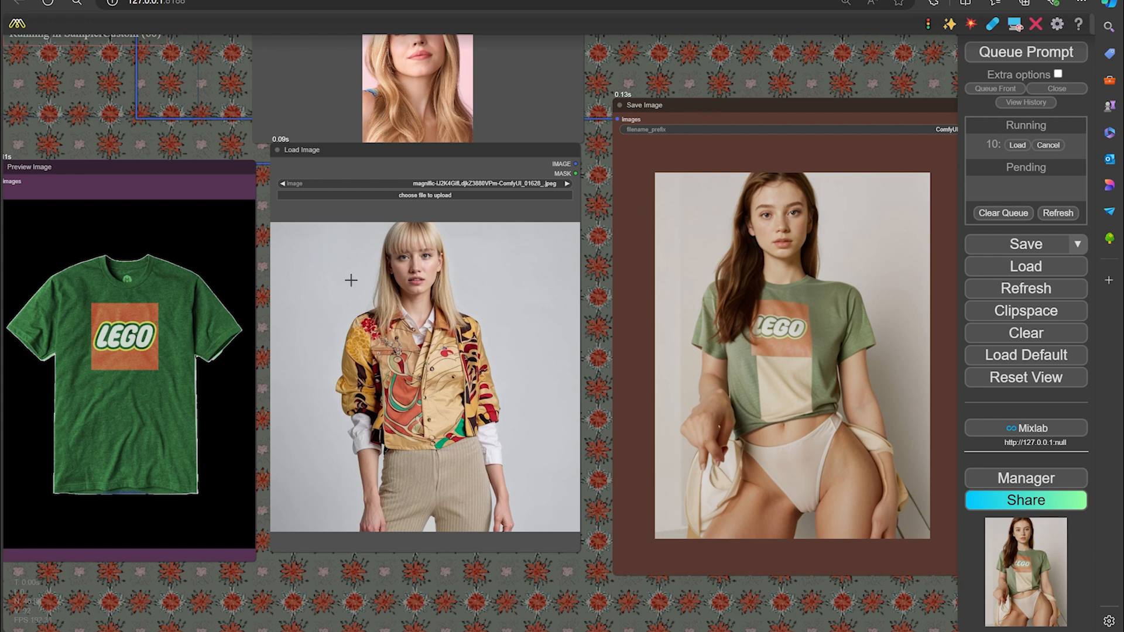
mouse_move(753, 75)
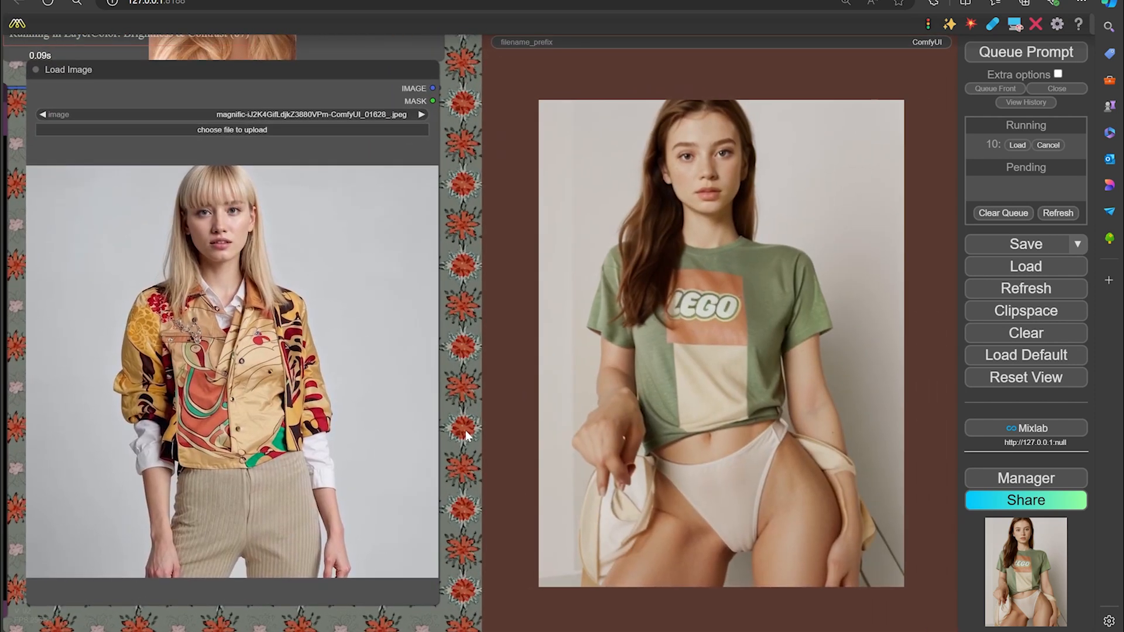
mouse_move(713, 404)
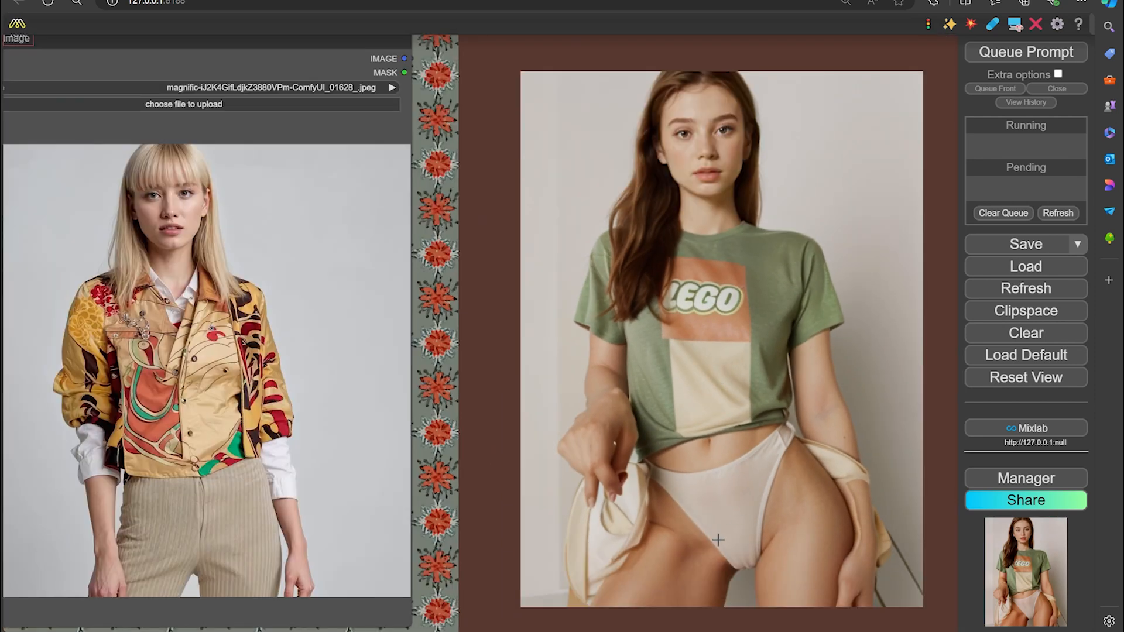
mouse_move(469, 180)
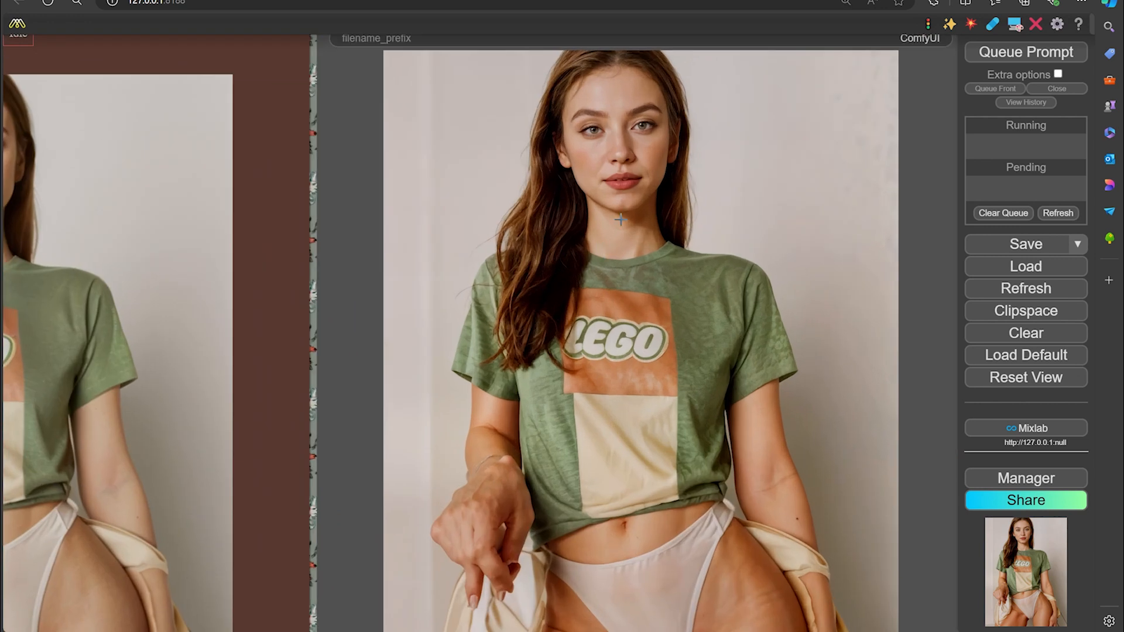
mouse_move(625, 476)
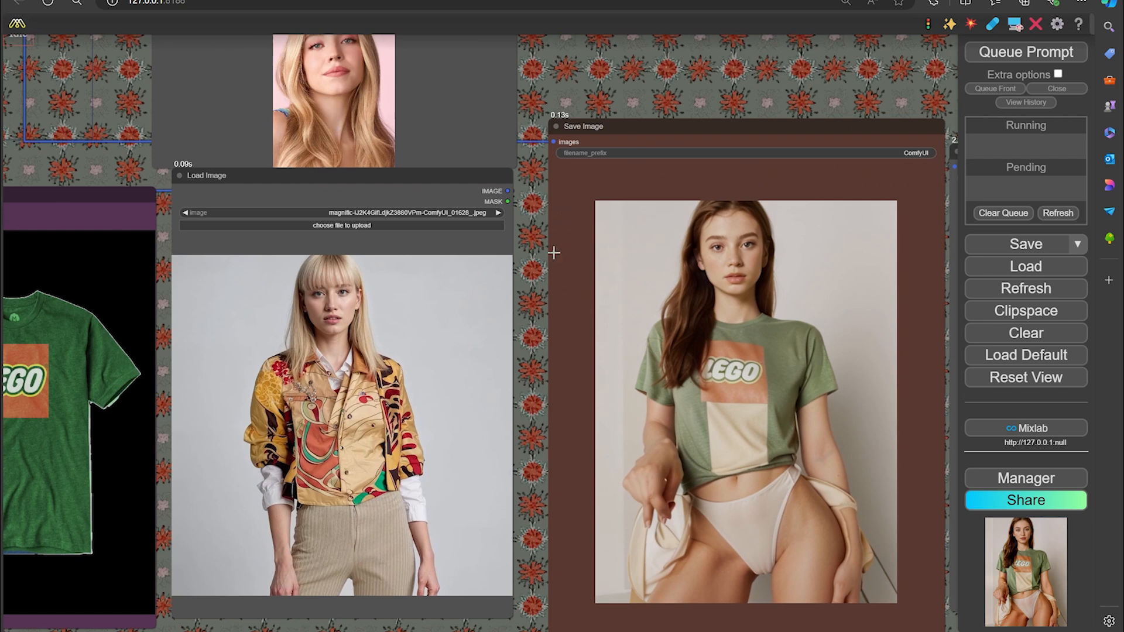
mouse_move(530, 273)
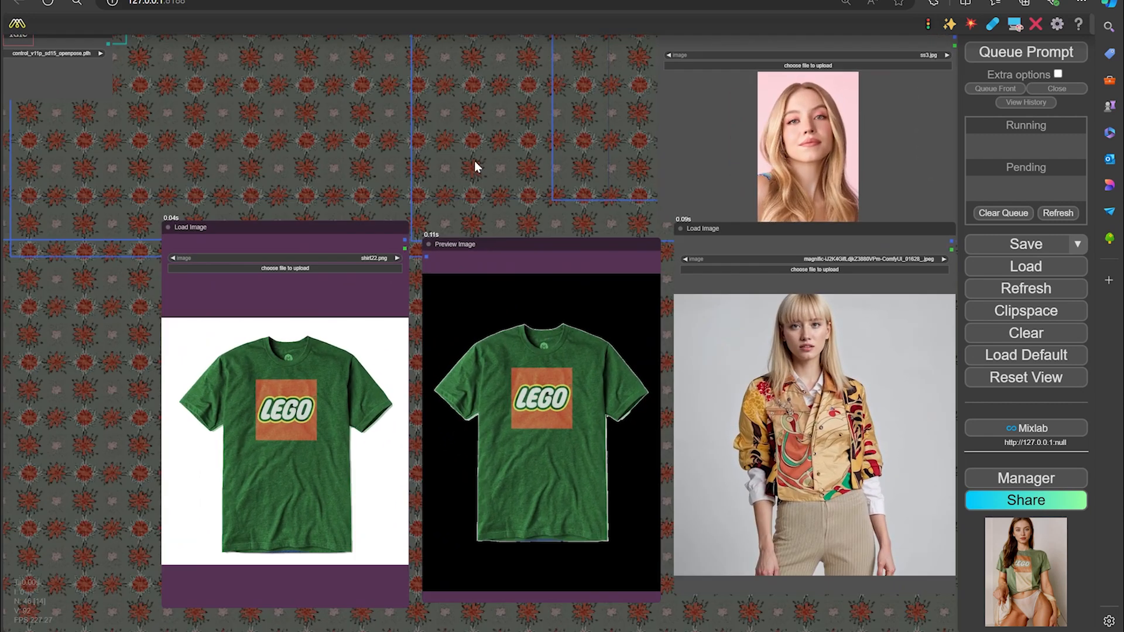
Queue another run of the try-on workflow for the graphic sweater.
left_click(1024, 52)
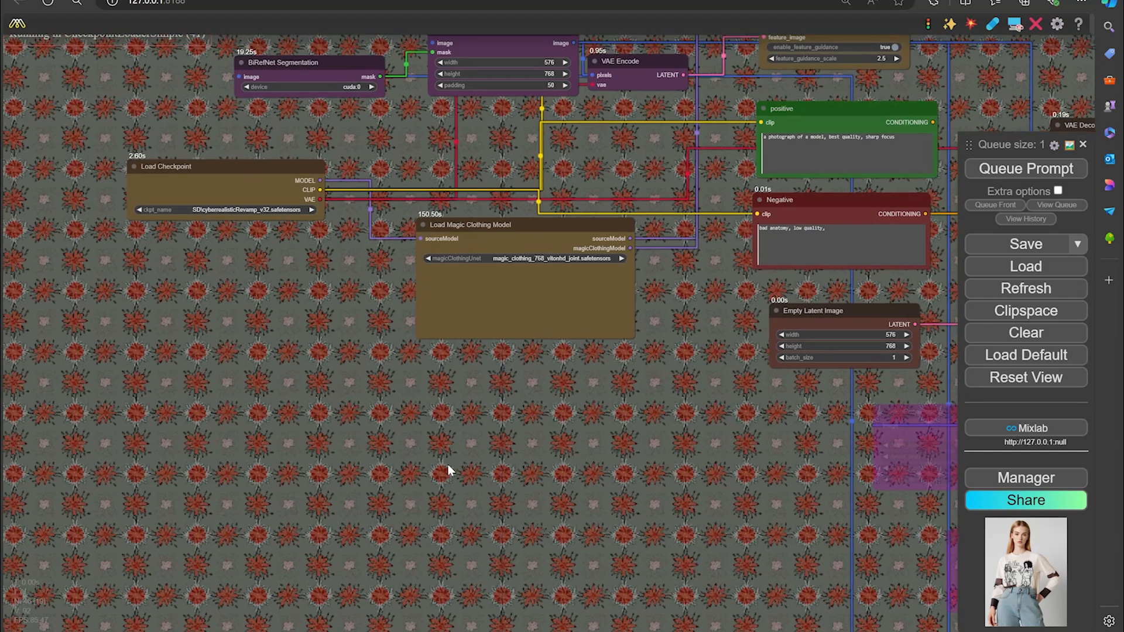
mouse_move(459, 468)
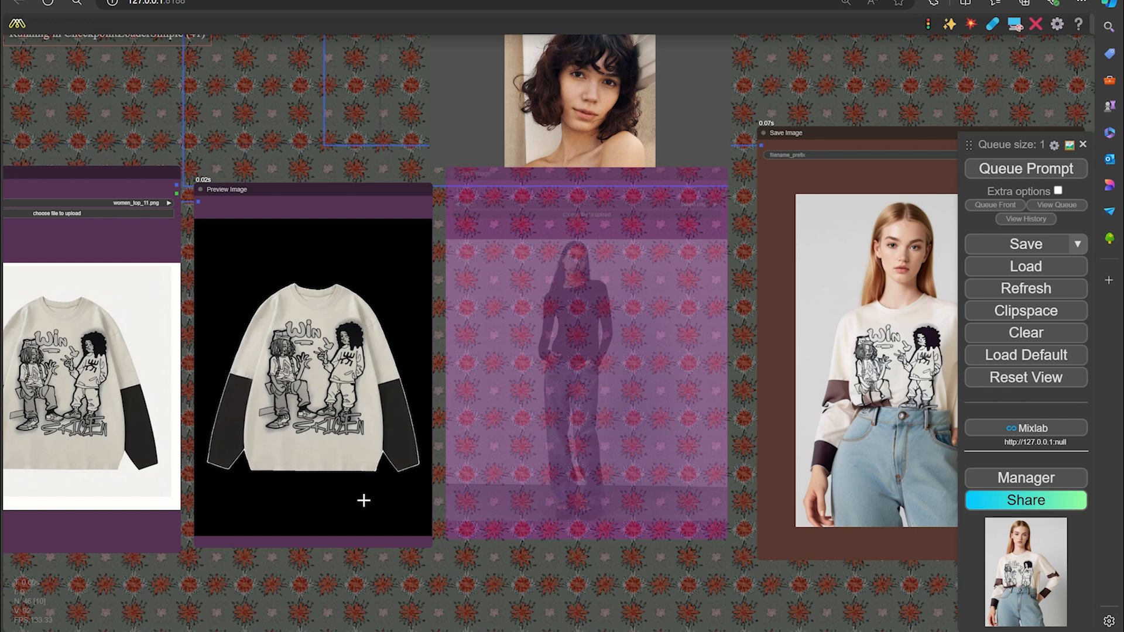
mouse_move(702, 601)
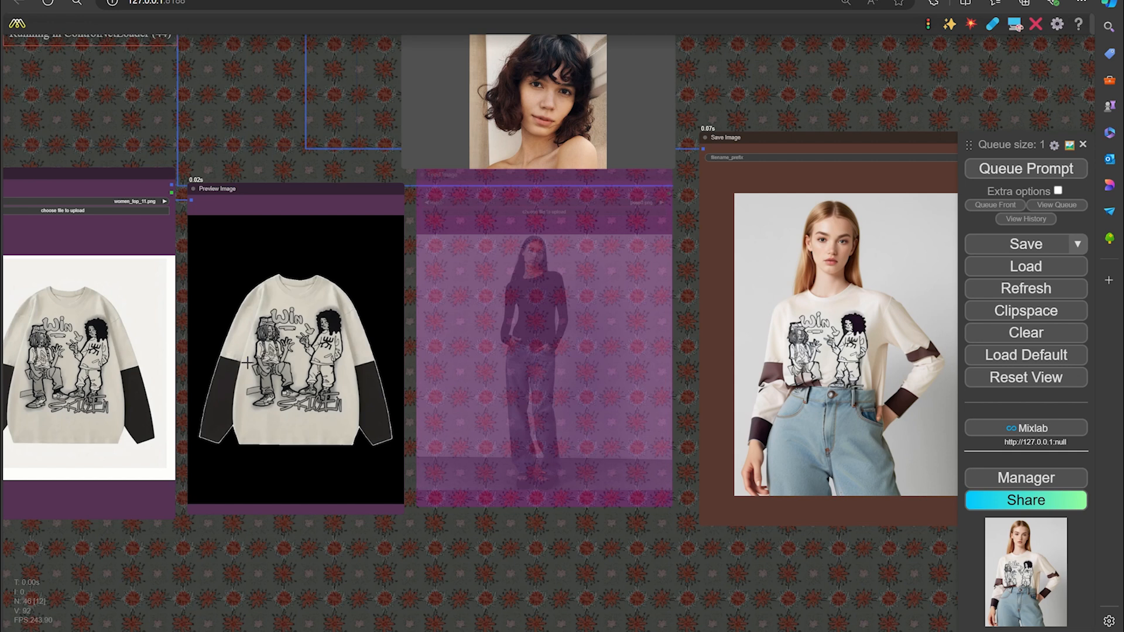
mouse_move(296, 368)
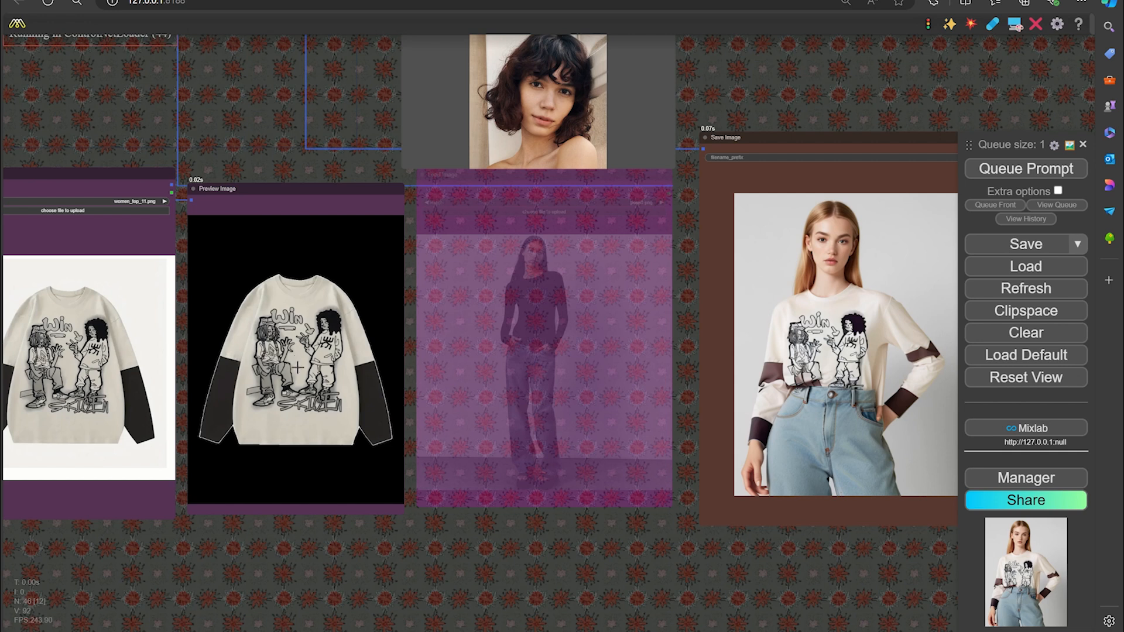